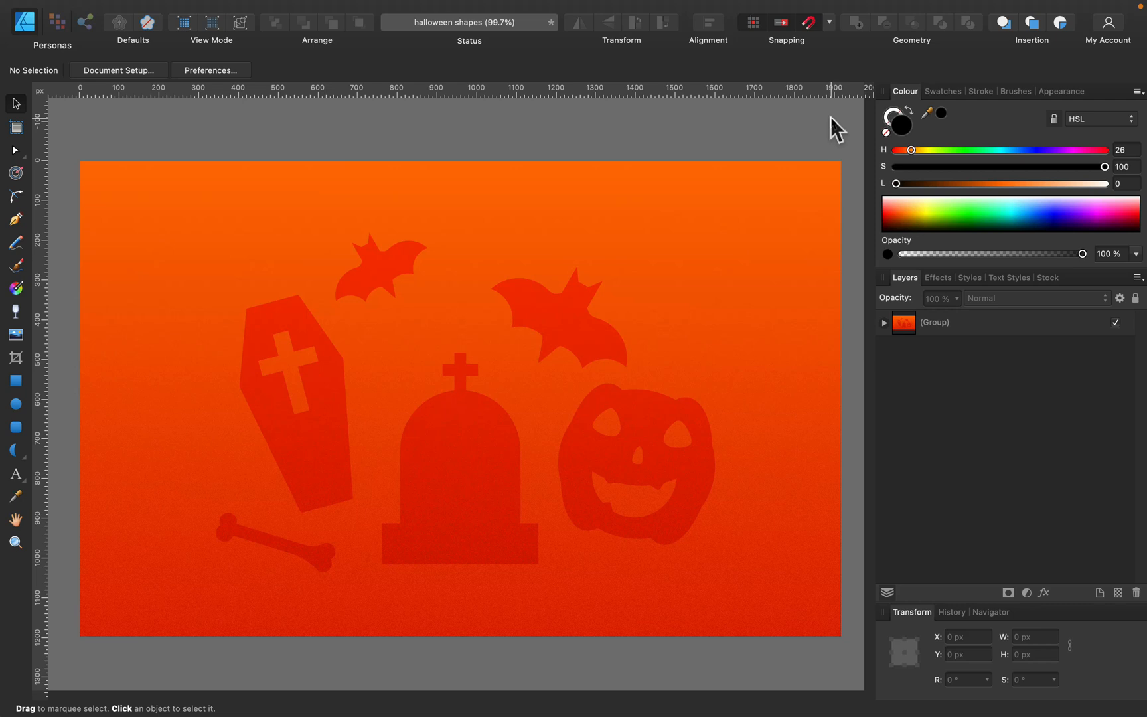
{"action": "mouse_move", "coordinate": [294, 507]}
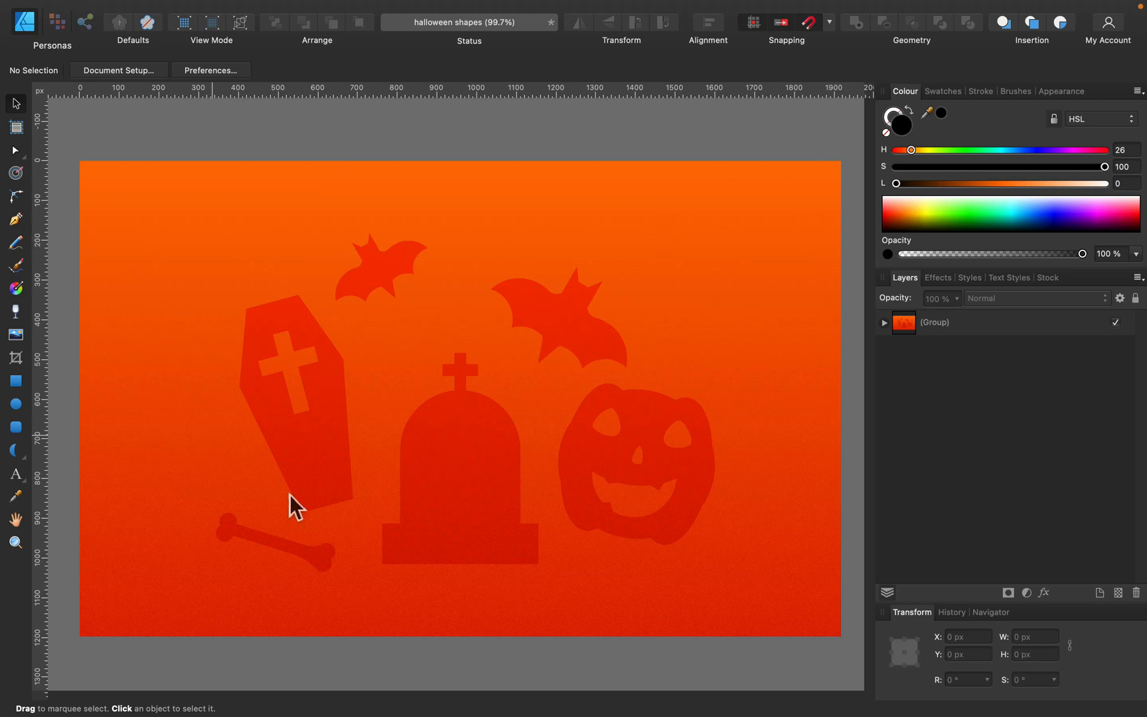
Draw a tall black rectangle over the reference gravestone and round its top into an arch.
{"action": "key", "text": "cmd+="}
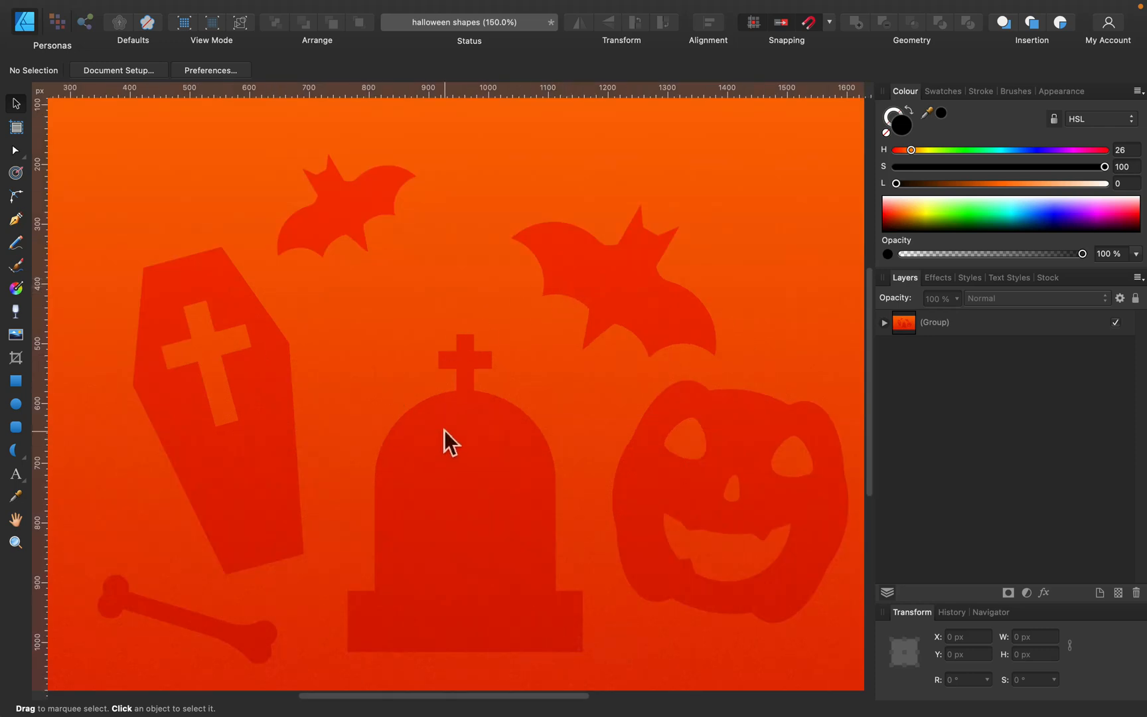
{"action": "left_click", "coordinate": [16, 381]}
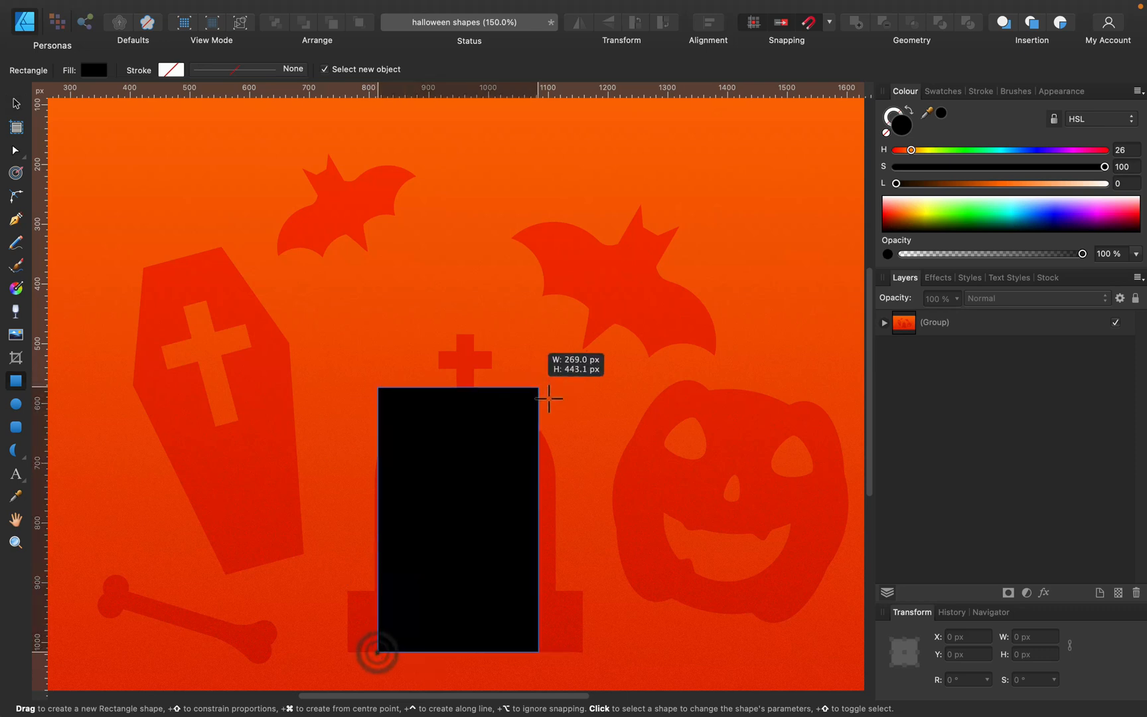
{"action": "left_click_drag", "start_coordinate": [550, 398], "coordinate": [549, 385]}
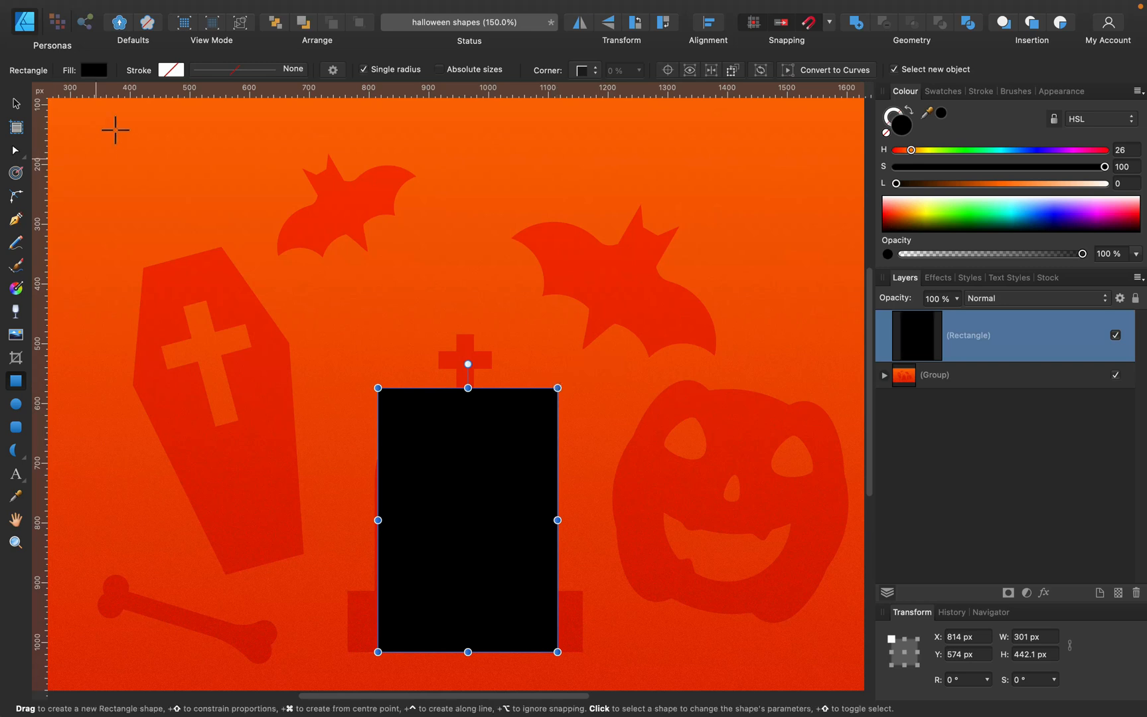
{"action": "left_click", "coordinate": [15, 150]}
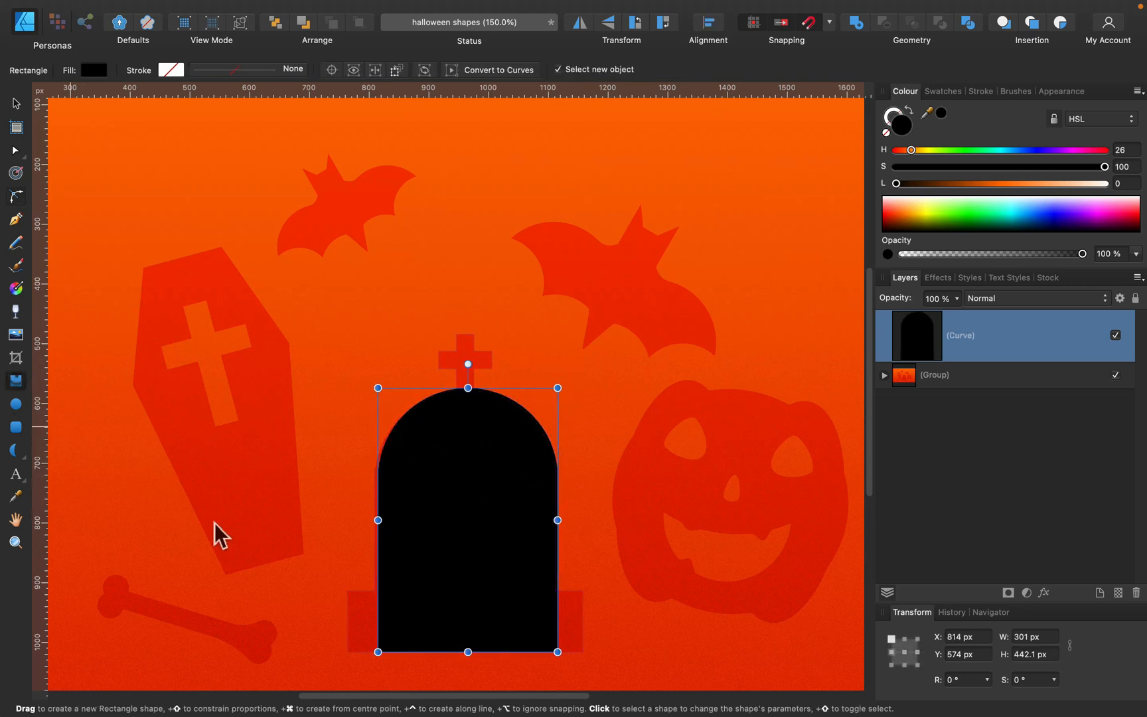
{"action": "left_click_drag", "start_coordinate": [348, 592], "coordinate": [585, 655]}
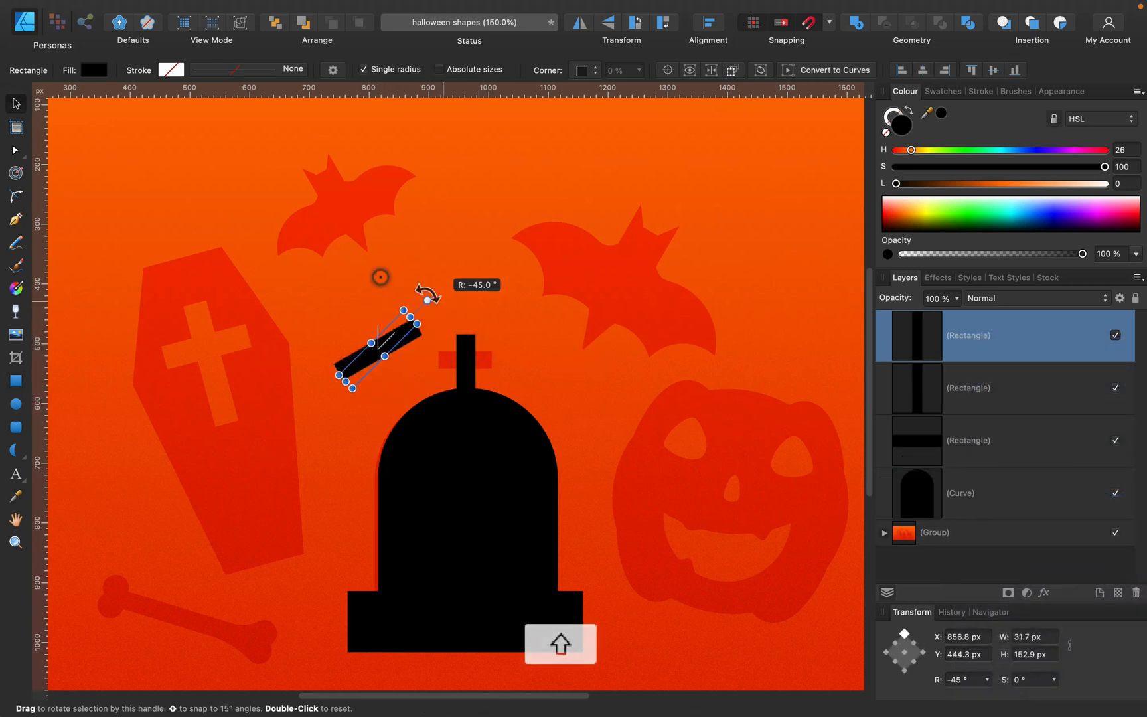
Form the crossbar from a thin horizontal bar and merge all gravestone pieces into one curve via Add.
{"action": "left_click_drag", "start_coordinate": [427, 292], "coordinate": [442, 344]}
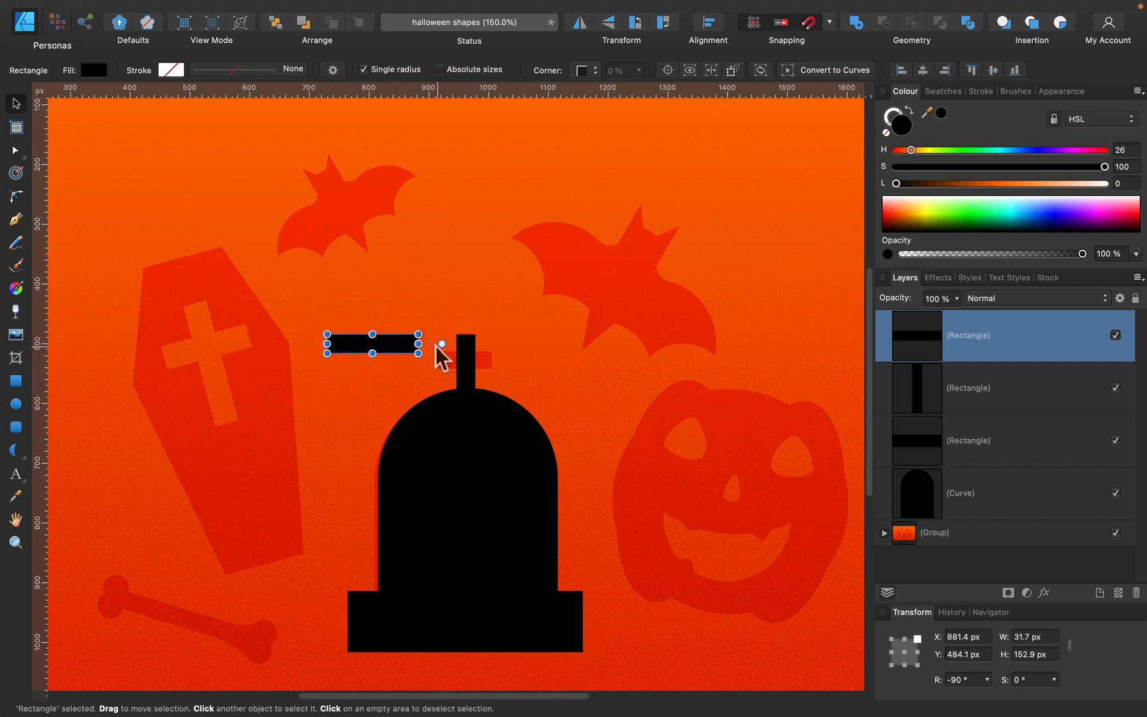
{"action": "left_click_drag", "start_coordinate": [418, 354], "coordinate": [377, 354]}
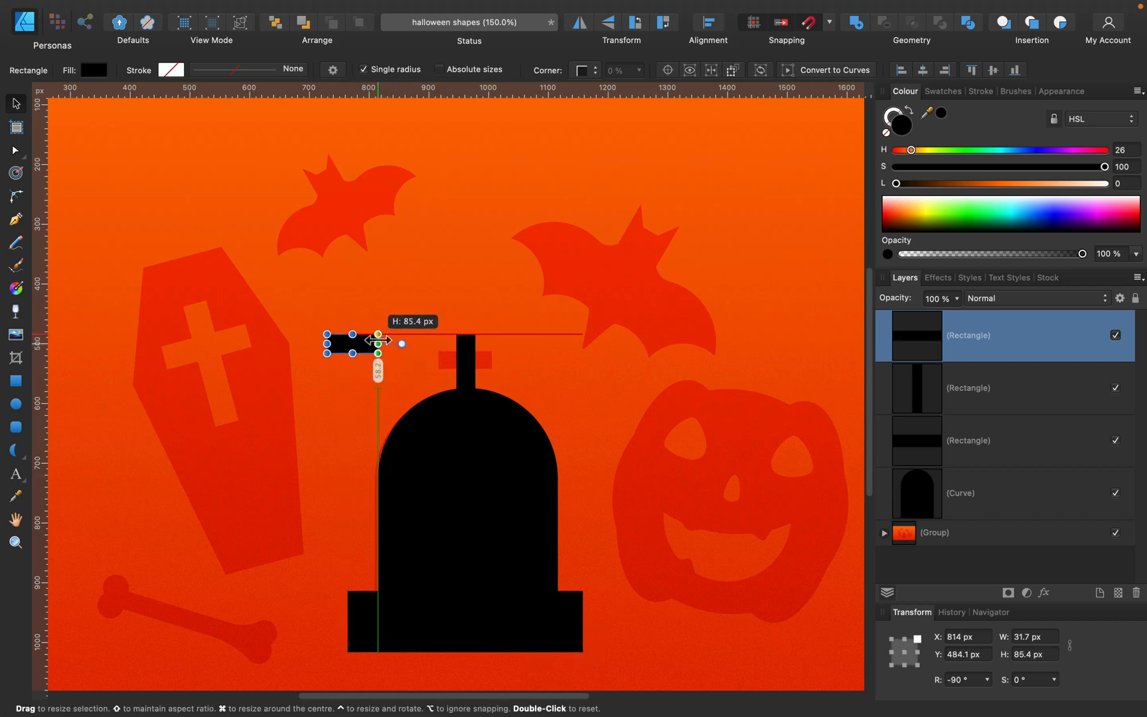
{"action": "left_click_drag", "start_coordinate": [351, 353], "coordinate": [467, 359]}
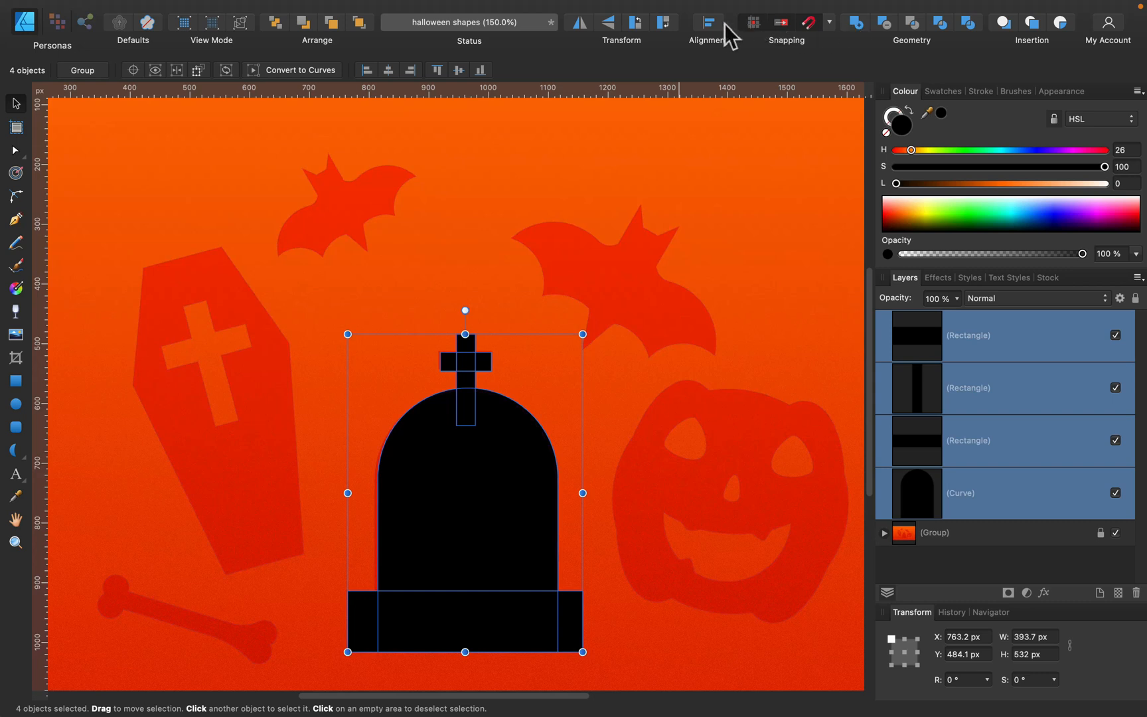
{"action": "left_click", "coordinate": [706, 22]}
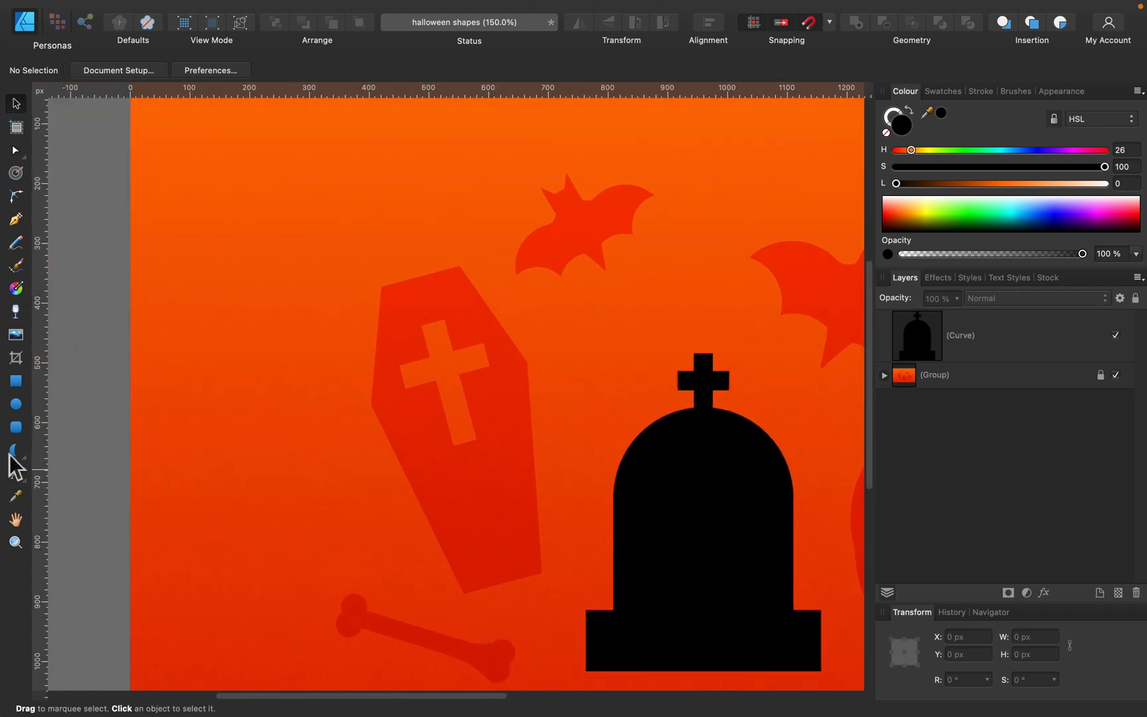
Build a black coffin from a trapezoid and a stretched pasted copy, left of the gravestone.
{"action": "left_click", "coordinate": [14, 450]}
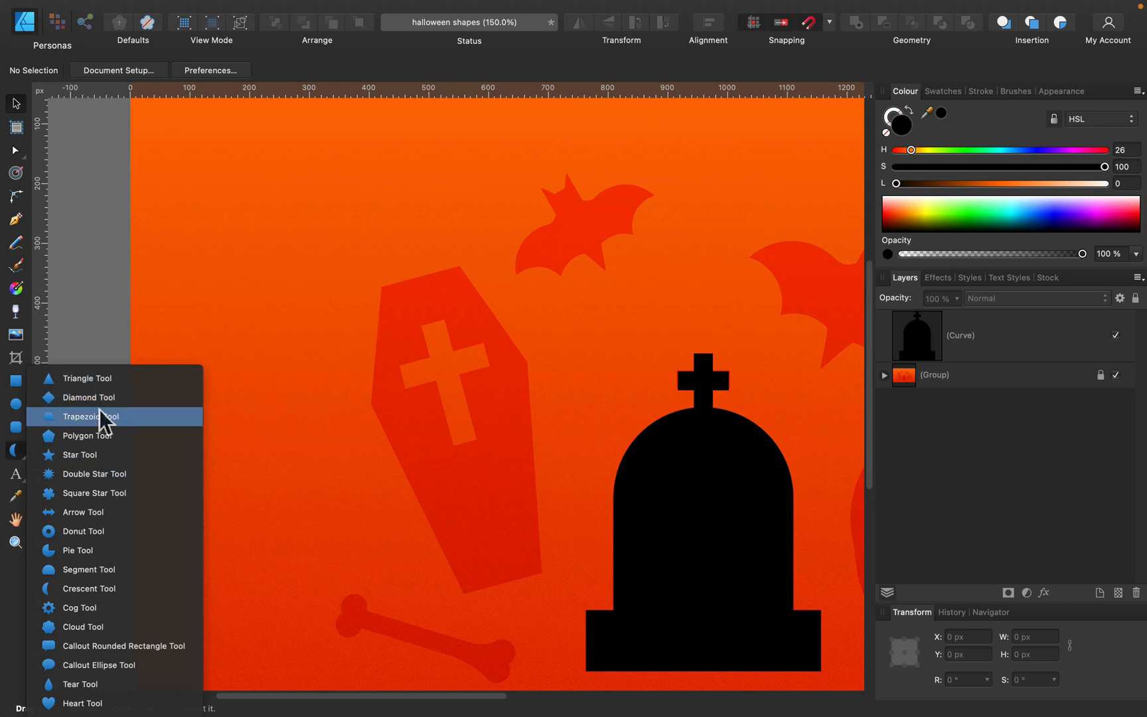
{"action": "left_click", "coordinate": [90, 417]}
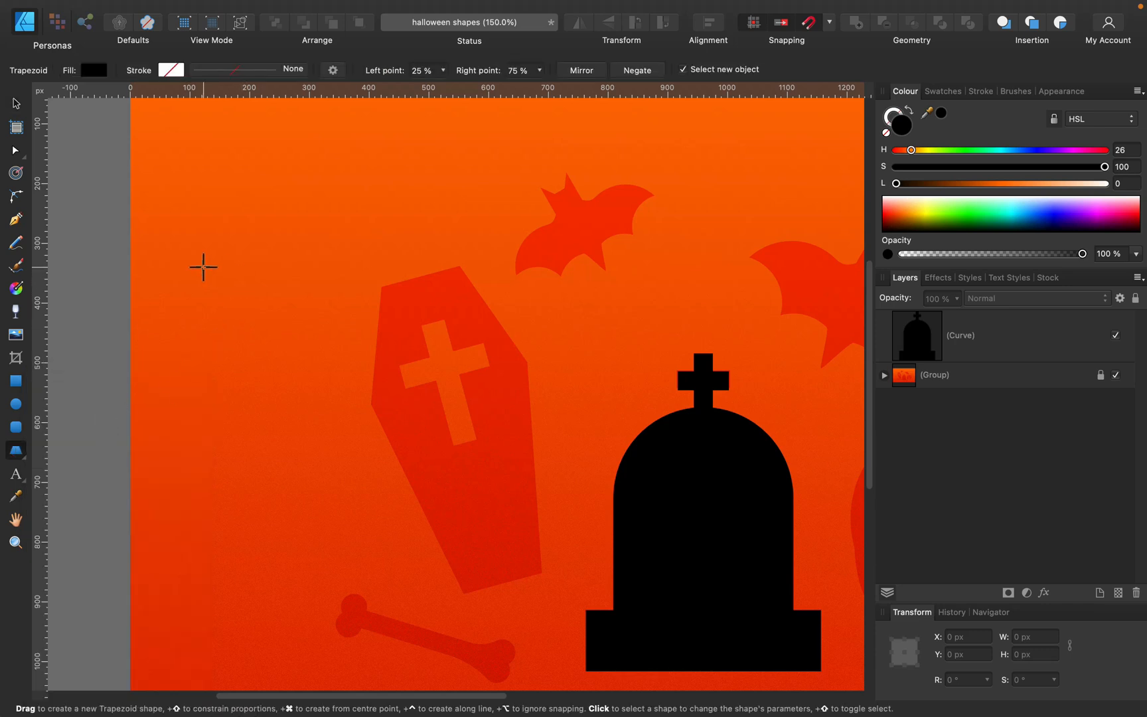
{"action": "left_click_drag", "start_coordinate": [203, 267], "coordinate": [332, 364]}
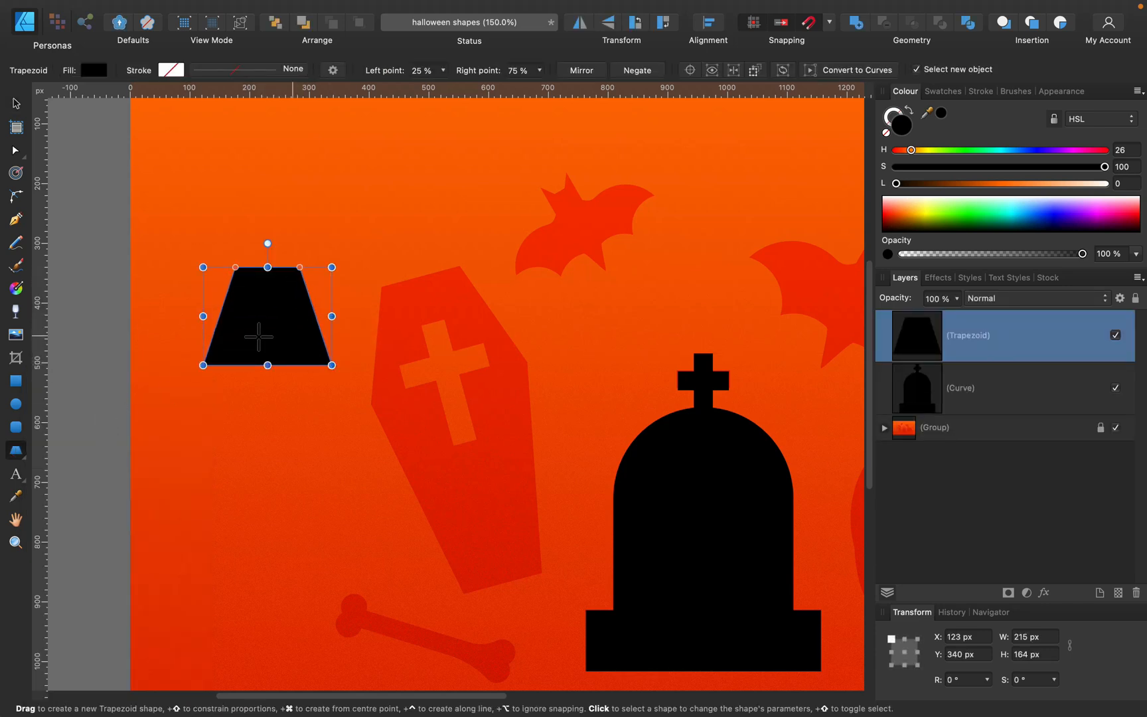
{"action": "key", "text": "cmd+v"}
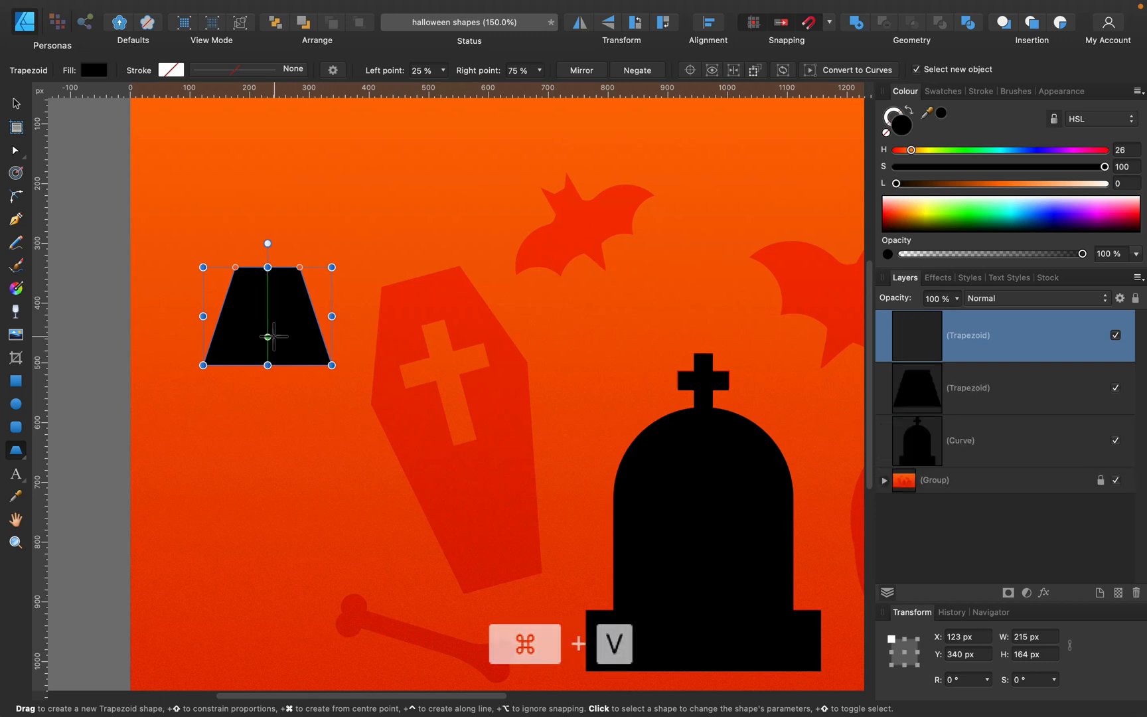
{"action": "left_click_drag", "start_coordinate": [266, 364], "coordinate": [266, 572]}
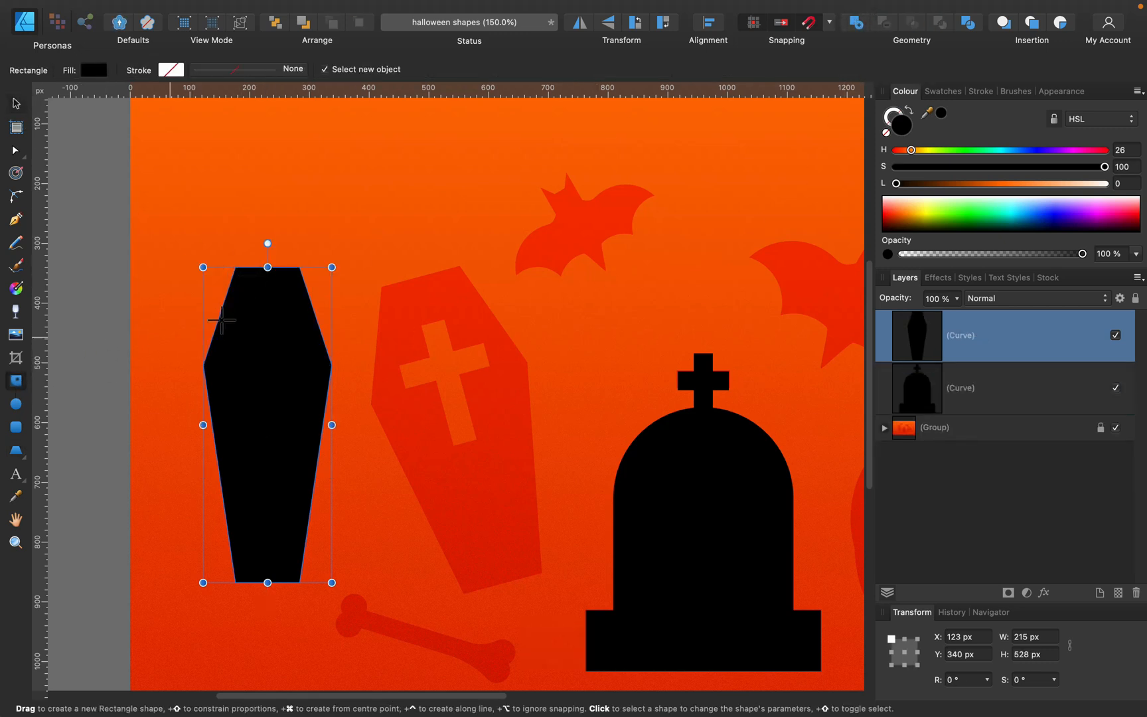
Make a cross from a tall black bar and a shortened duplicate laid across its upper part.
{"action": "left_click_drag", "start_coordinate": [427, 170], "coordinate": [442, 325]}
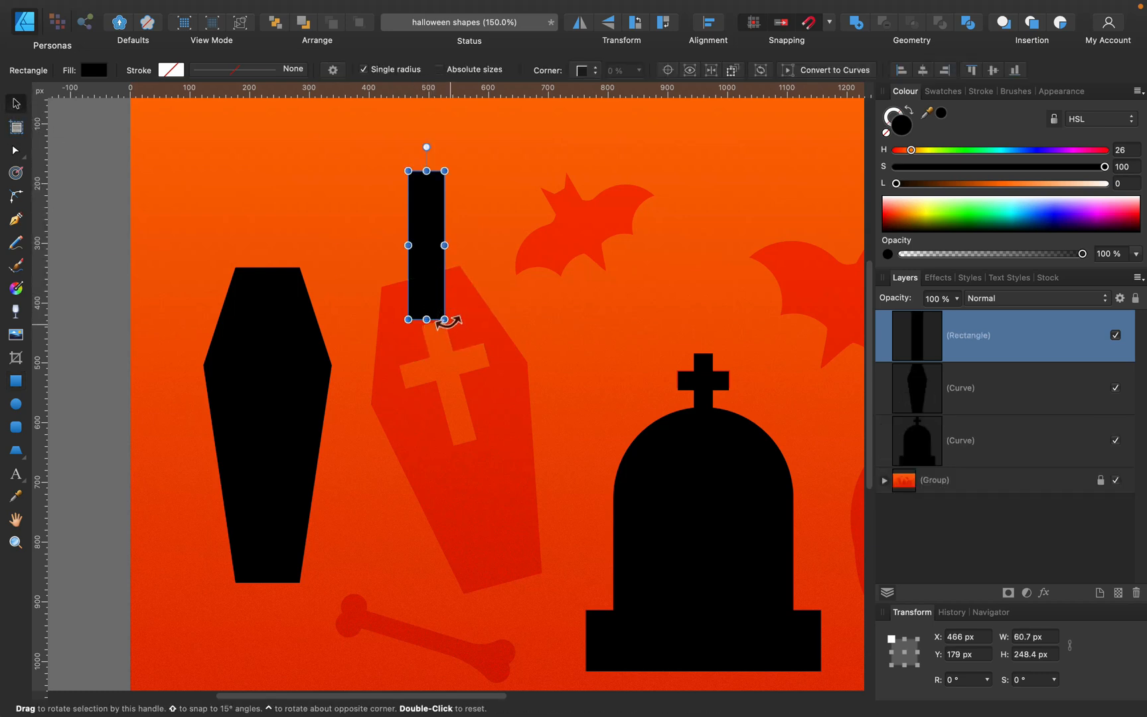
{"action": "key", "text": "cmd+v"}
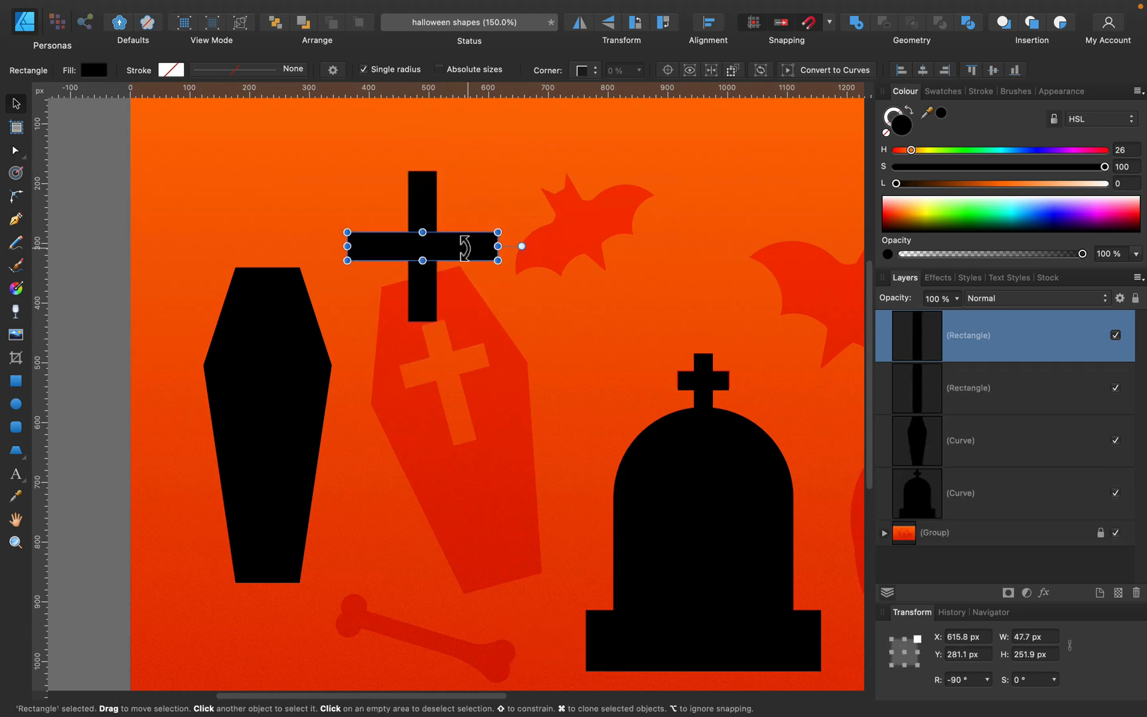
{"action": "left_click_drag", "start_coordinate": [422, 246], "coordinate": [422, 221]}
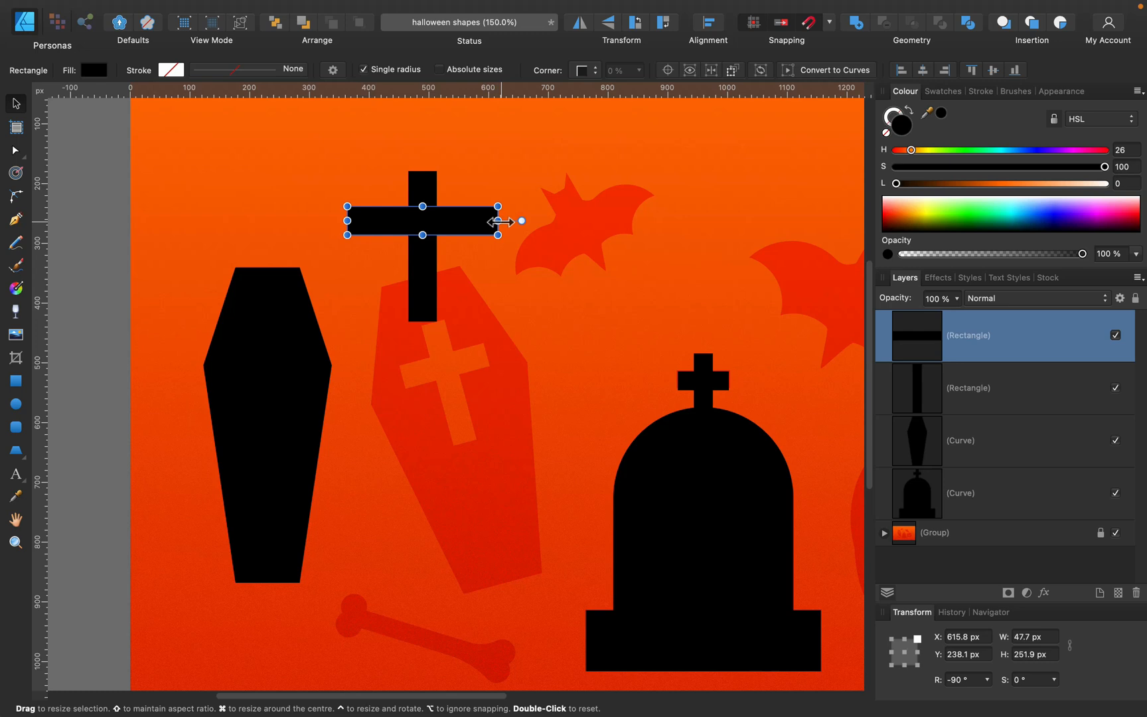
{"action": "left_click_drag", "start_coordinate": [498, 220], "coordinate": [472, 221]}
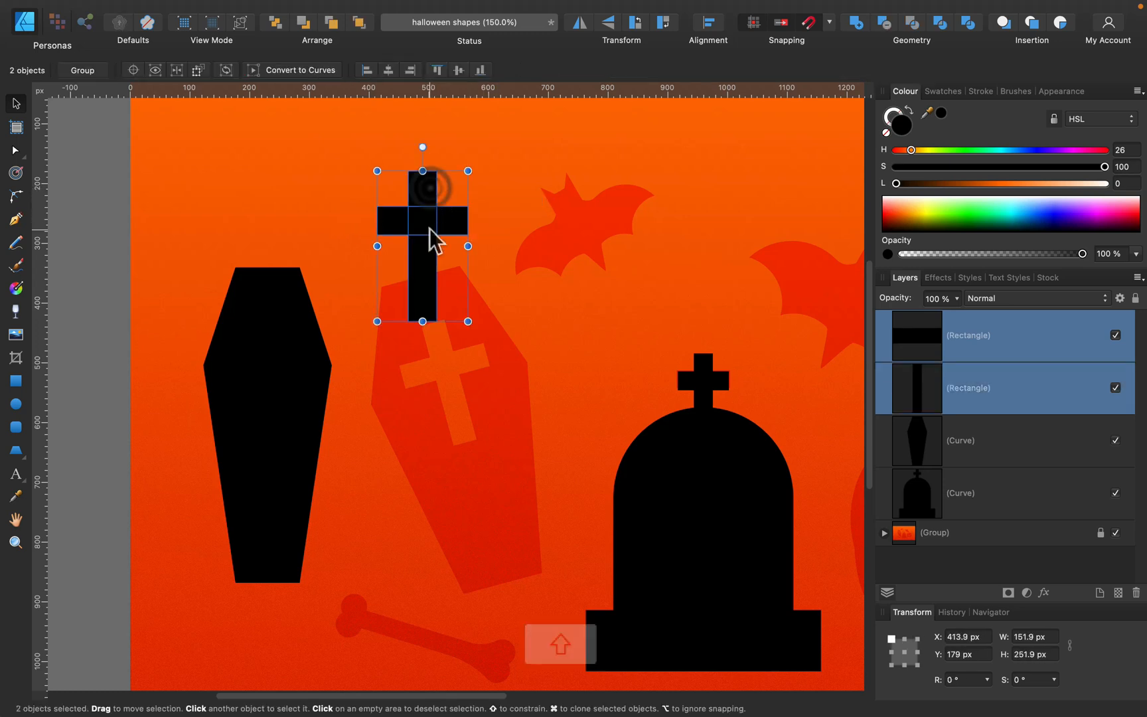
Combine the two bars into one cross and scale it into the coffin's upper area.
{"action": "left_click", "coordinate": [852, 23]}
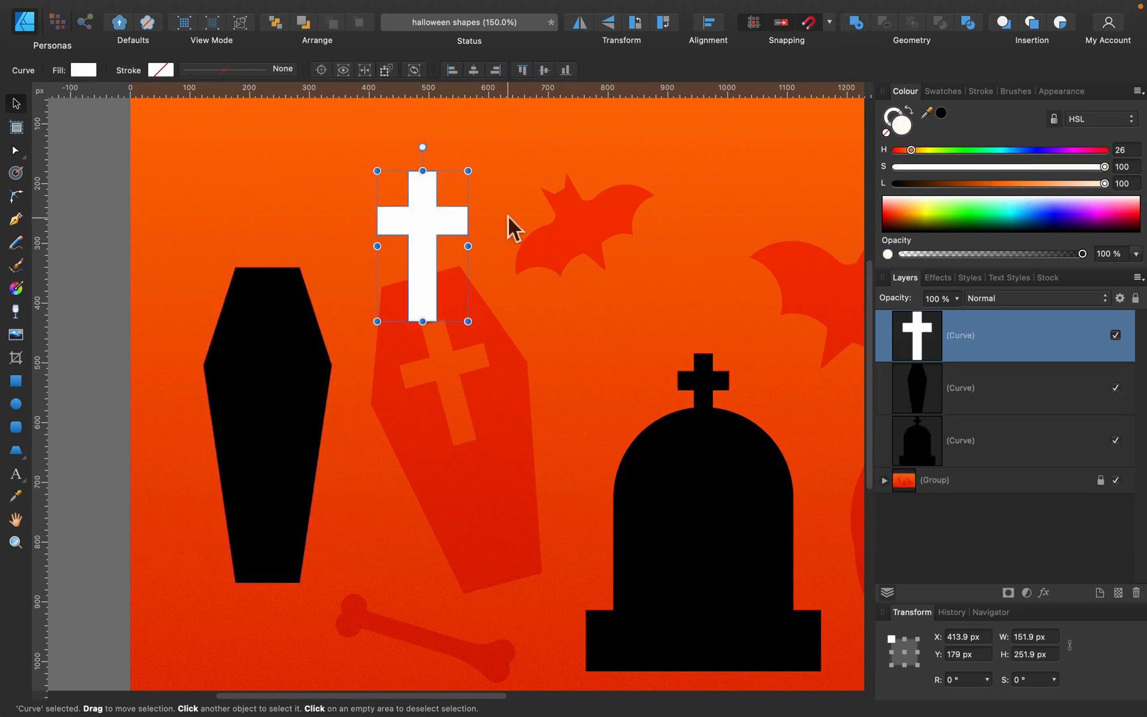
{"action": "left_click_drag", "start_coordinate": [420, 247], "coordinate": [271, 396]}
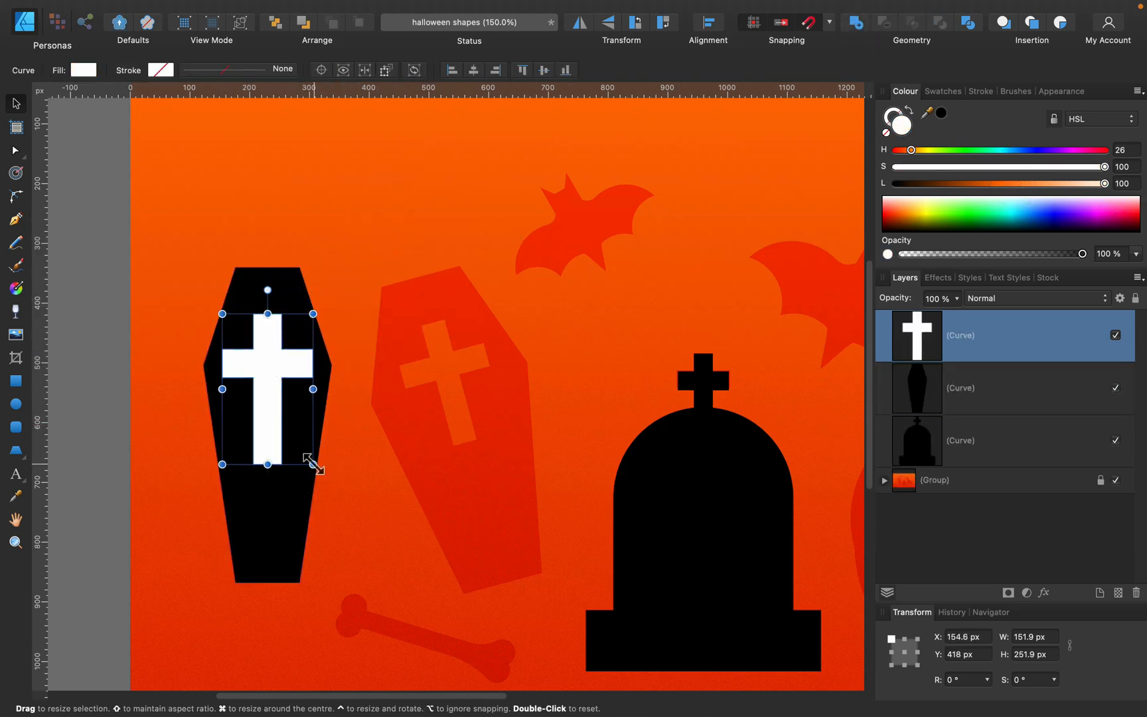
{"action": "left_click_drag", "start_coordinate": [313, 463], "coordinate": [305, 450]}
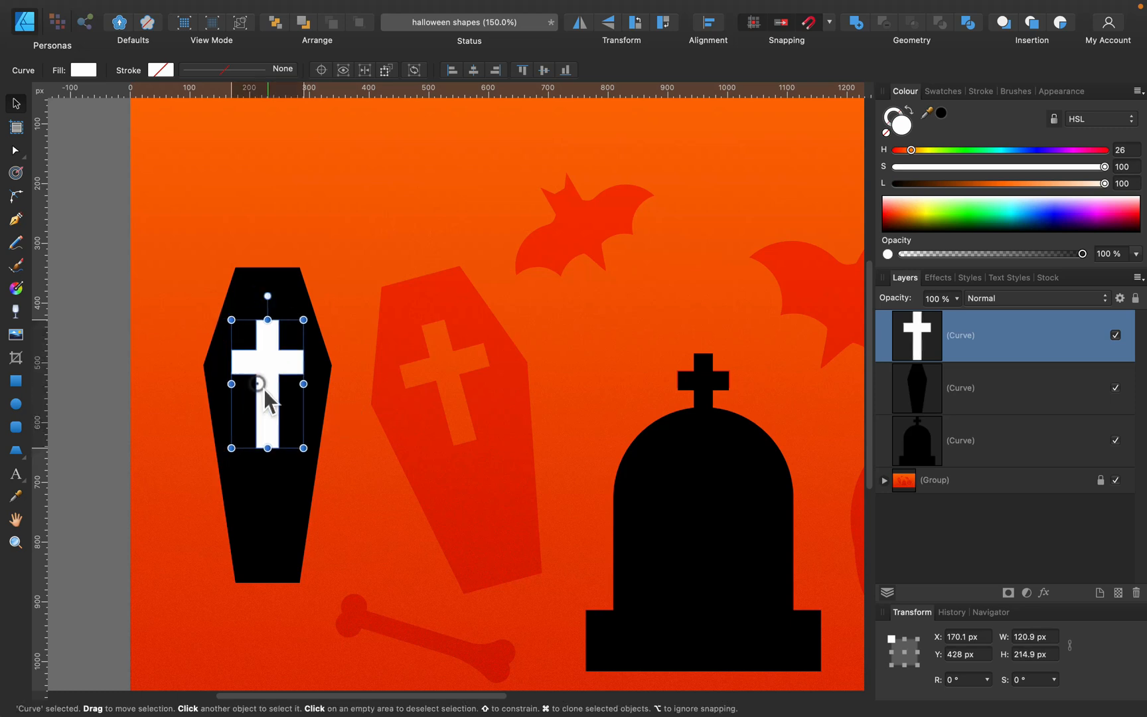
{"action": "left_click_drag", "start_coordinate": [270, 381], "coordinate": [270, 387]}
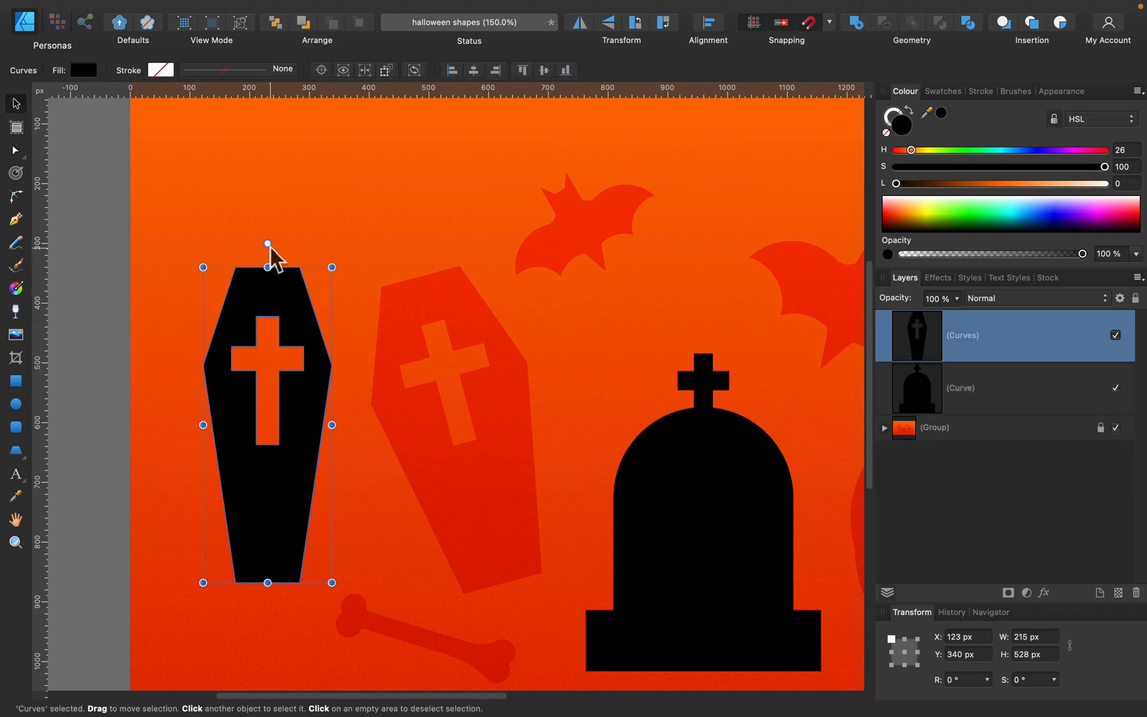
Subtract the cross from the coffin, then tilt and place the coffin like the reference.
{"action": "left_click_drag", "start_coordinate": [267, 243], "coordinate": [292, 253]}
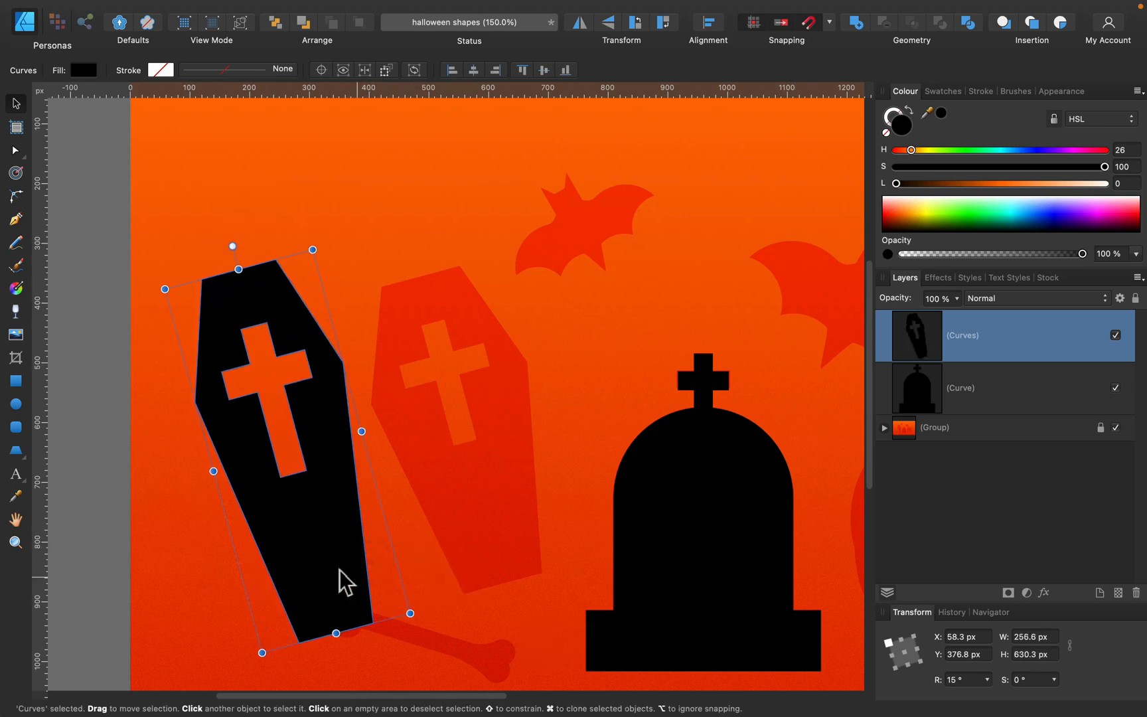
{"action": "left_click_drag", "start_coordinate": [343, 577], "coordinate": [519, 556]}
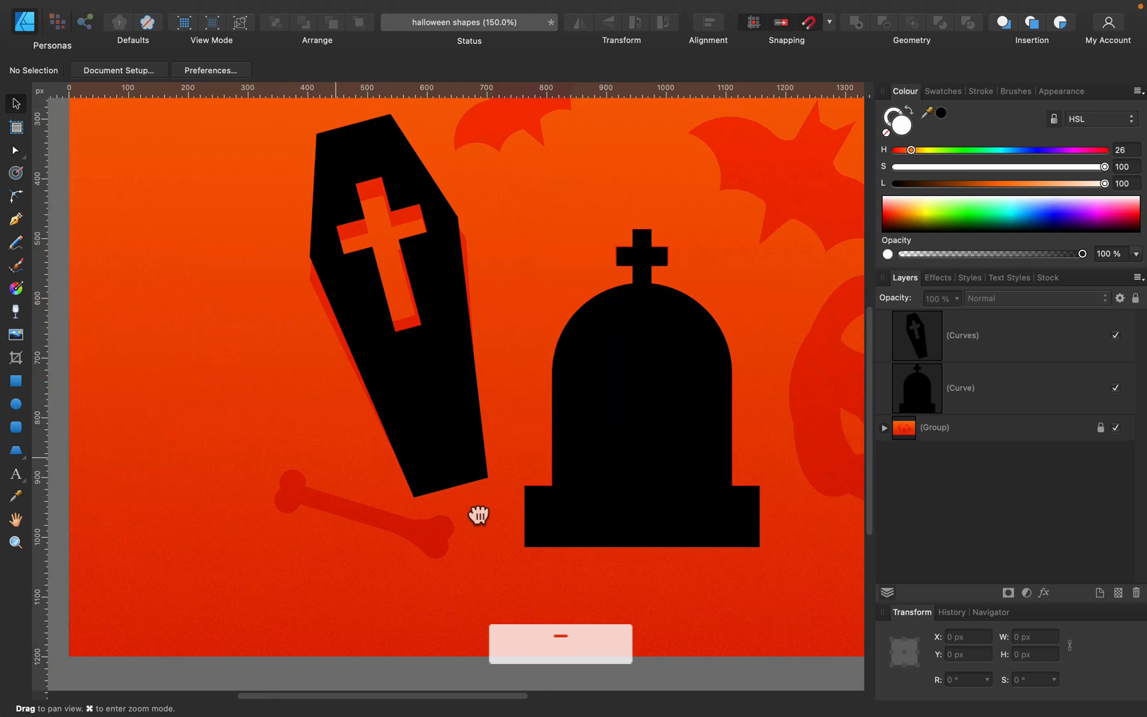
Draw white circles for the bone ends and a rectangle bar joining them over the faint bone.
{"action": "left_click_drag", "start_coordinate": [479, 514], "coordinate": [154, 447]}
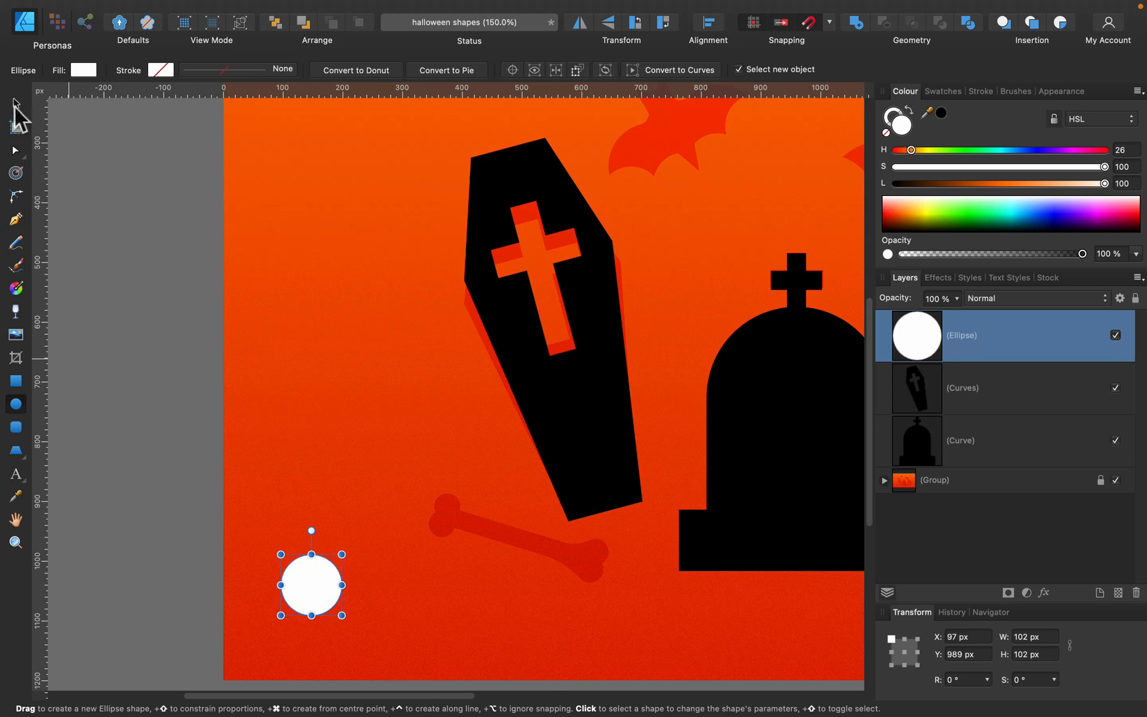
{"action": "left_click_drag", "start_coordinate": [311, 584], "coordinate": [311, 530]}
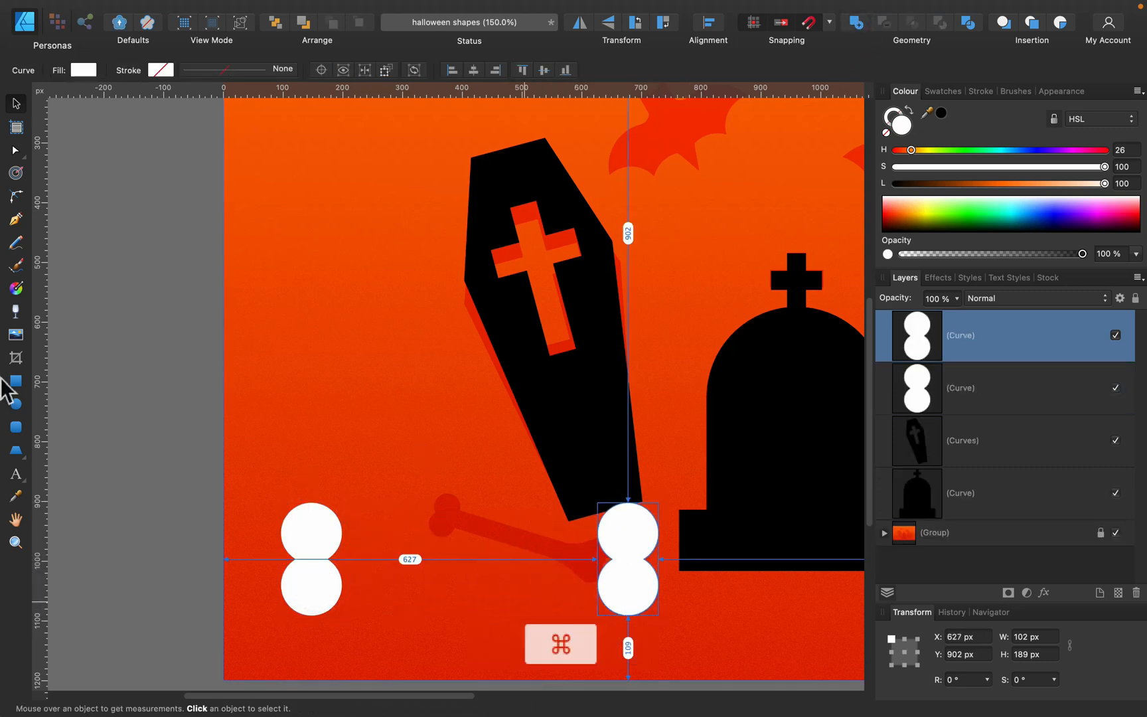
{"action": "left_click", "coordinate": [16, 381]}
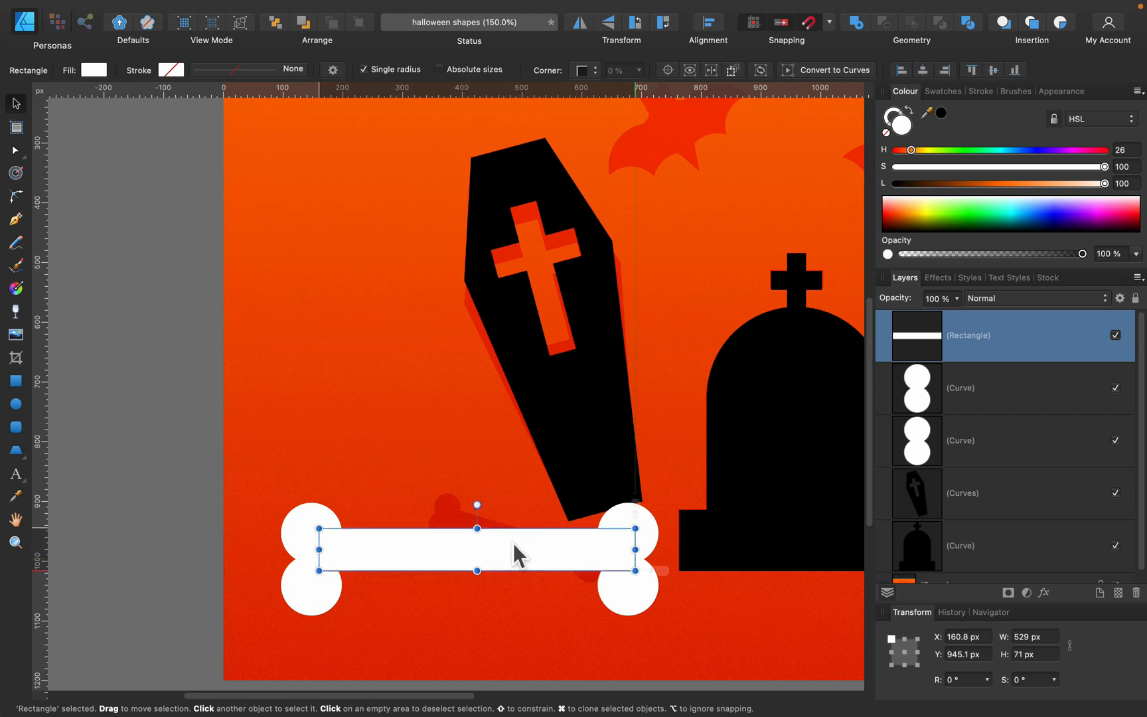
{"action": "left_click_drag", "start_coordinate": [519, 550], "coordinate": [511, 563]}
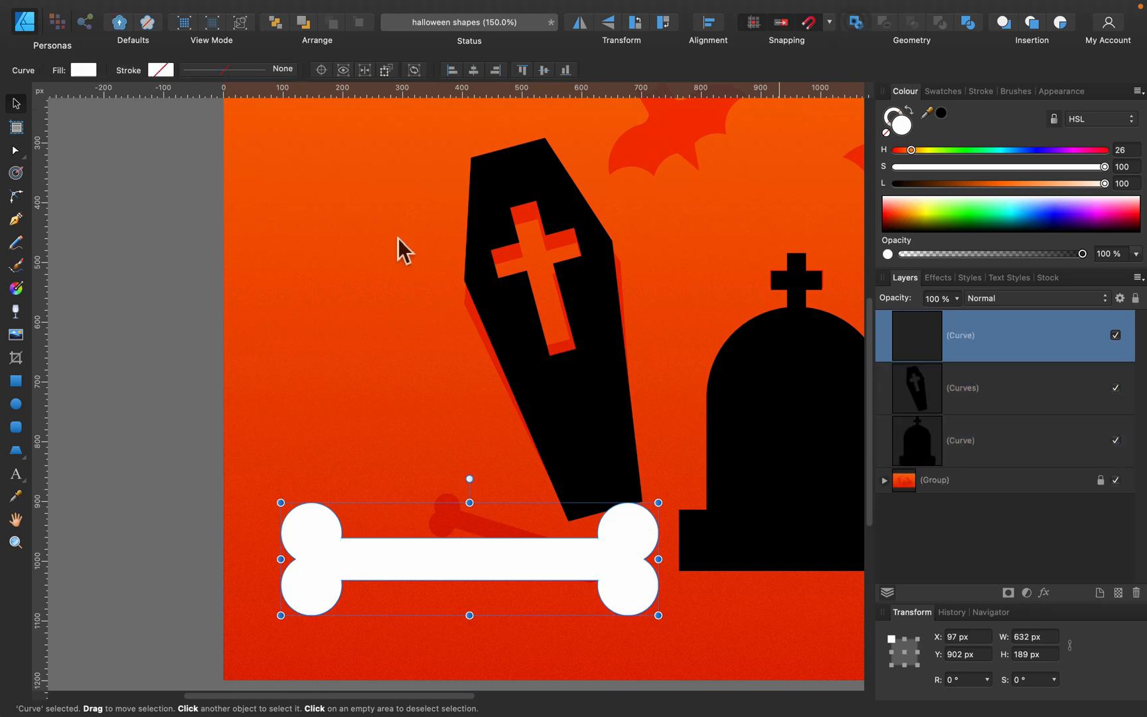
Round the inner joints at both bone ends with the Corner Tool.
{"action": "left_click", "coordinate": [14, 150]}
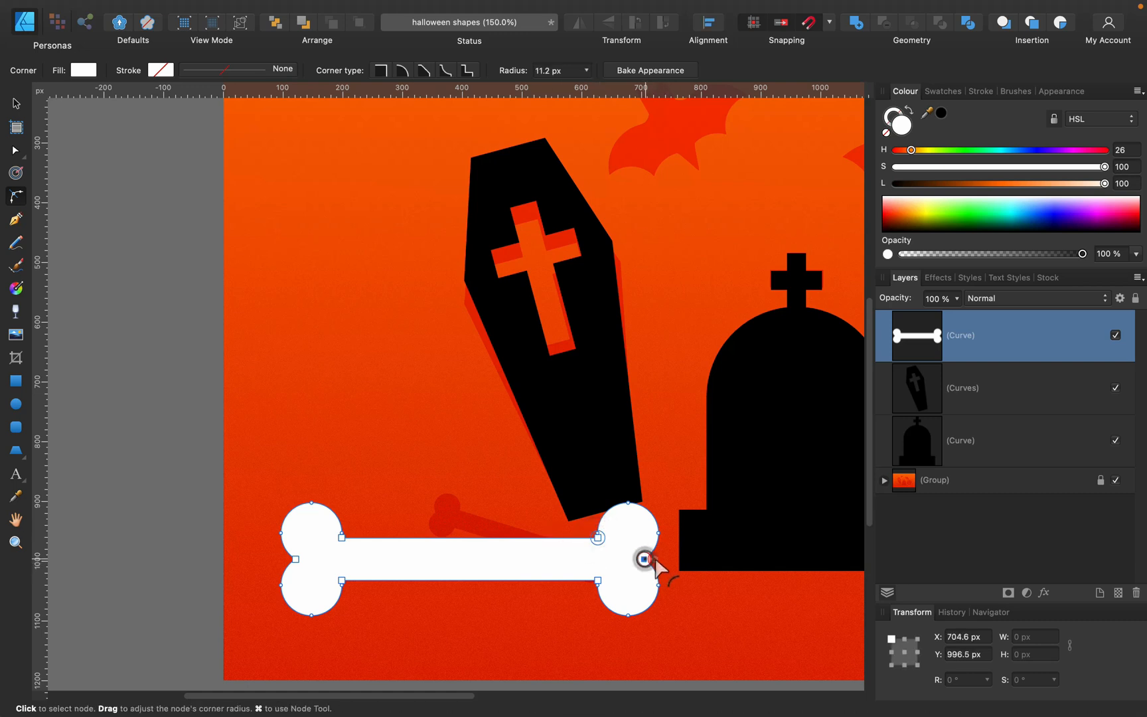
{"action": "left_click_drag", "start_coordinate": [644, 560], "coordinate": [596, 579]}
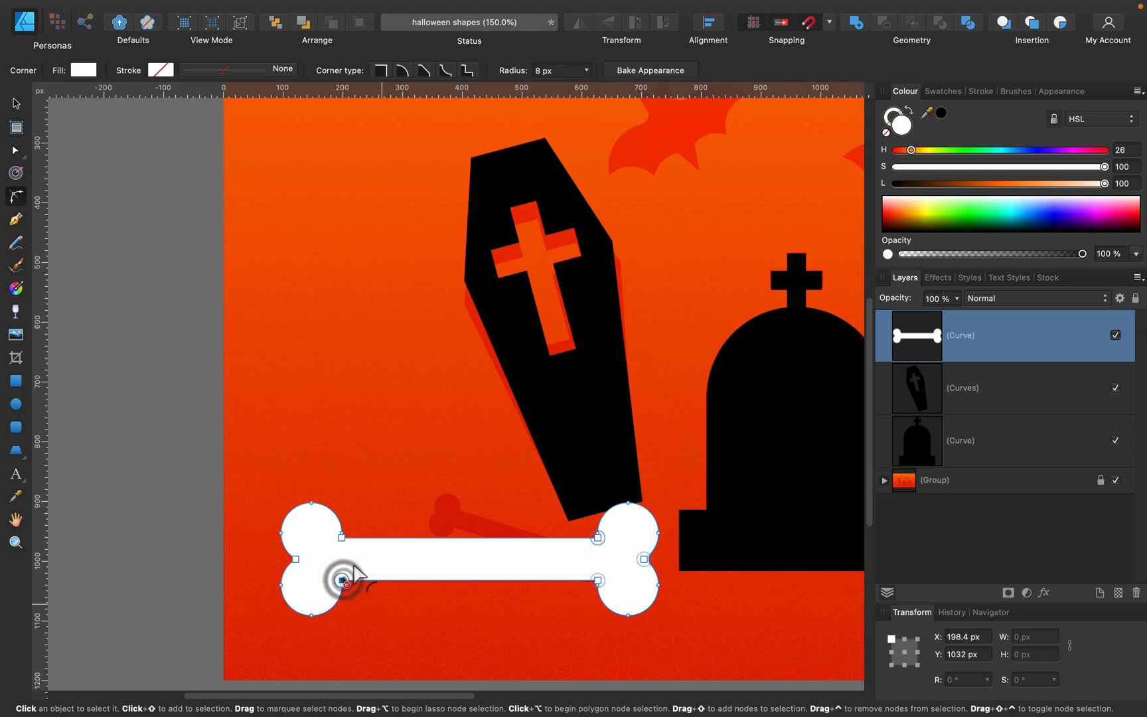
{"action": "left_click_drag", "start_coordinate": [344, 578], "coordinate": [296, 560]}
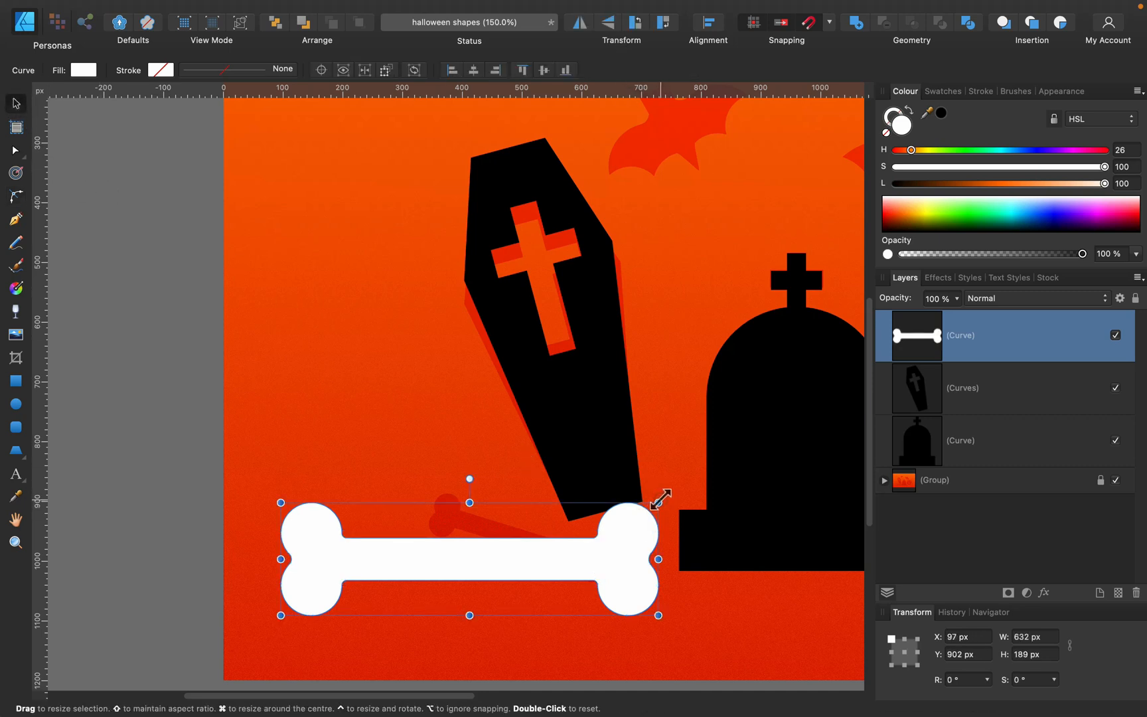
Shrink and tilt the bone over the faint bone and set its Lightness to 0 for black.
{"action": "left_click_drag", "start_coordinate": [656, 503], "coordinate": [503, 548]}
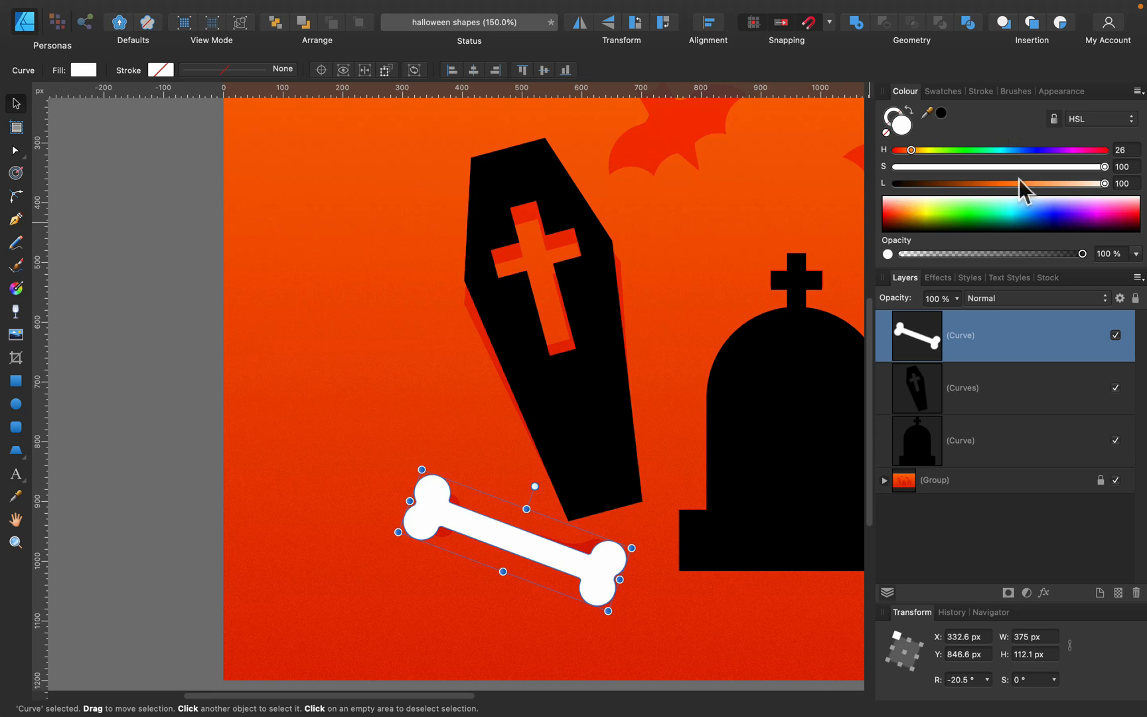
{"action": "left_click", "coordinate": [357, 366]}
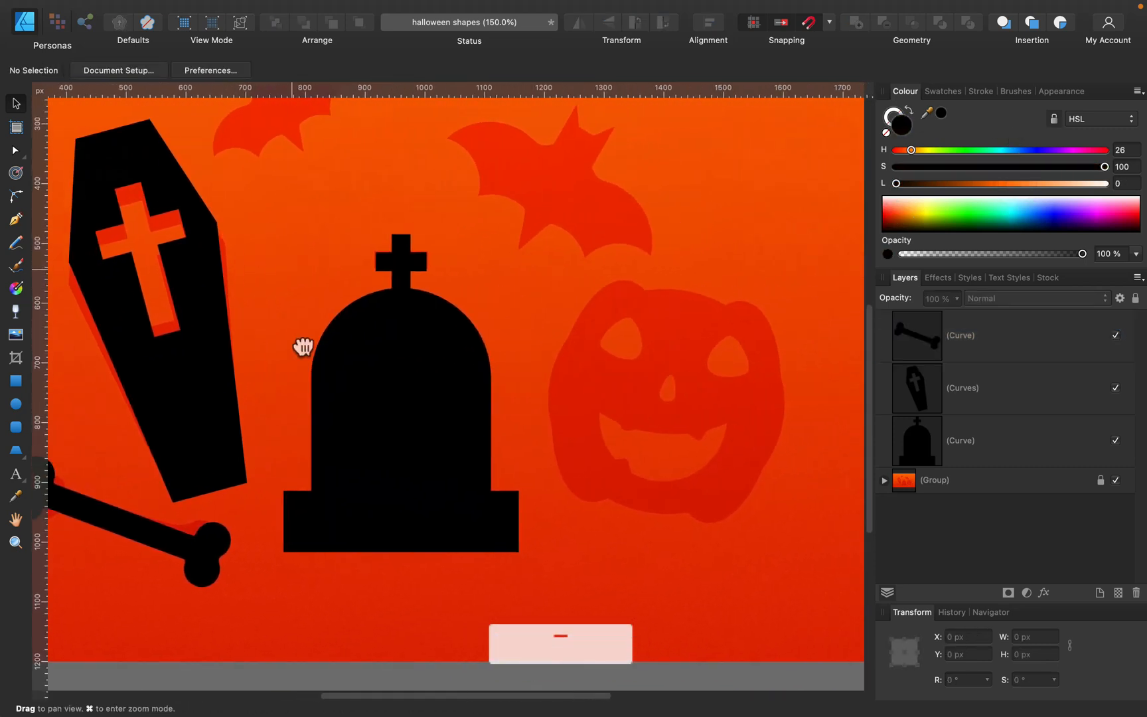
Draw a black circle over the pumpkin, add a squashed oval copy, merge them and move the body upward.
{"action": "left_click_drag", "start_coordinate": [303, 348], "coordinate": [590, 456]}
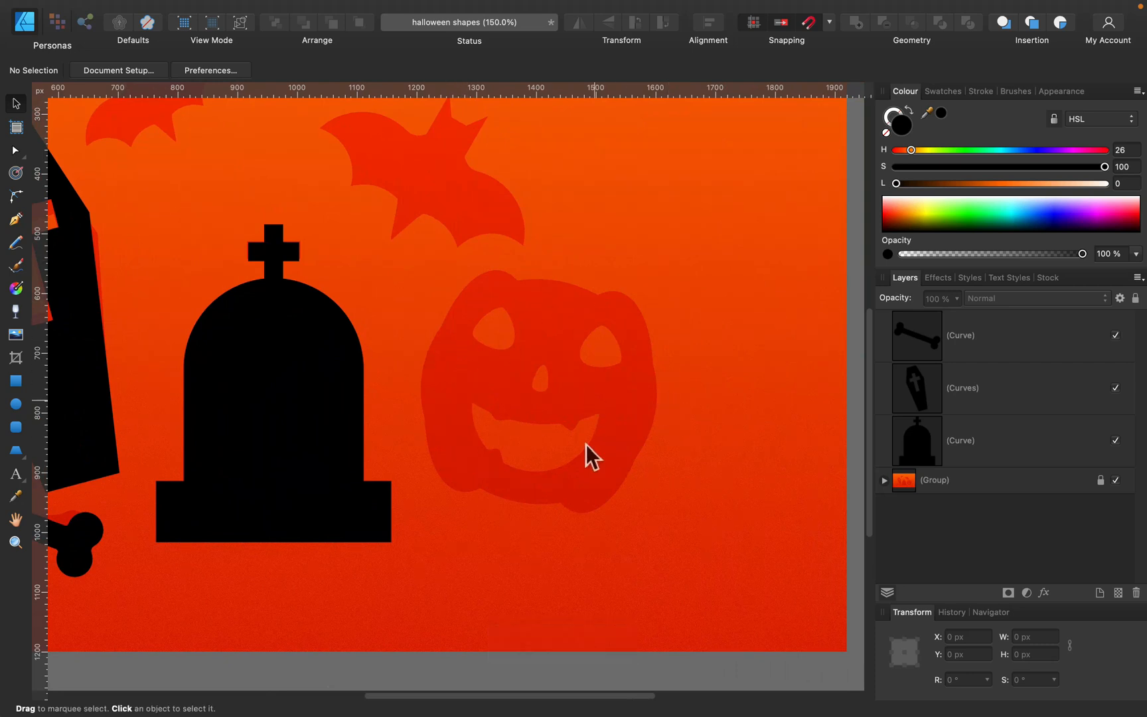
{"action": "left_click", "coordinate": [16, 403]}
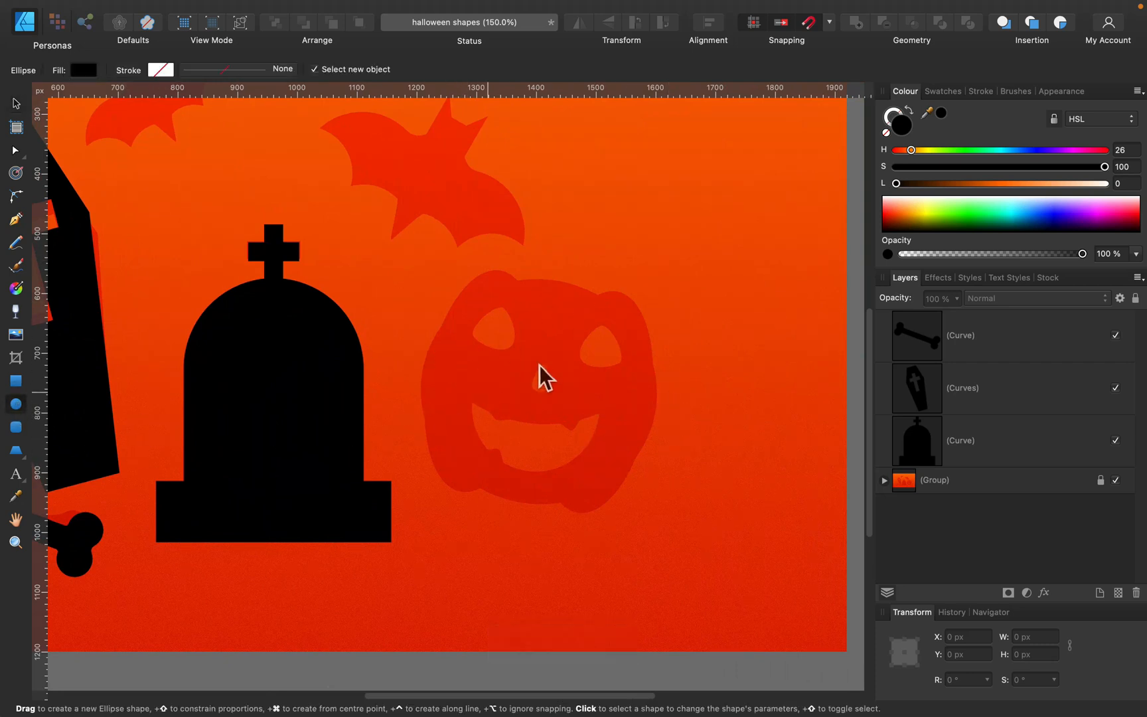
{"action": "left_click_drag", "start_coordinate": [484, 351], "coordinate": [713, 577]}
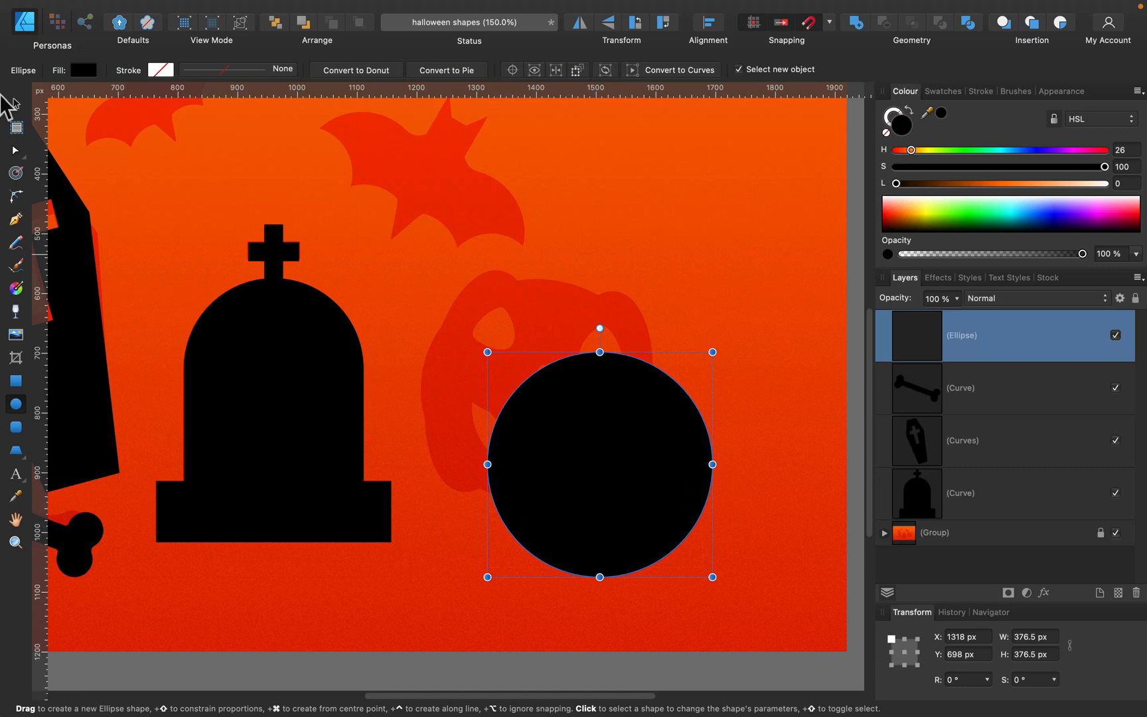
{"action": "key", "text": "cmd+v"}
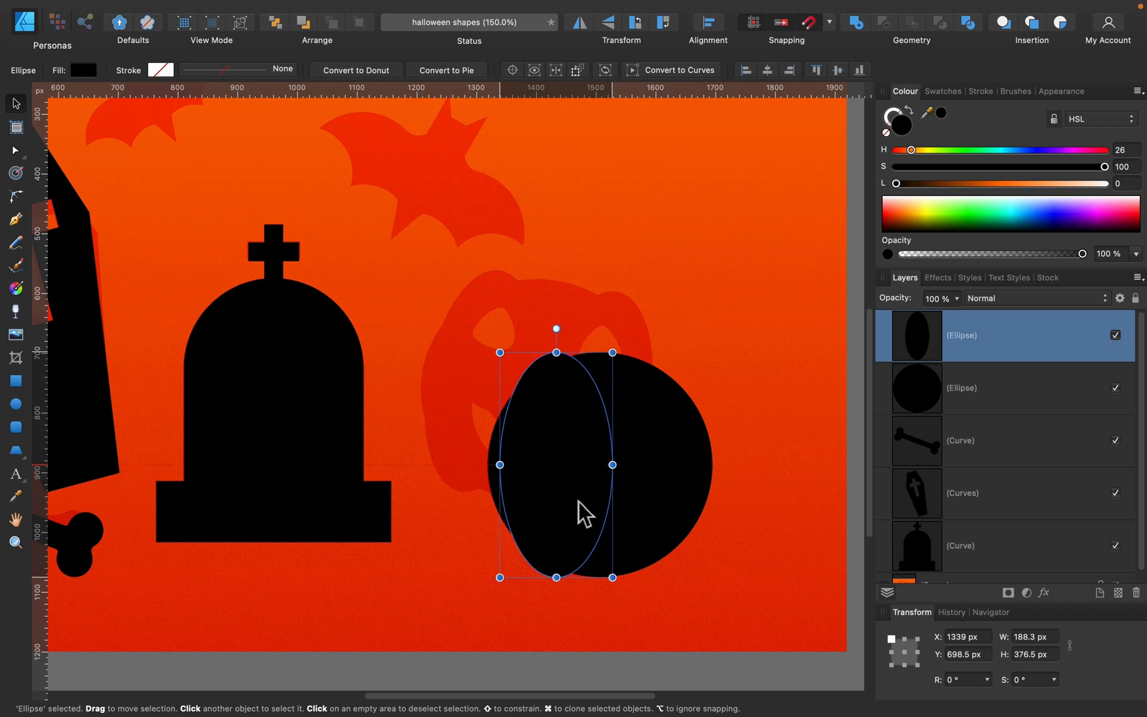
{"action": "left_click_drag", "start_coordinate": [577, 512], "coordinate": [665, 457]}
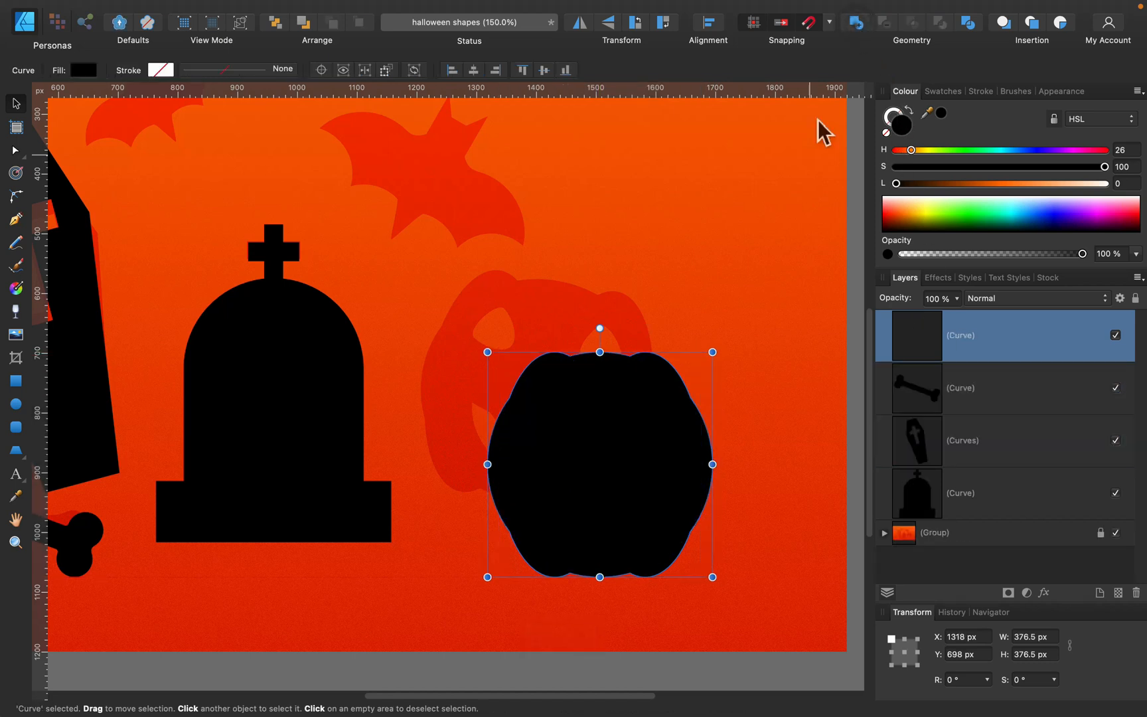
{"action": "left_click_drag", "start_coordinate": [599, 464], "coordinate": [673, 318]}
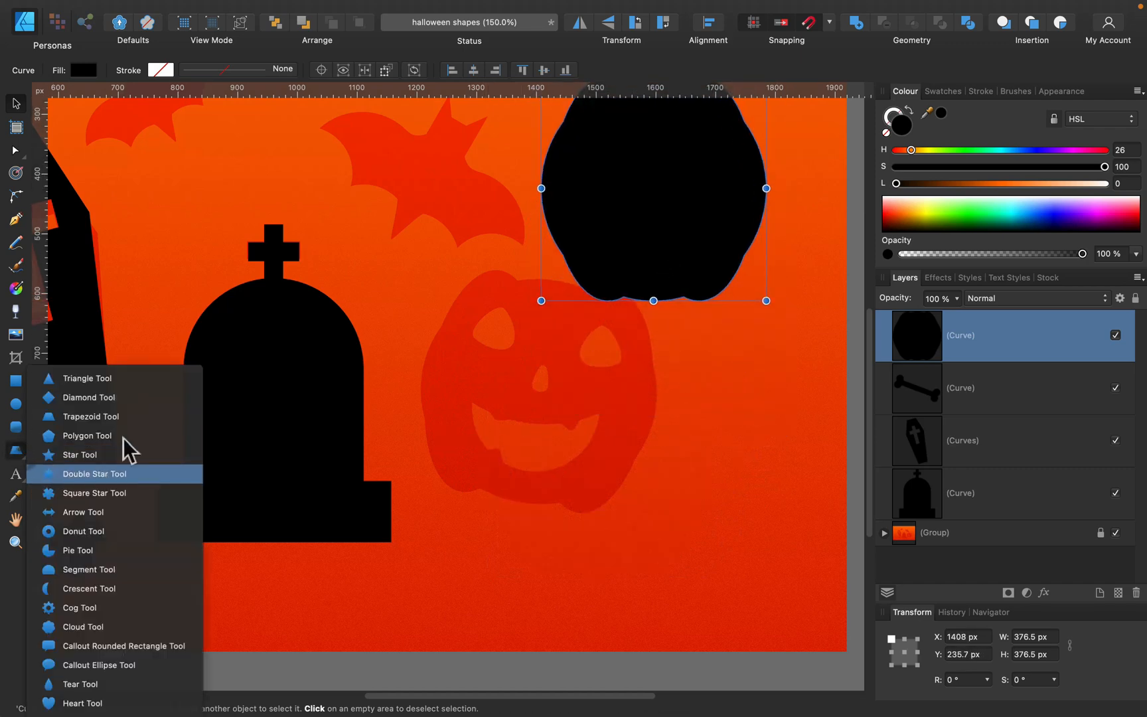
{"action": "mouse_move", "coordinate": [130, 592]}
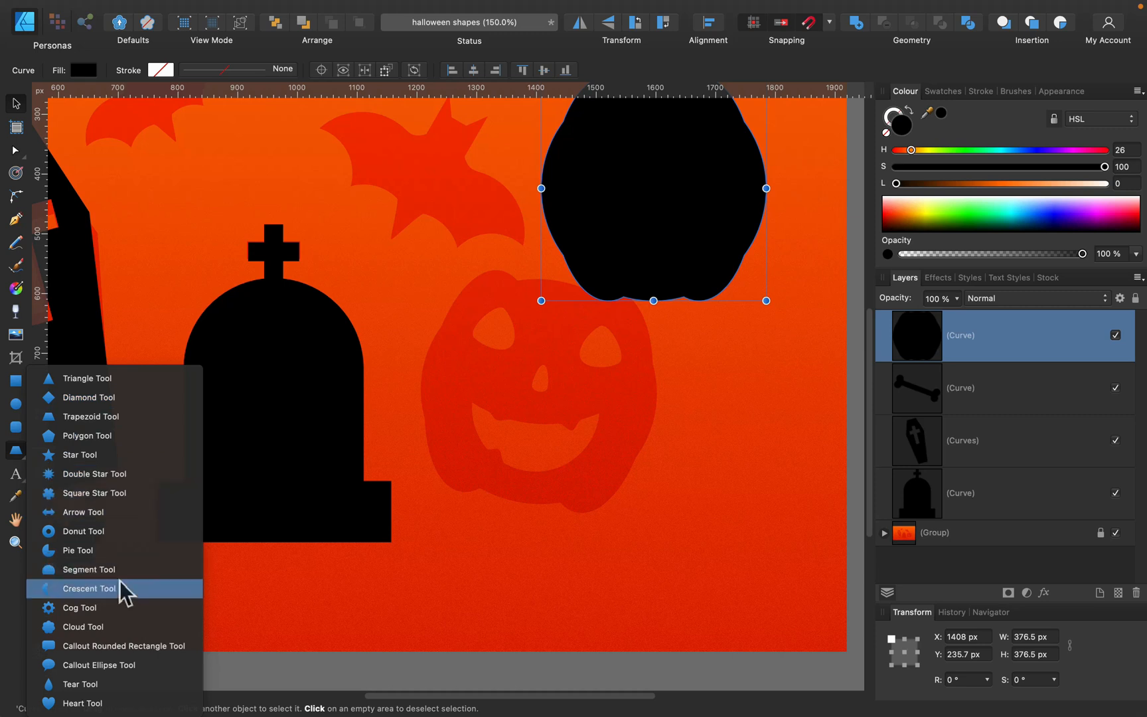
Draw a white crescent, turn it horizontal and curve it into a grin below the pumpkin.
{"action": "left_click", "coordinate": [90, 588]}
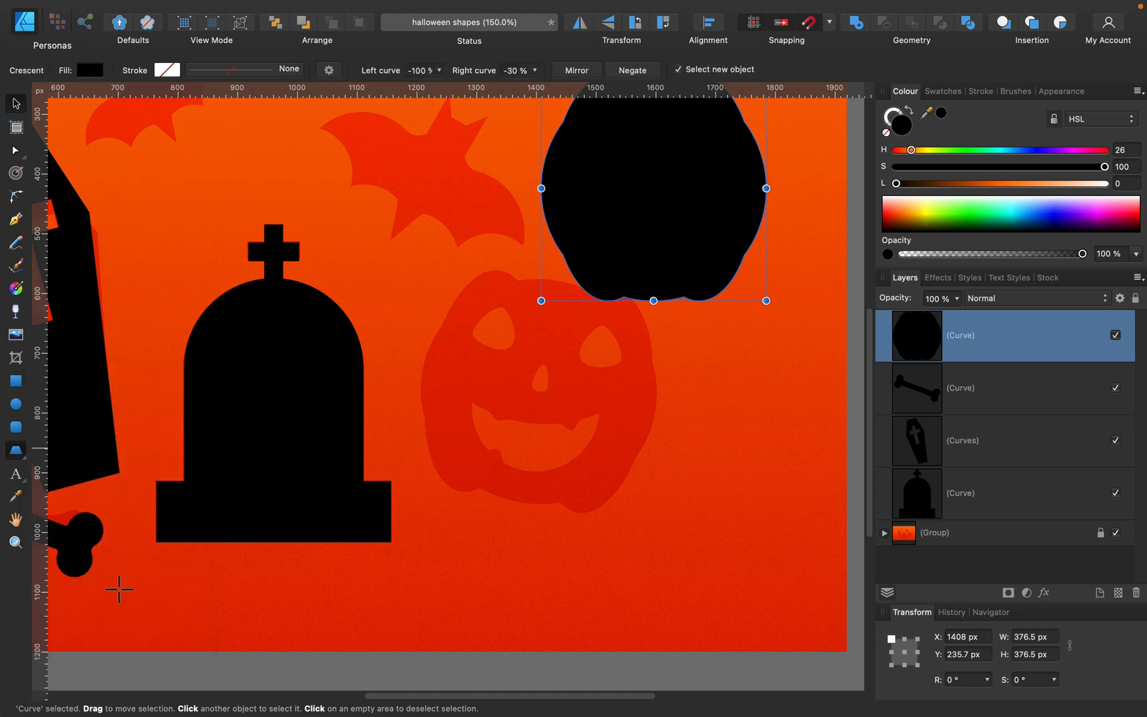
{"action": "left_click_drag", "start_coordinate": [556, 402], "coordinate": [713, 560]}
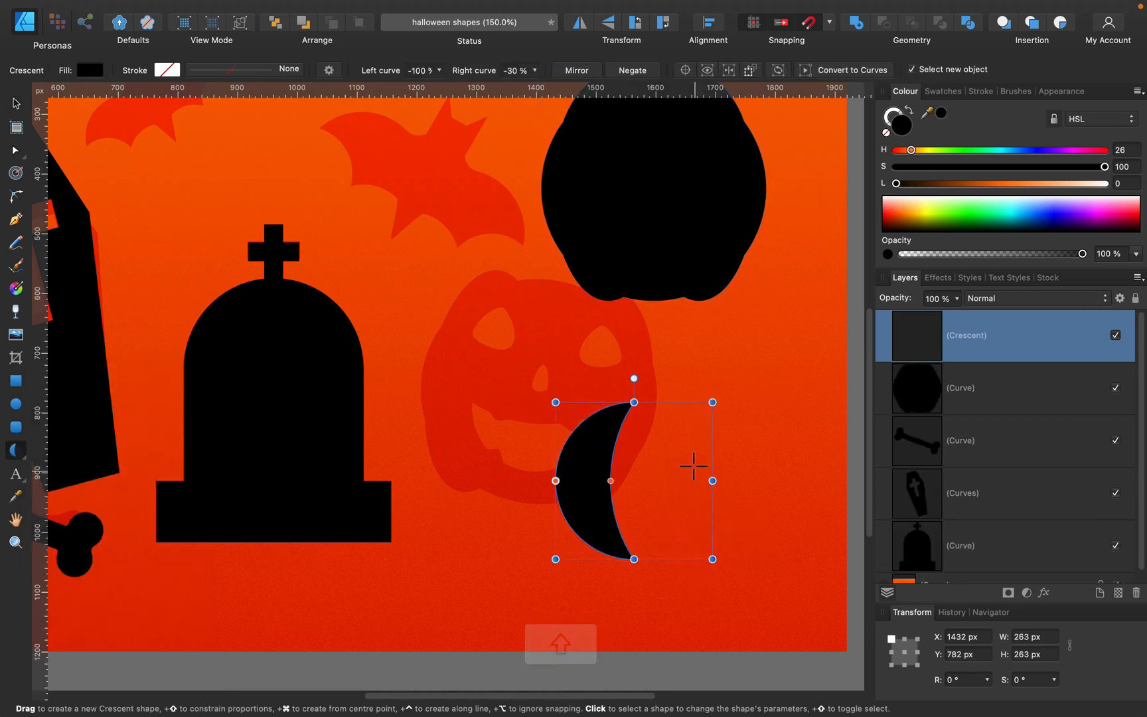
{"action": "left_click_drag", "start_coordinate": [633, 378], "coordinate": [527, 471]}
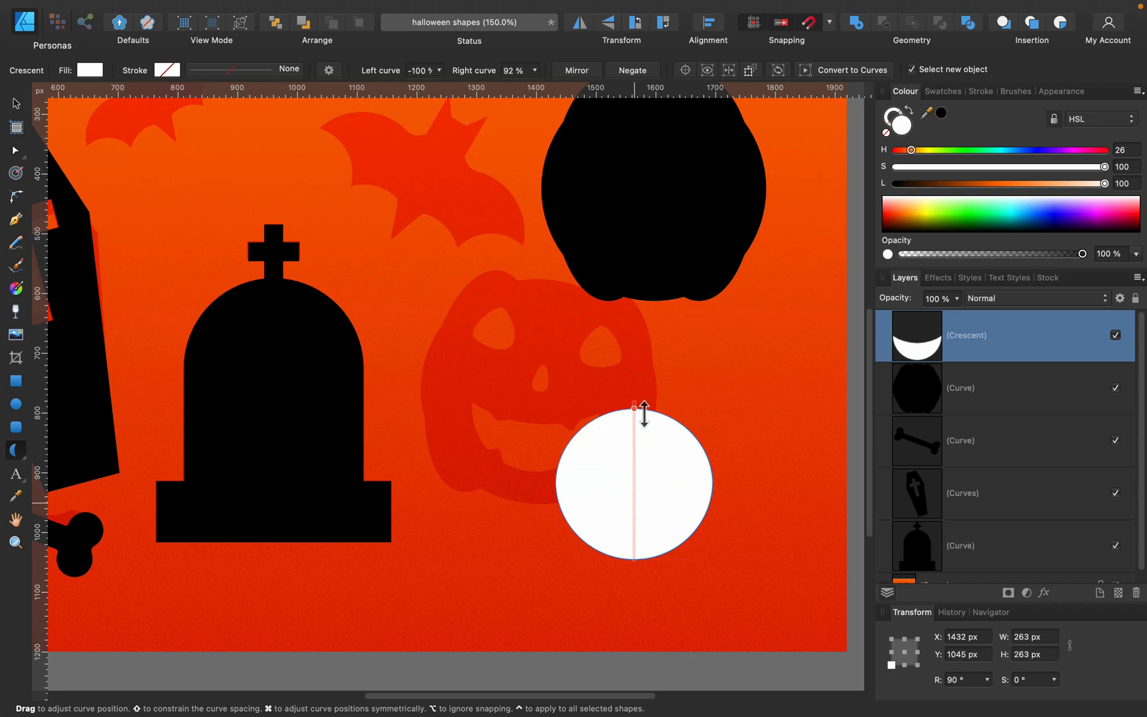
{"action": "left_click_drag", "start_coordinate": [635, 406], "coordinate": [636, 501]}
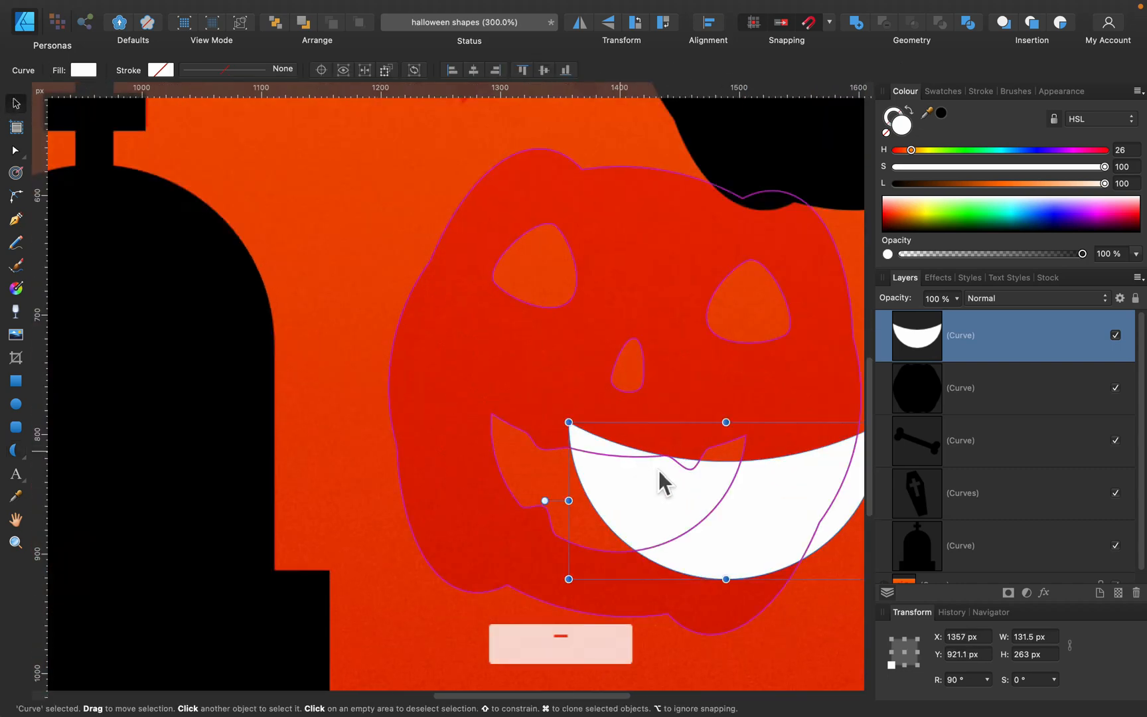
{"action": "left_click_drag", "start_coordinate": [662, 479], "coordinate": [525, 570]}
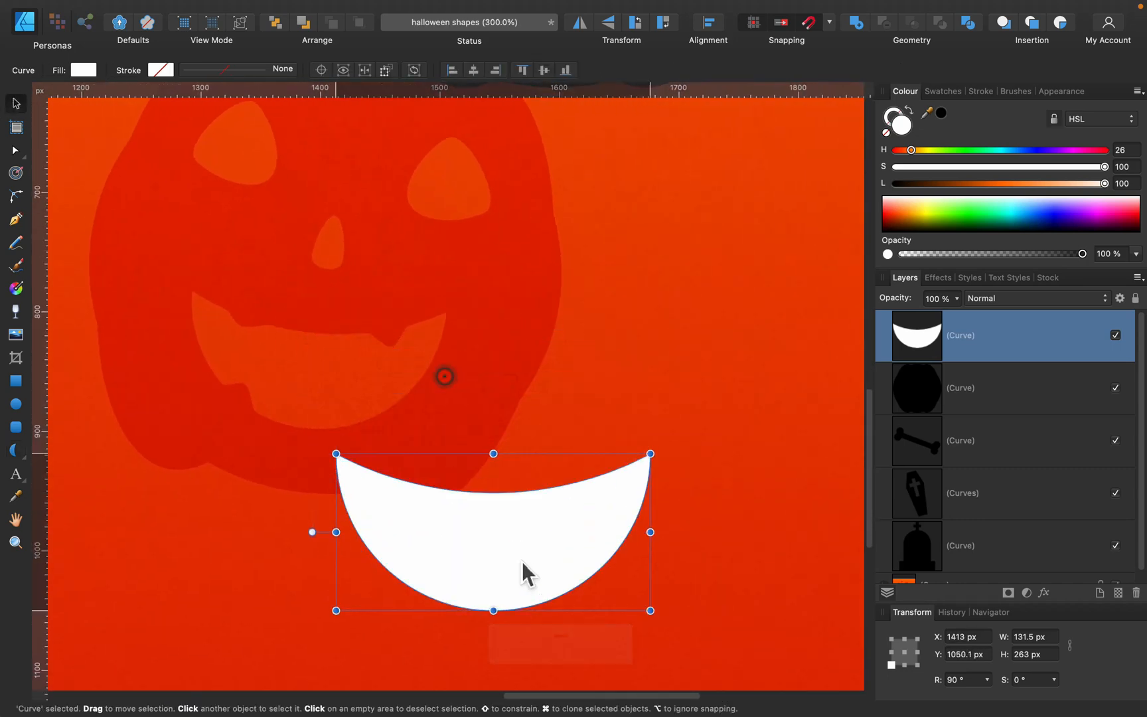
{"action": "left_click_drag", "start_coordinate": [494, 532], "coordinate": [527, 570]}
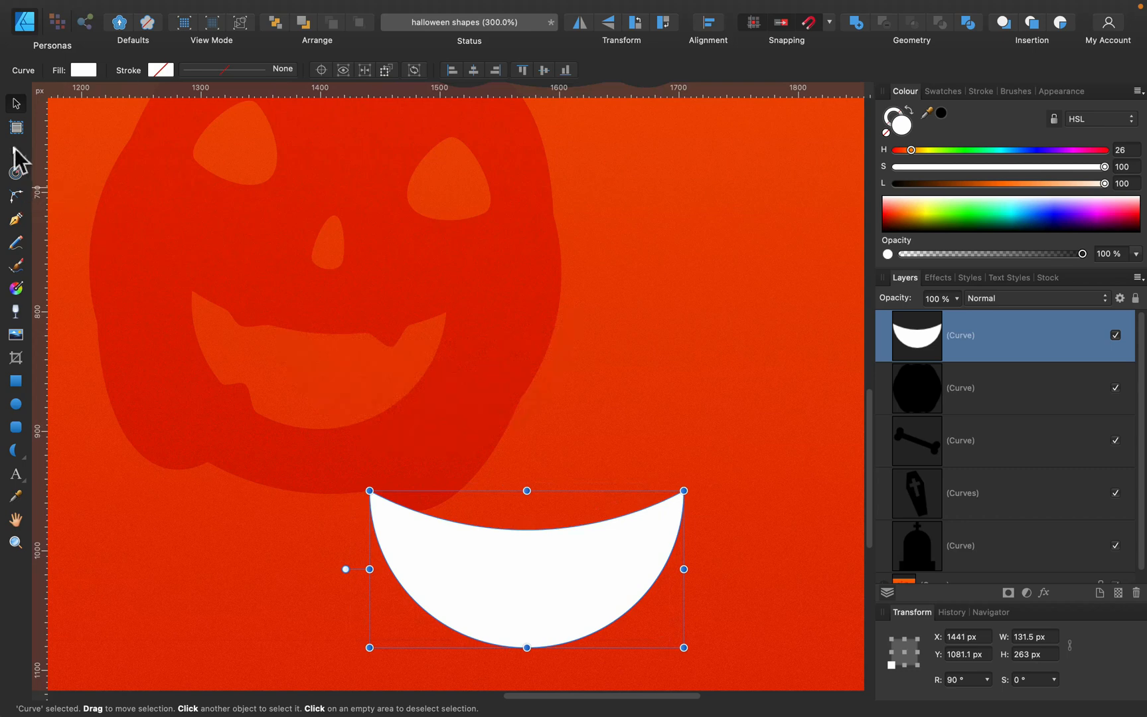
Node-edit the crescent's upper edge into jagged fangs.
{"action": "left_click", "coordinate": [15, 150]}
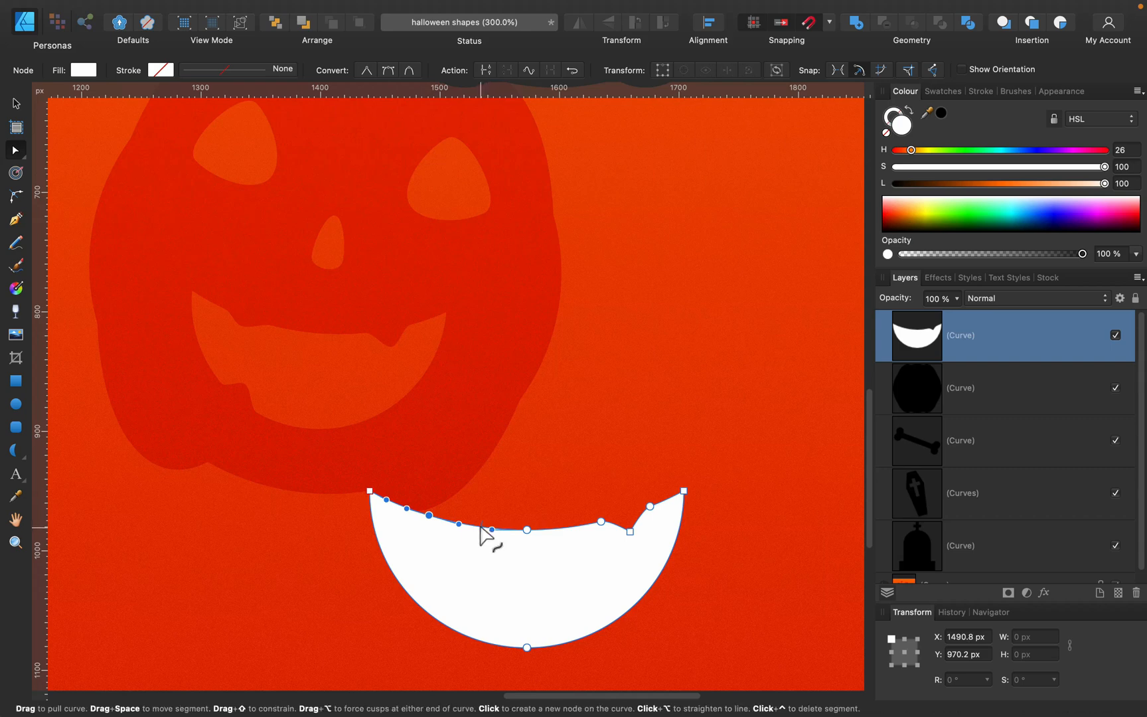
{"action": "left_click_drag", "start_coordinate": [486, 529], "coordinate": [453, 554]}
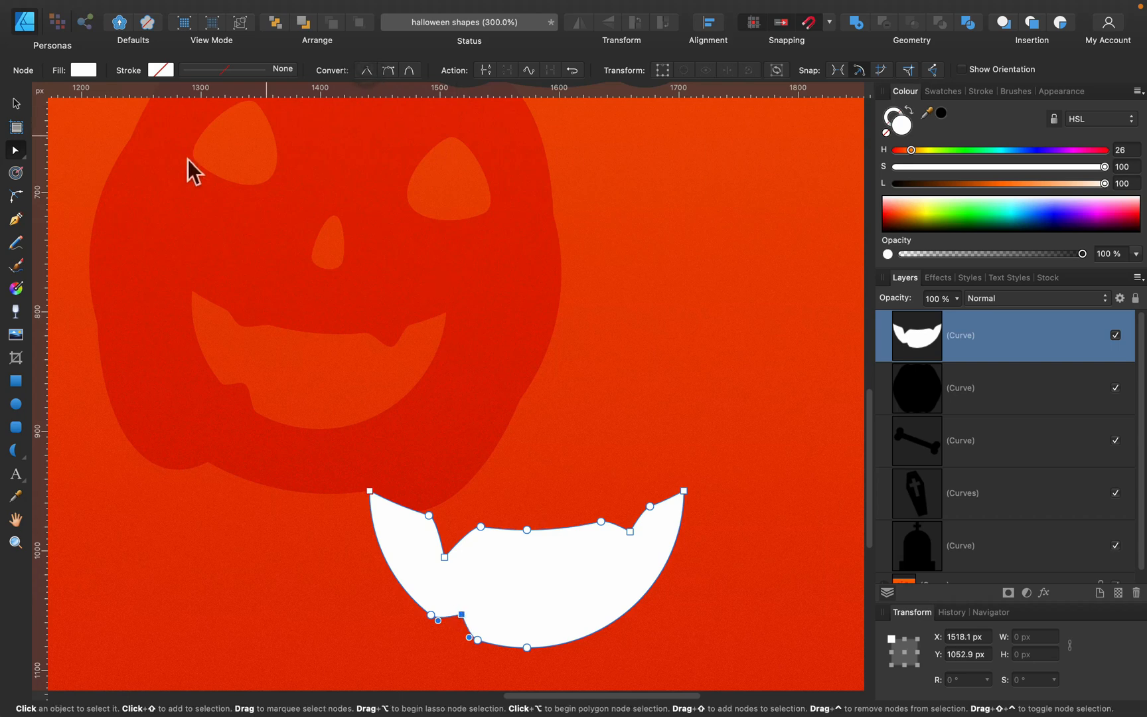
{"action": "left_click", "coordinate": [15, 105]}
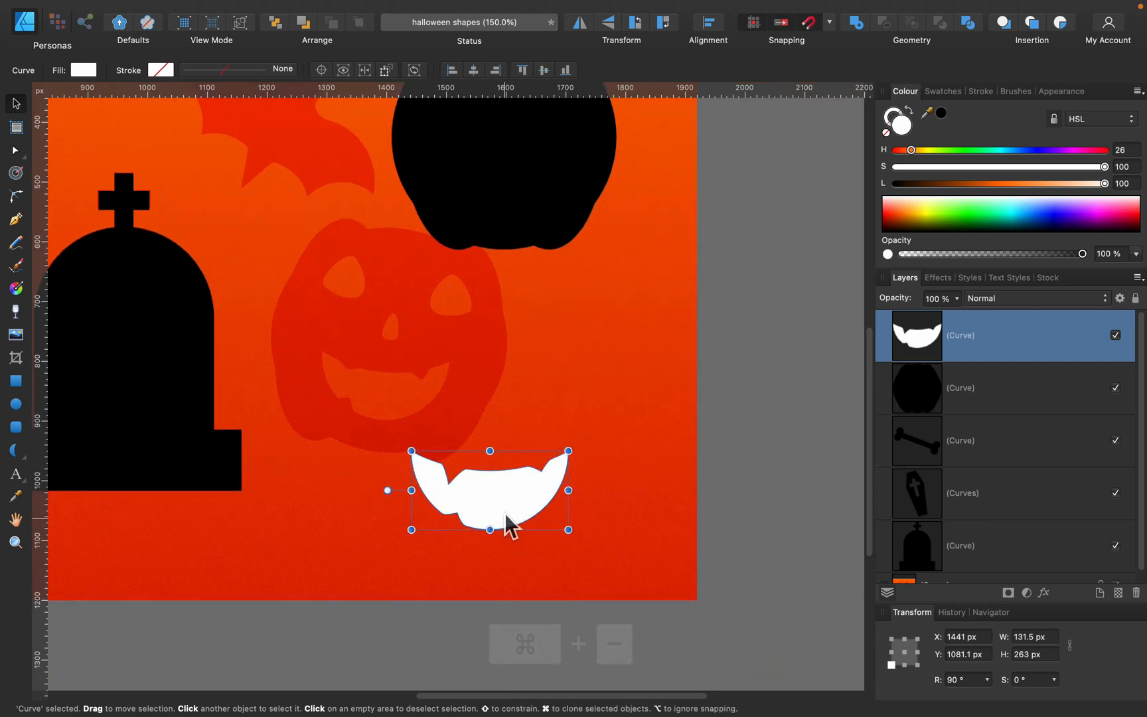
Place the white mouth on the pumpkin and draw a small white circle converted to curves.
{"action": "left_click_drag", "start_coordinate": [490, 490], "coordinate": [504, 179]}
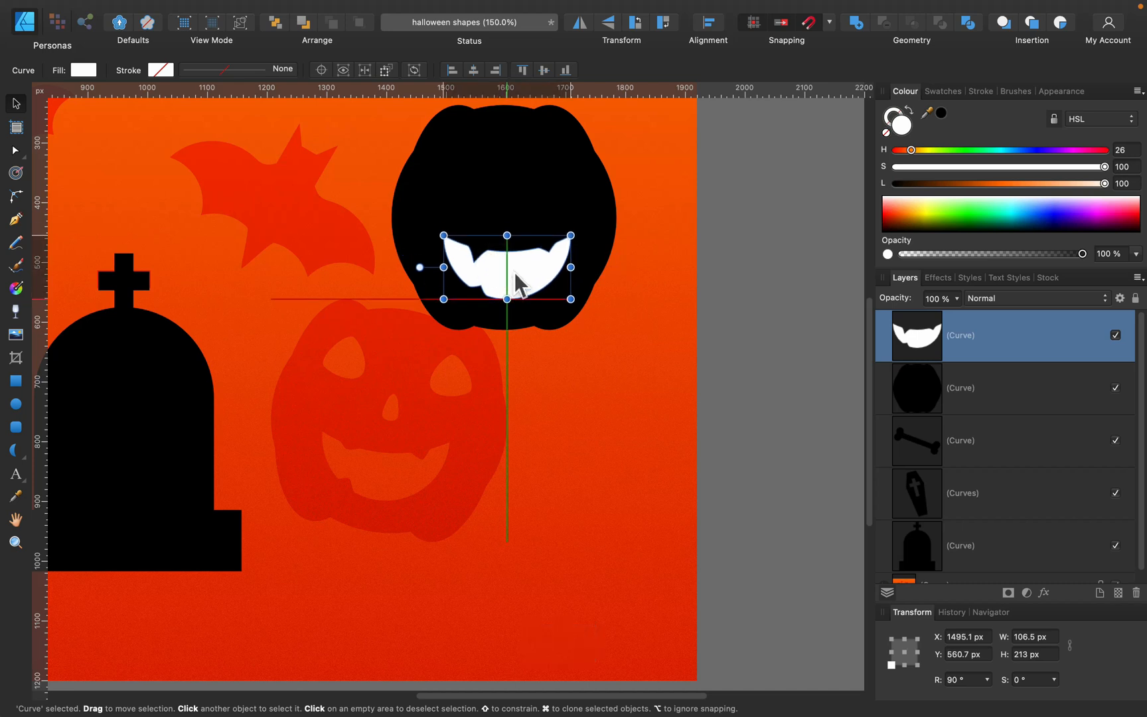
{"action": "left_click_drag", "start_coordinate": [509, 267], "coordinate": [505, 260]}
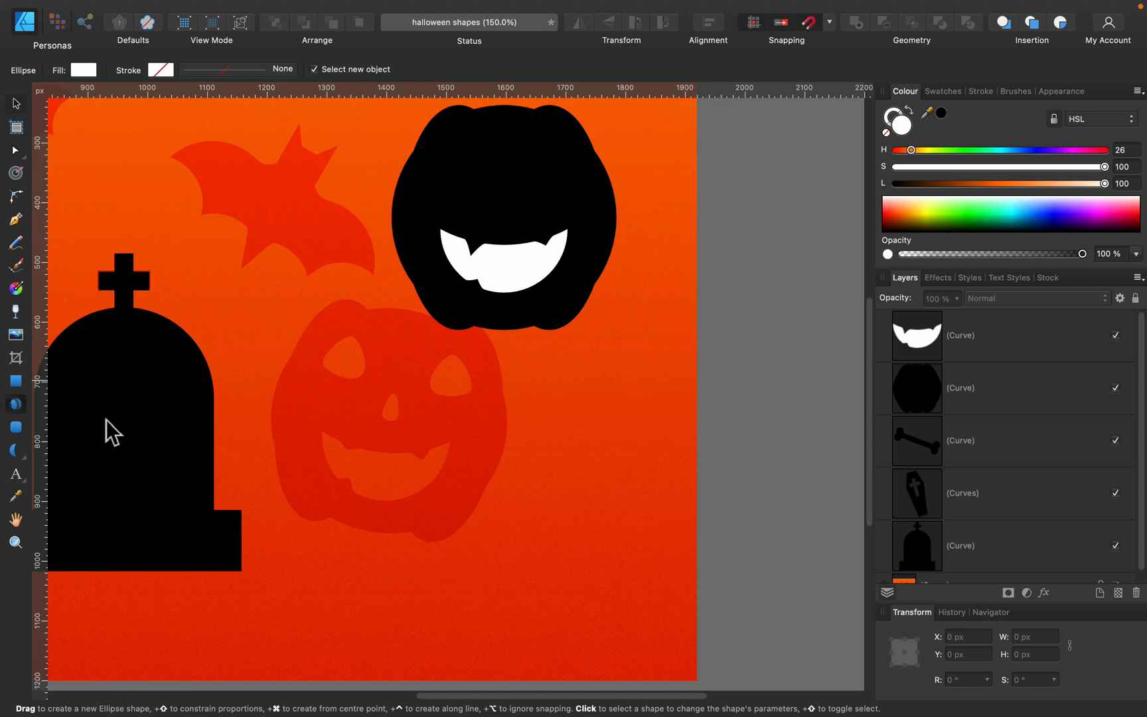
{"action": "left_click_drag", "start_coordinate": [543, 401], "coordinate": [600, 459]}
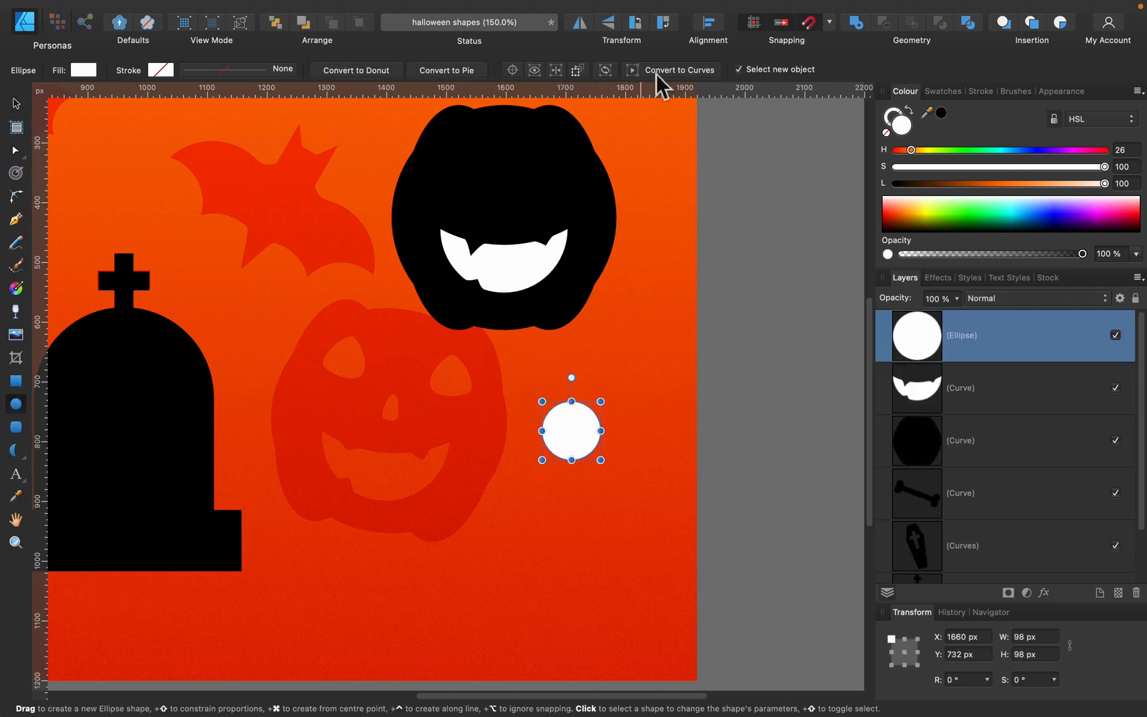
{"action": "left_click", "coordinate": [677, 69]}
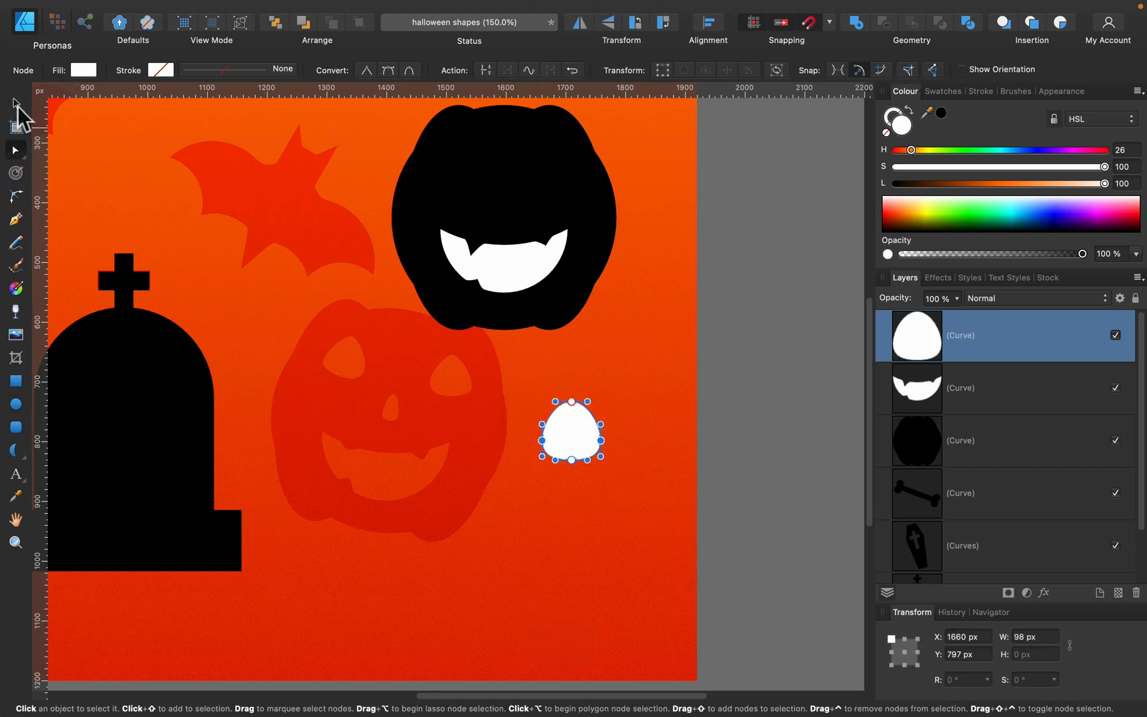
{"action": "key", "text": "cmd+="}
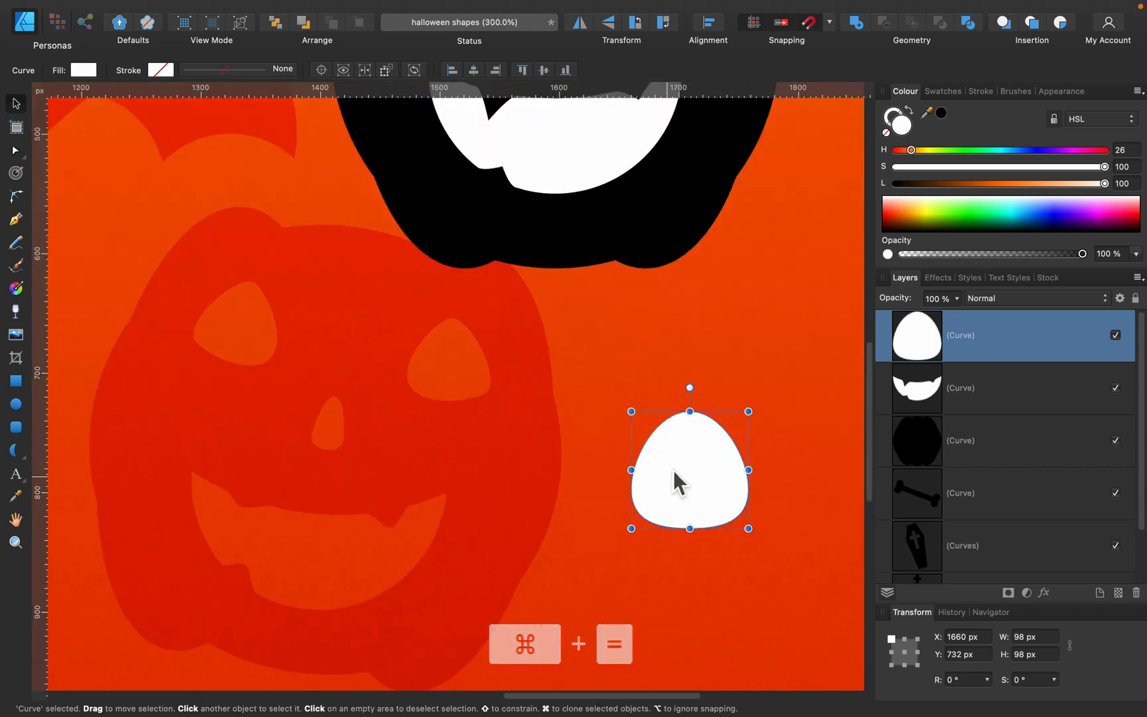
Shape the circle into a slanted eye, place it upper left and duplicate a matching right eye.
{"action": "left_click_drag", "start_coordinate": [686, 470], "coordinate": [494, 481]}
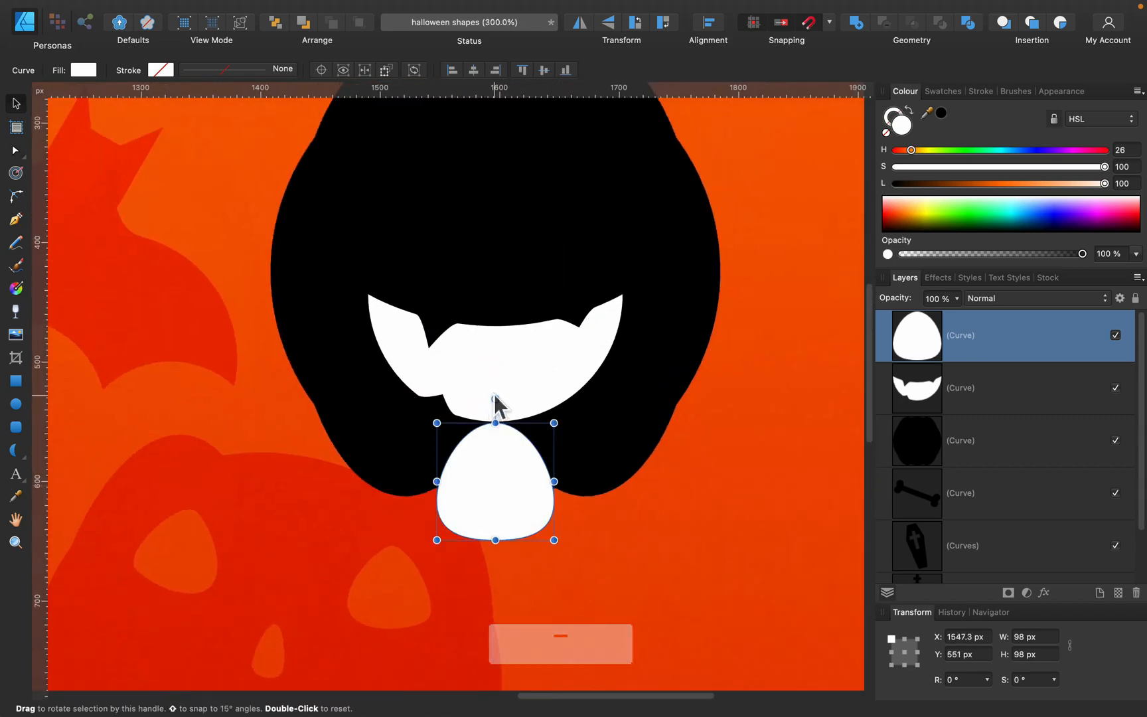
{"action": "left_click_drag", "start_coordinate": [554, 422], "coordinate": [519, 454]}
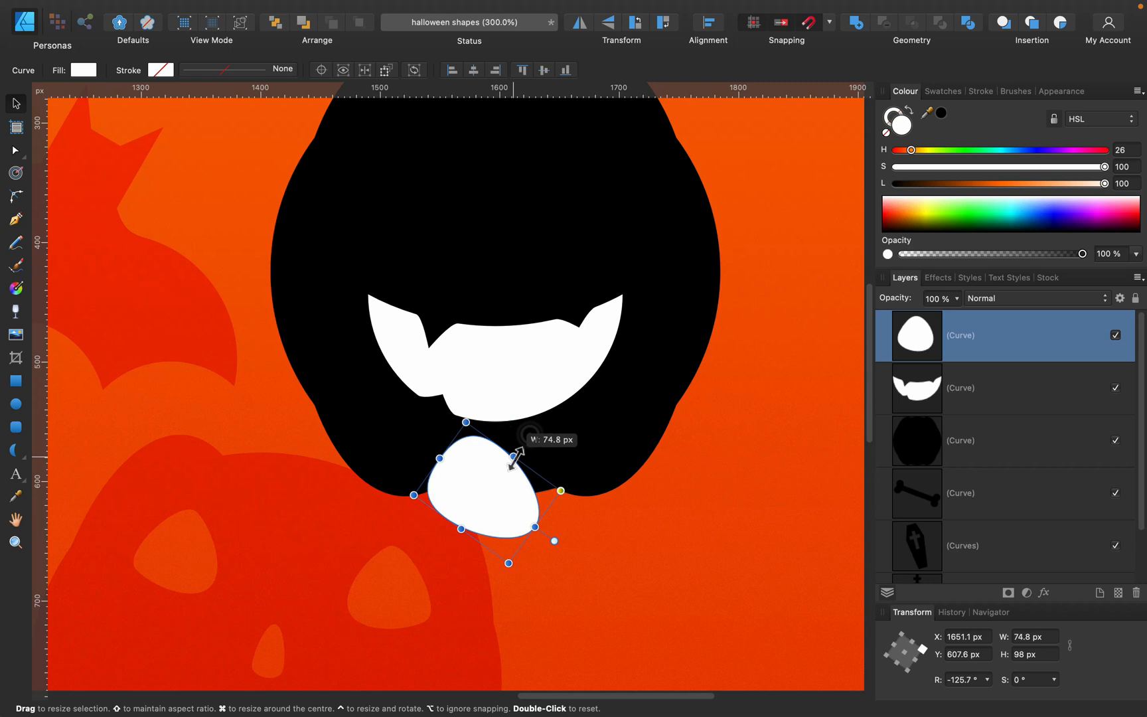
{"action": "left_click_drag", "start_coordinate": [476, 485], "coordinate": [401, 176]}
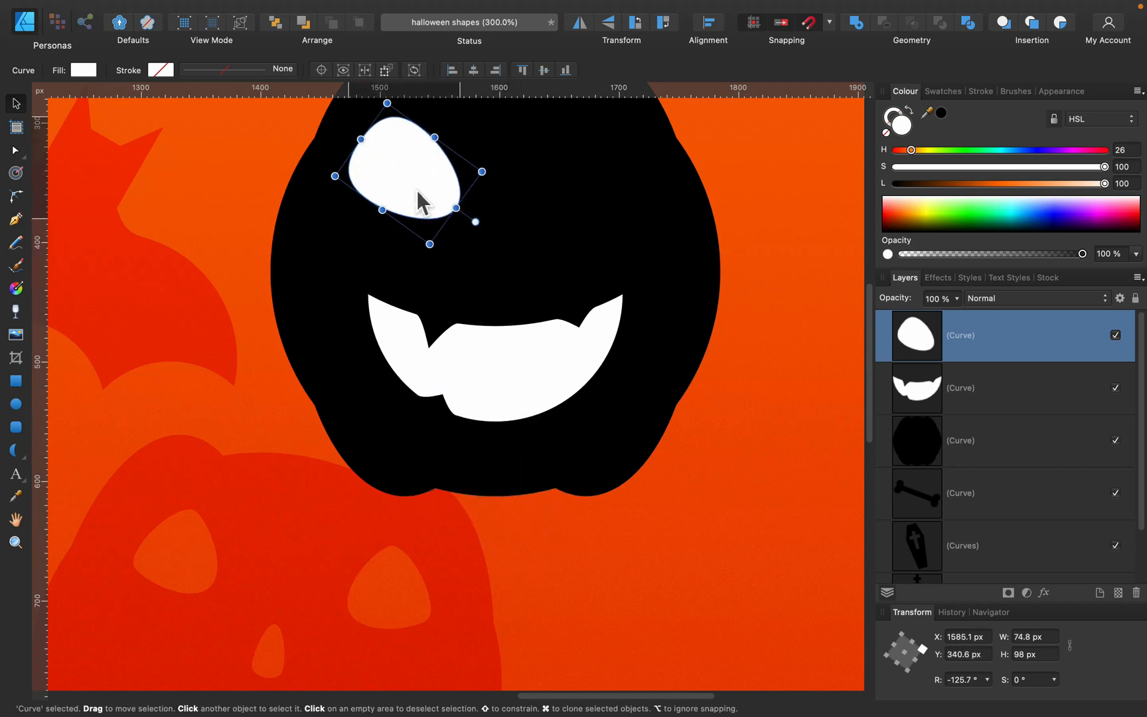
{"action": "left_click_drag", "start_coordinate": [398, 175], "coordinate": [526, 171]}
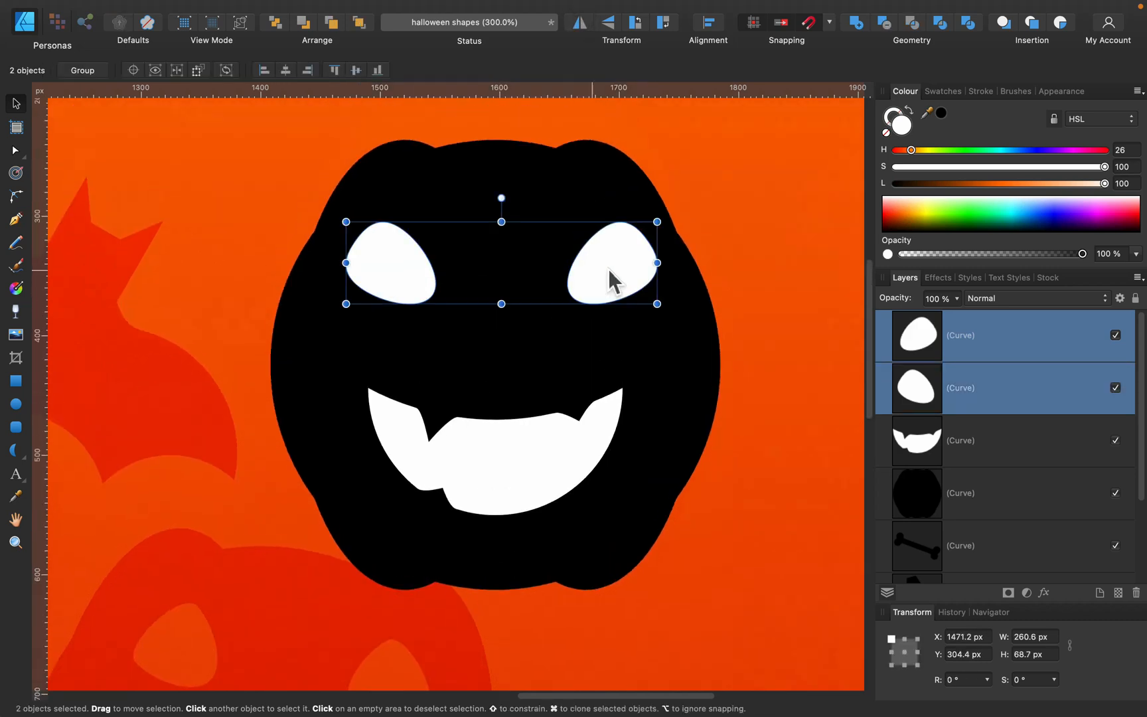
Add a slim white nose centred between the eyes and select the pumpkin with its face pieces.
{"action": "left_click", "coordinate": [700, 222]}
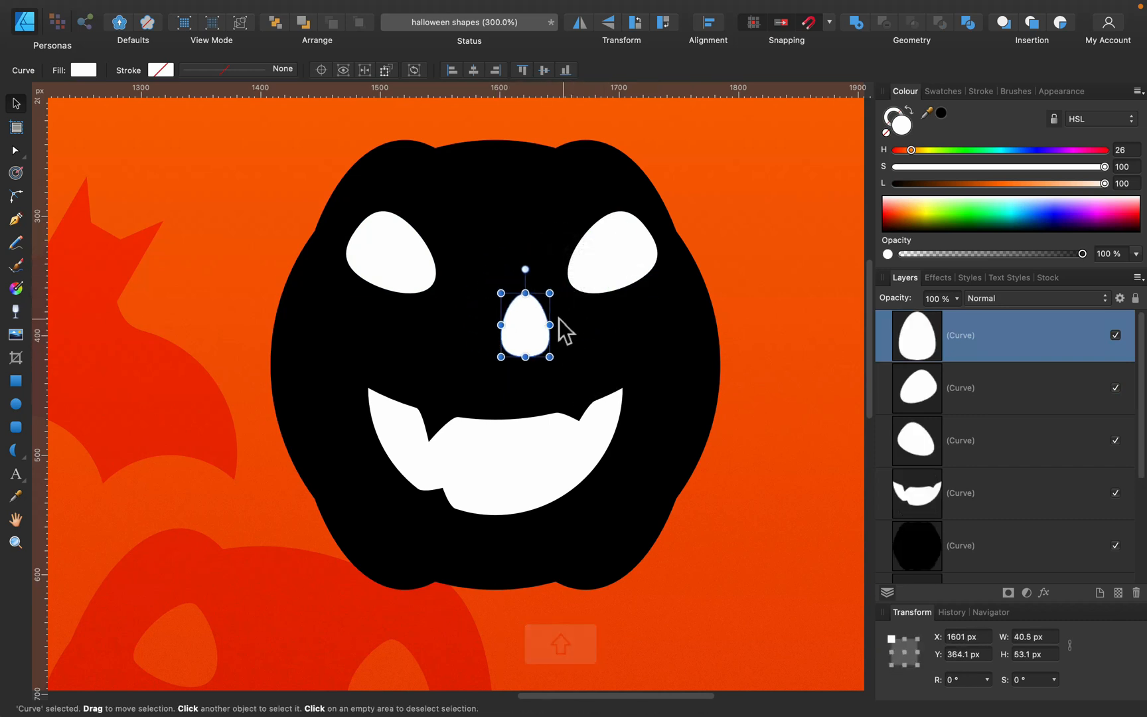
{"action": "left_click_drag", "start_coordinate": [524, 321], "coordinate": [482, 358]}
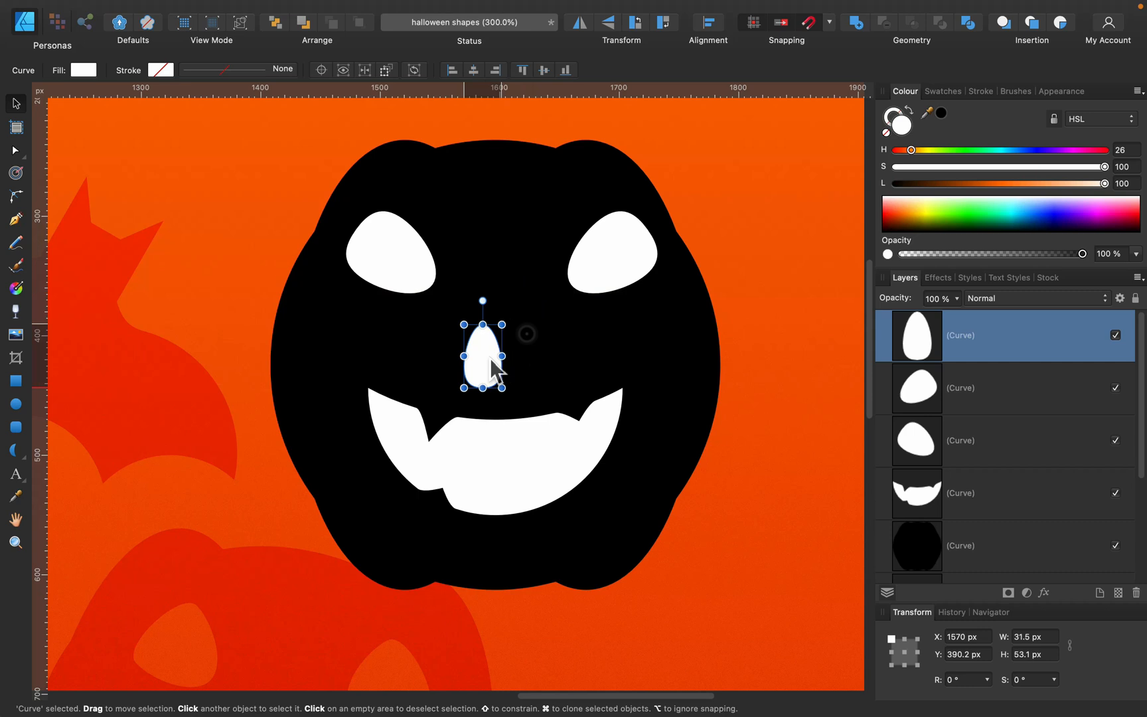
{"action": "left_click_drag", "start_coordinate": [482, 358], "coordinate": [500, 348]}
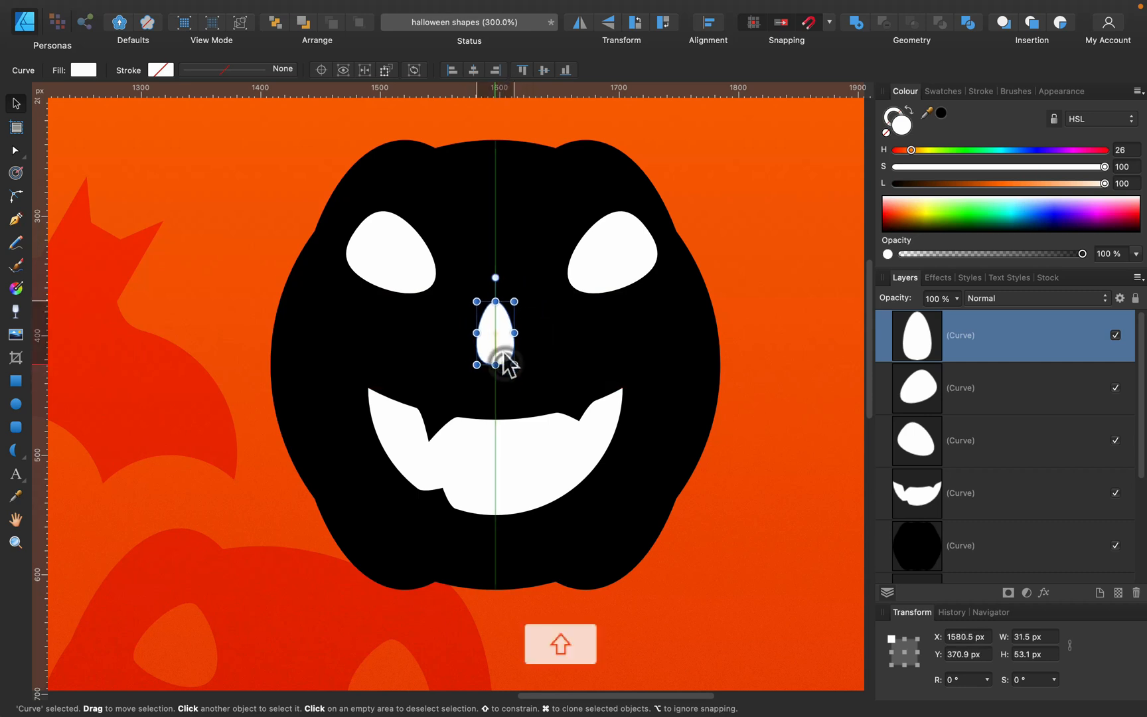
{"action": "left_click", "coordinate": [611, 252]}
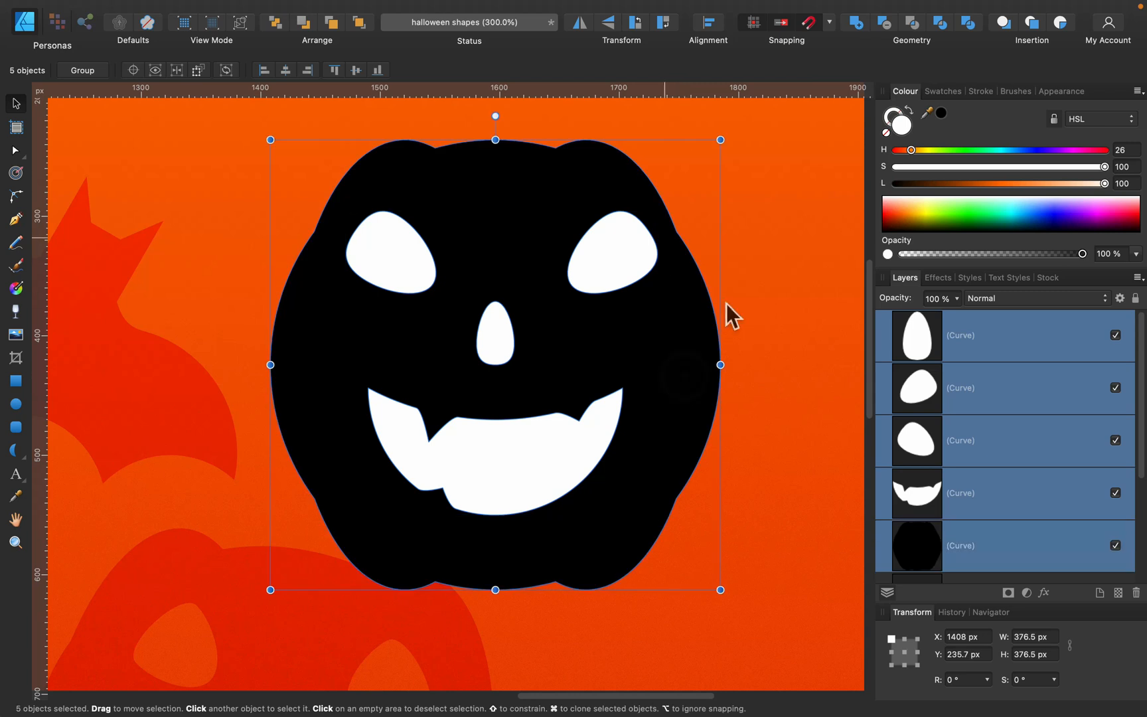
{"action": "mouse_move", "coordinate": [888, 34]}
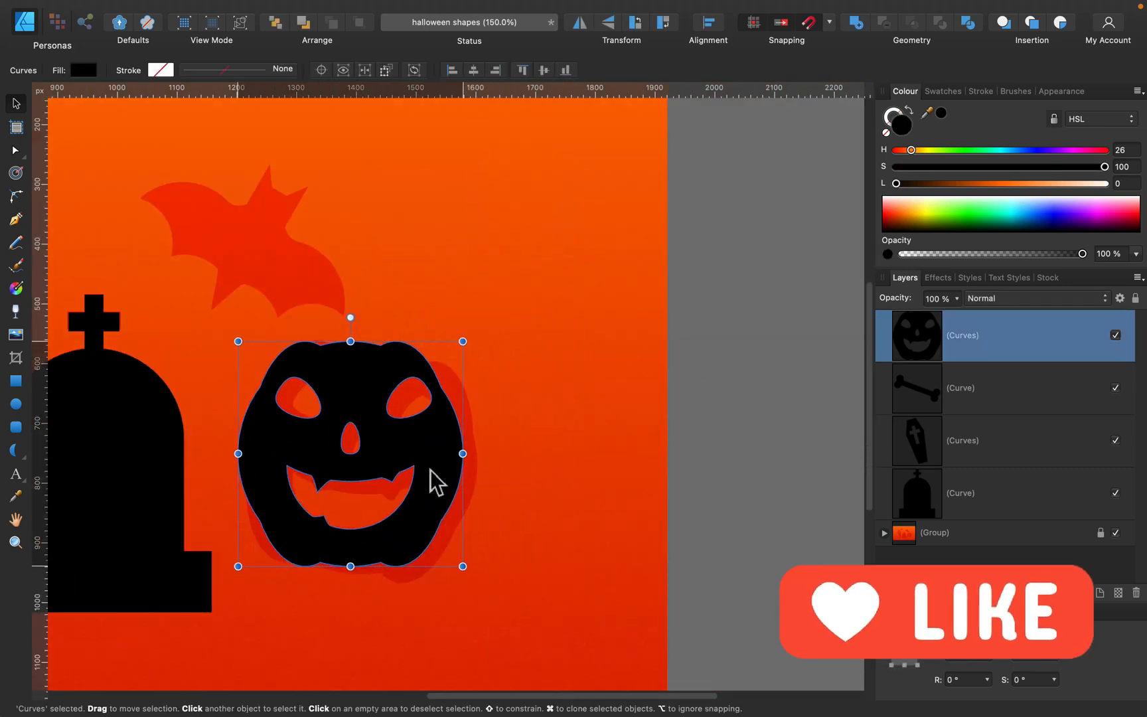
Move the shrunken cut-out pumpkin into place beside the gravestone.
{"action": "left_click_drag", "start_coordinate": [463, 565], "coordinate": [477, 576]}
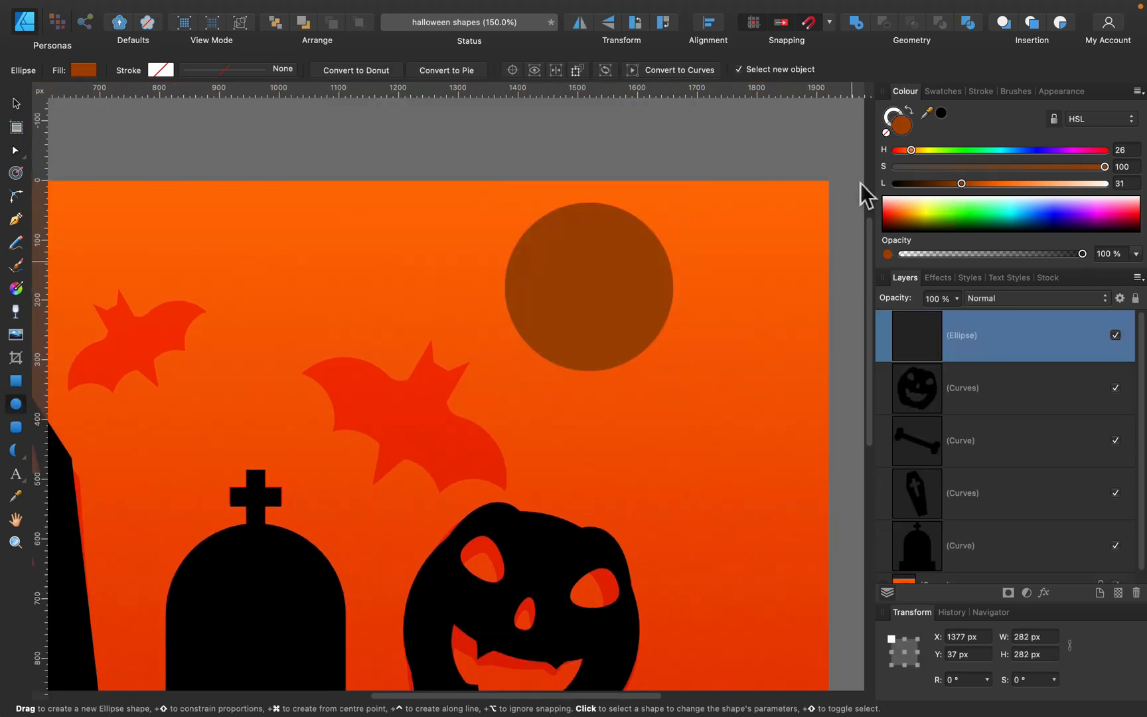
Make the top circle black and overlap white circles along its lower edge for the bat's scallops.
{"action": "left_click_drag", "start_coordinate": [962, 183], "coordinate": [885, 184]}
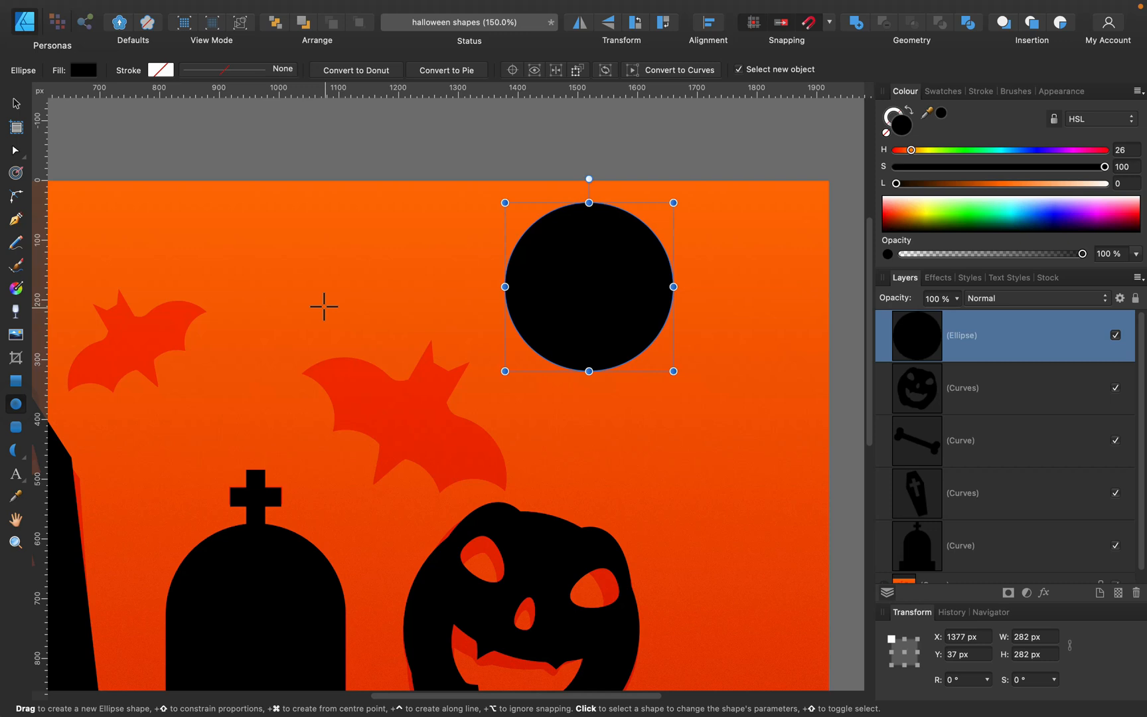
{"action": "left_click_drag", "start_coordinate": [296, 285], "coordinate": [381, 369]}
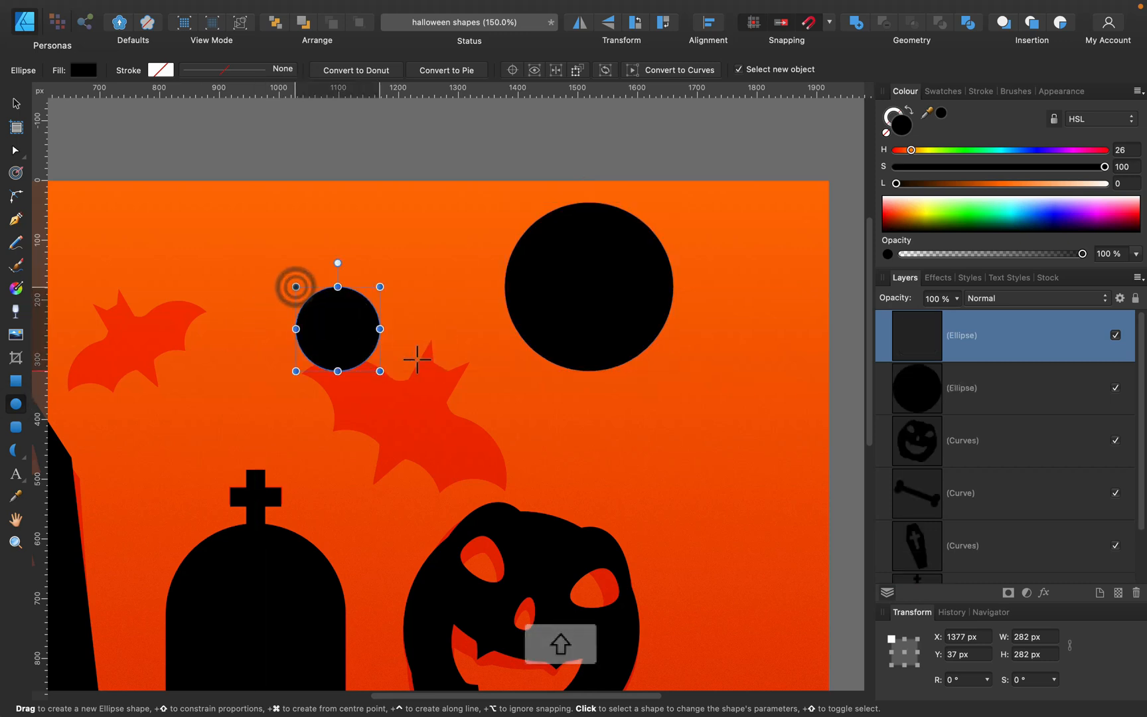
{"action": "left_click_drag", "start_coordinate": [896, 184], "coordinate": [1083, 183]}
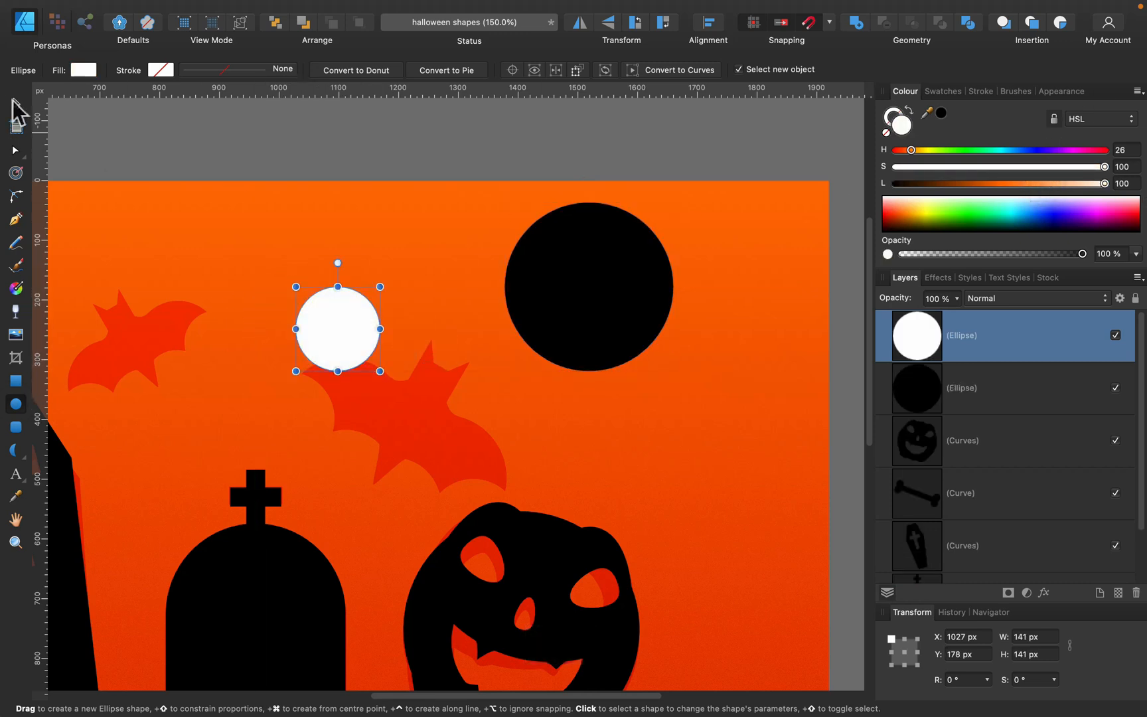
{"action": "left_click_drag", "start_coordinate": [381, 371], "coordinate": [589, 402]}
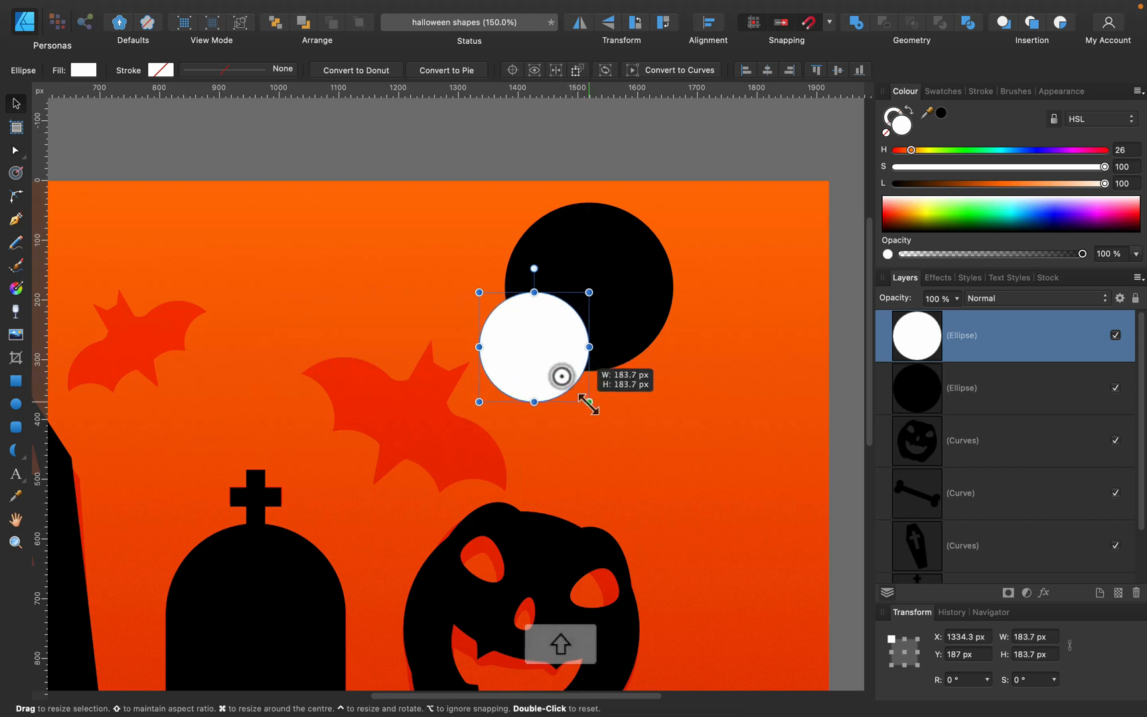
{"action": "left_click_drag", "start_coordinate": [537, 347], "coordinate": [640, 347]}
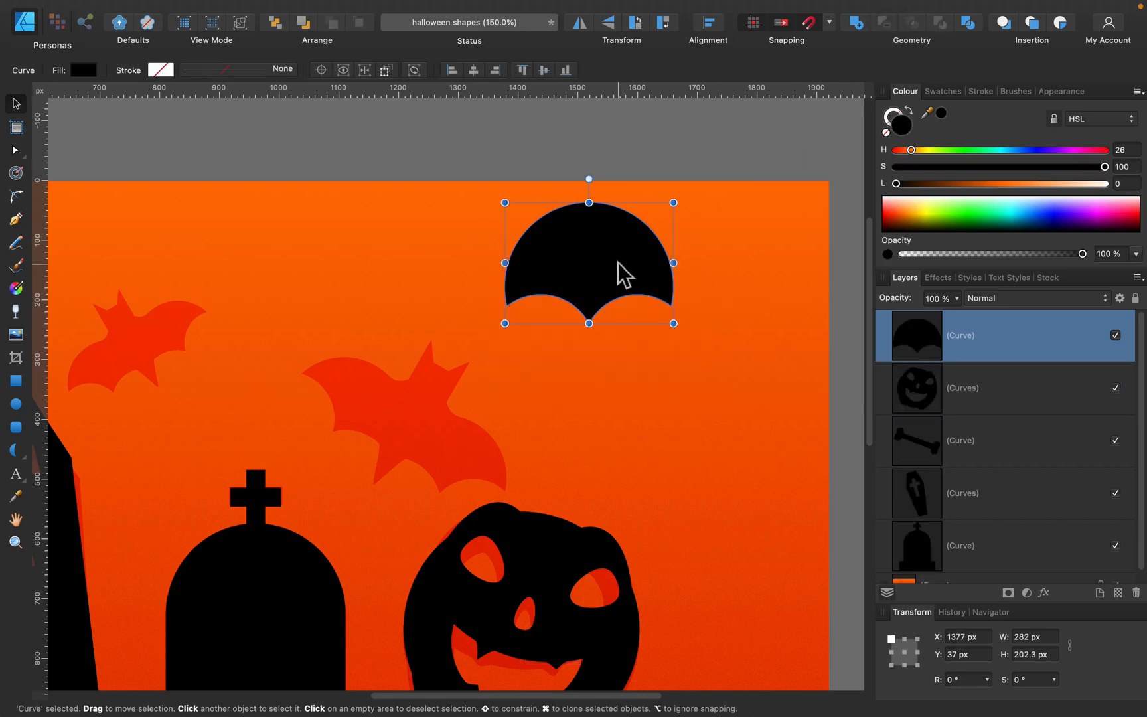
{"action": "left_click_drag", "start_coordinate": [589, 263], "coordinate": [556, 326]}
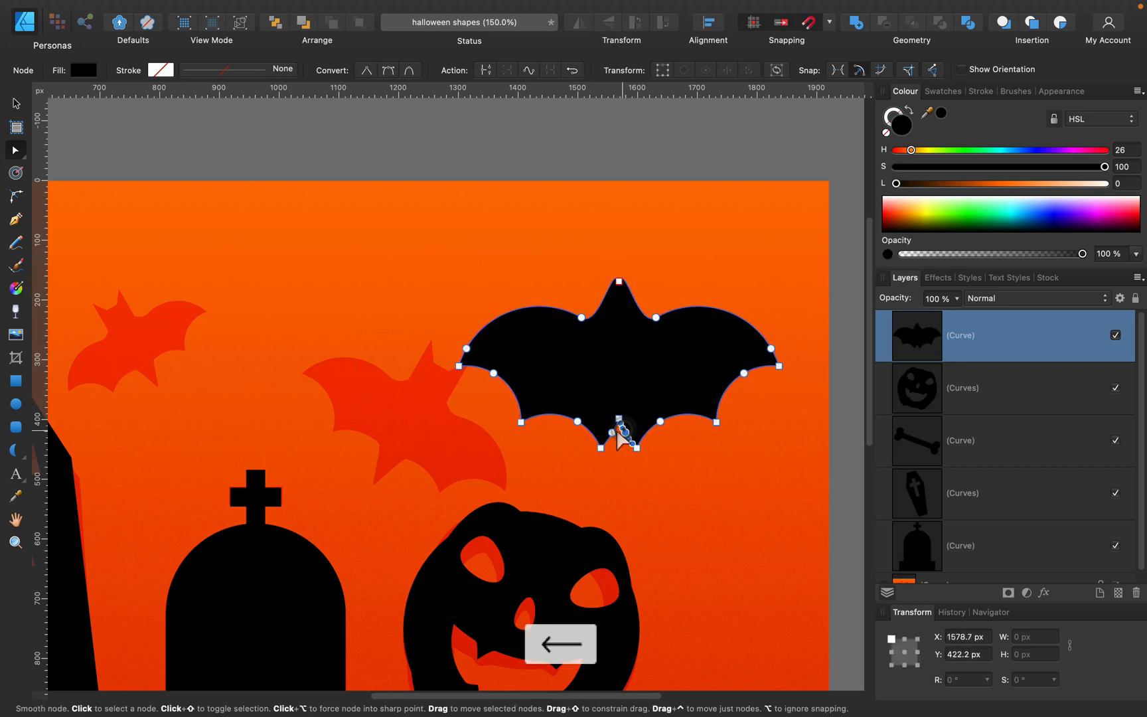
Pull the bat's bottom point into a tail and place a white rectangle over its head.
{"action": "left_click_drag", "start_coordinate": [618, 431], "coordinate": [630, 504]}
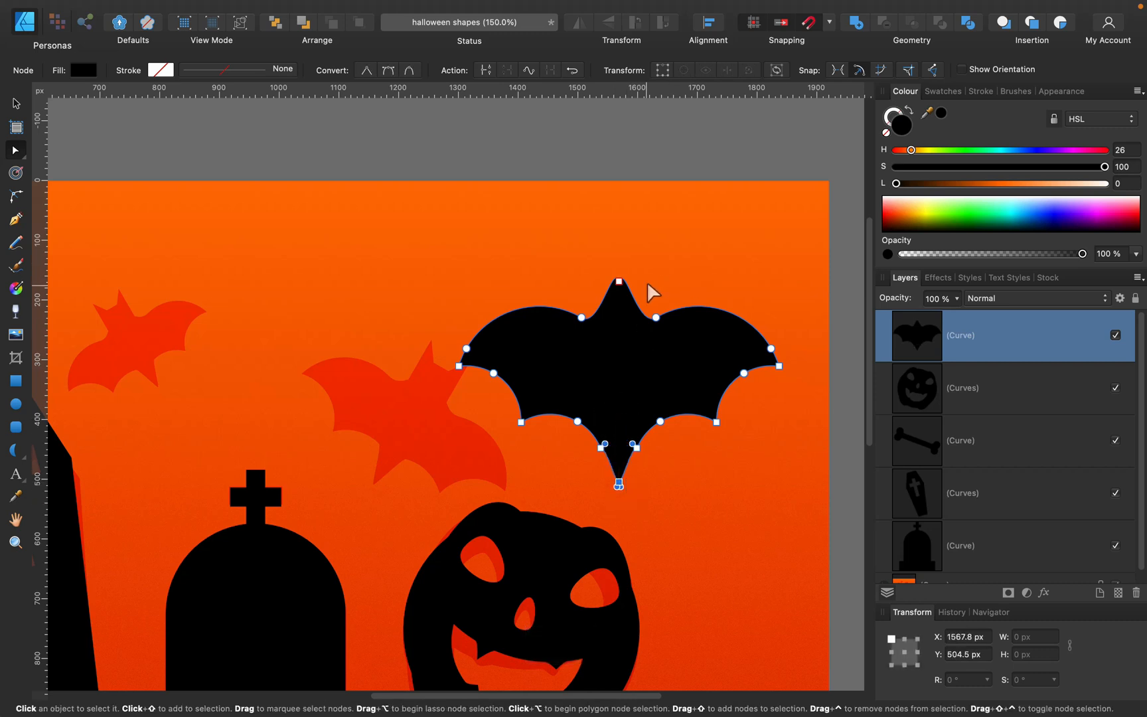
{"action": "mouse_move", "coordinate": [18, 378]}
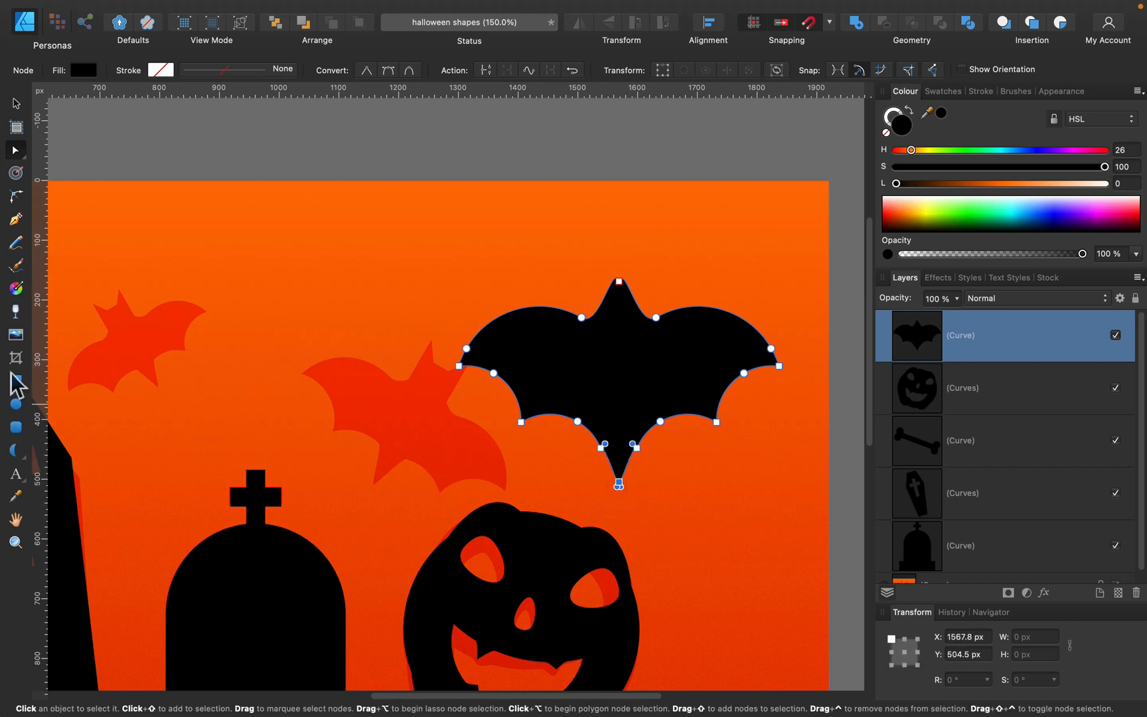
{"action": "left_click_drag", "start_coordinate": [596, 254], "coordinate": [653, 351]}
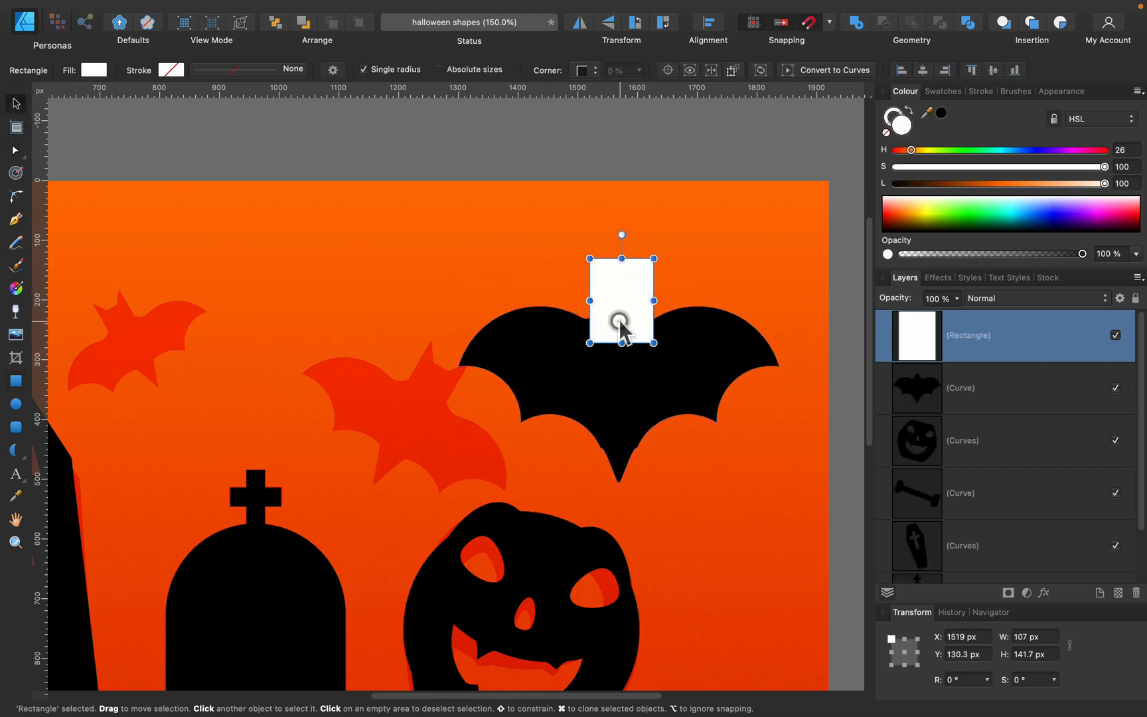
Refine the bat's head notch, resize the bat and tilt the duplicate bat above the coffin.
{"action": "left_click_drag", "start_coordinate": [622, 325], "coordinate": [618, 322]}
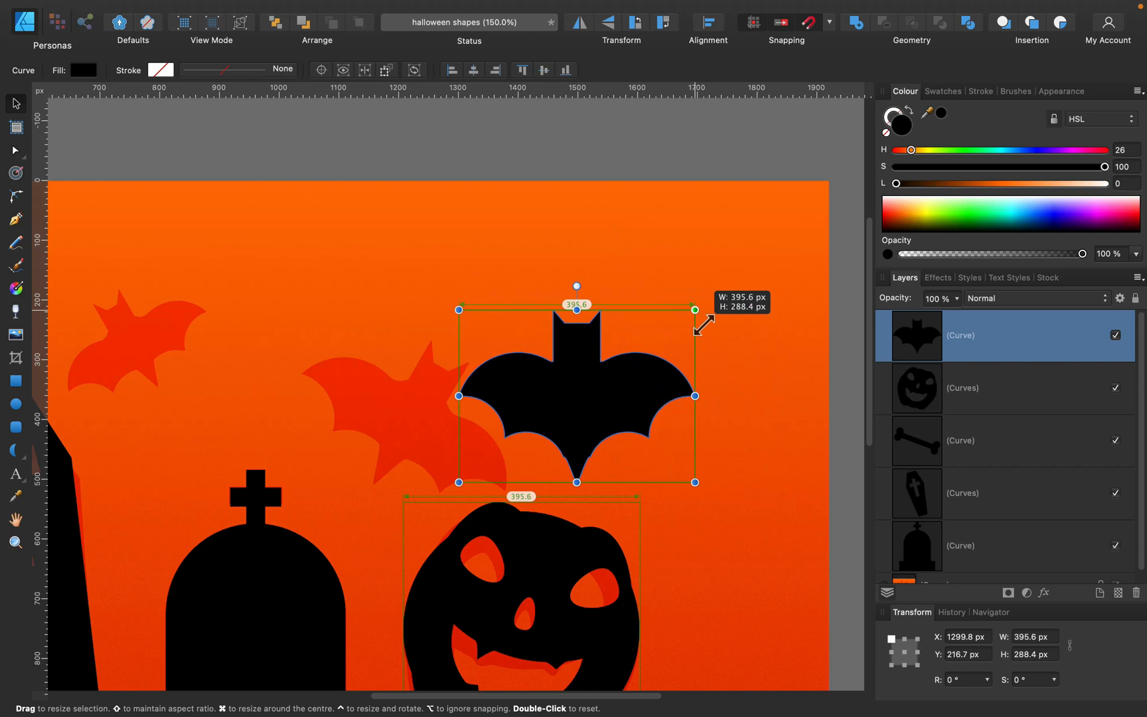
{"action": "left_click_drag", "start_coordinate": [694, 306], "coordinate": [709, 342]}
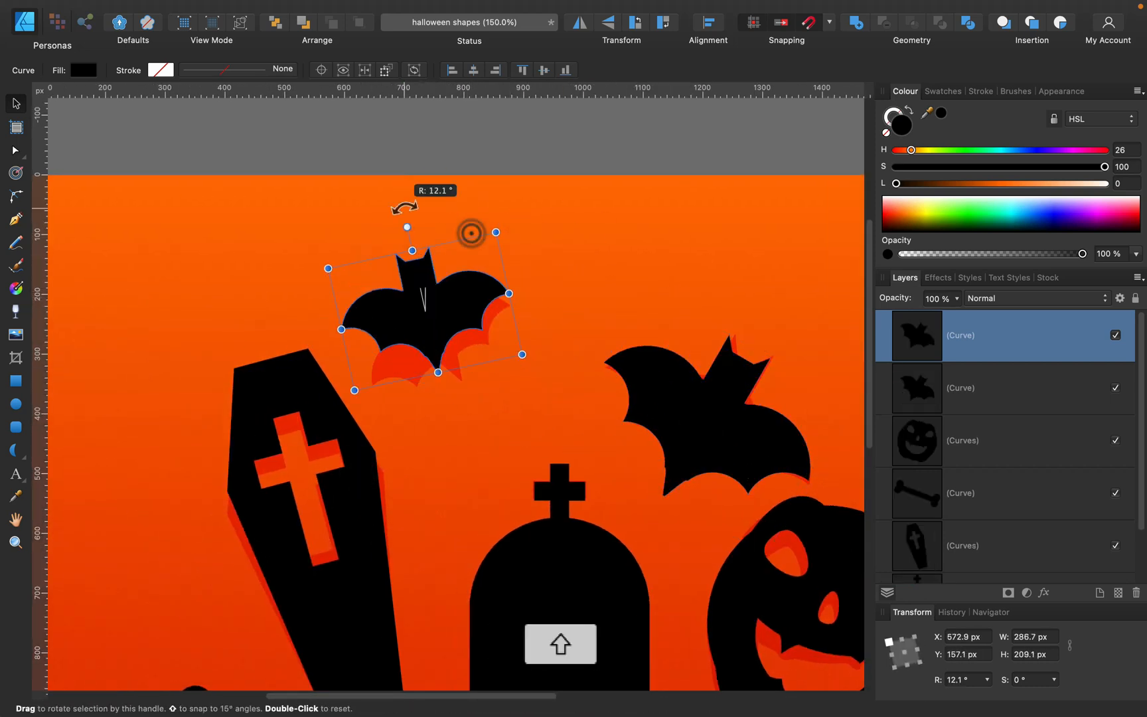
{"action": "left_click_drag", "start_coordinate": [470, 232], "coordinate": [483, 339]}
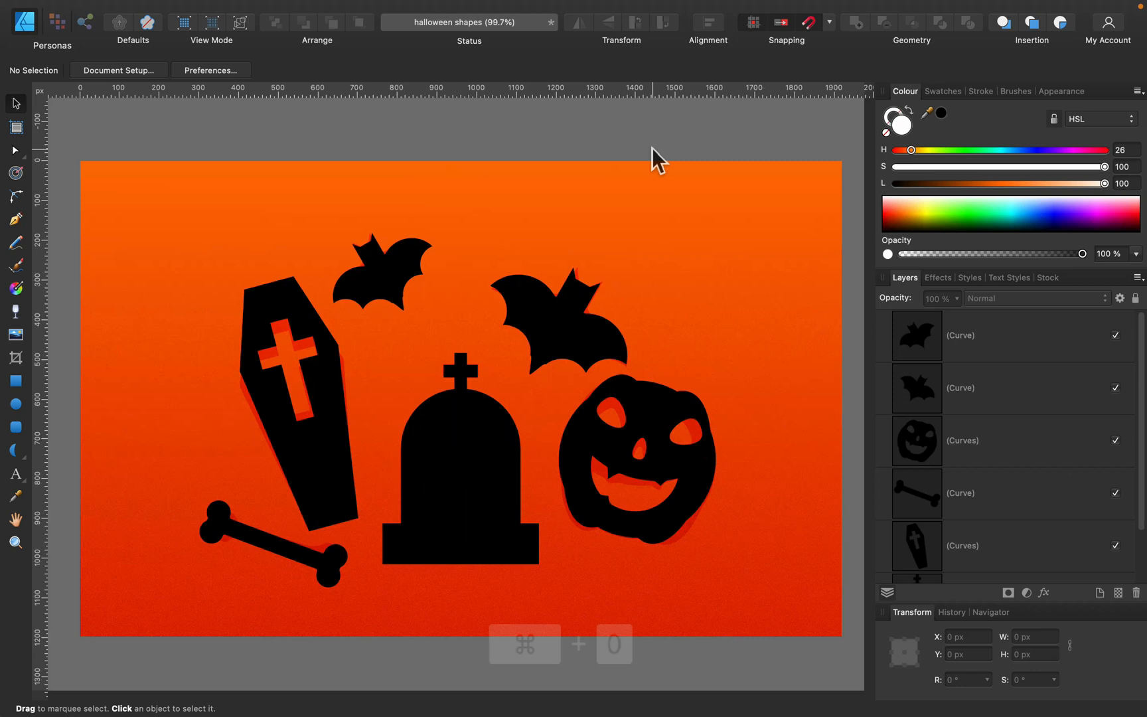
Fit the view and insert artboards so the orange design becomes Artboard1 with a second white artboard.
{"action": "key", "text": "cmd+0"}
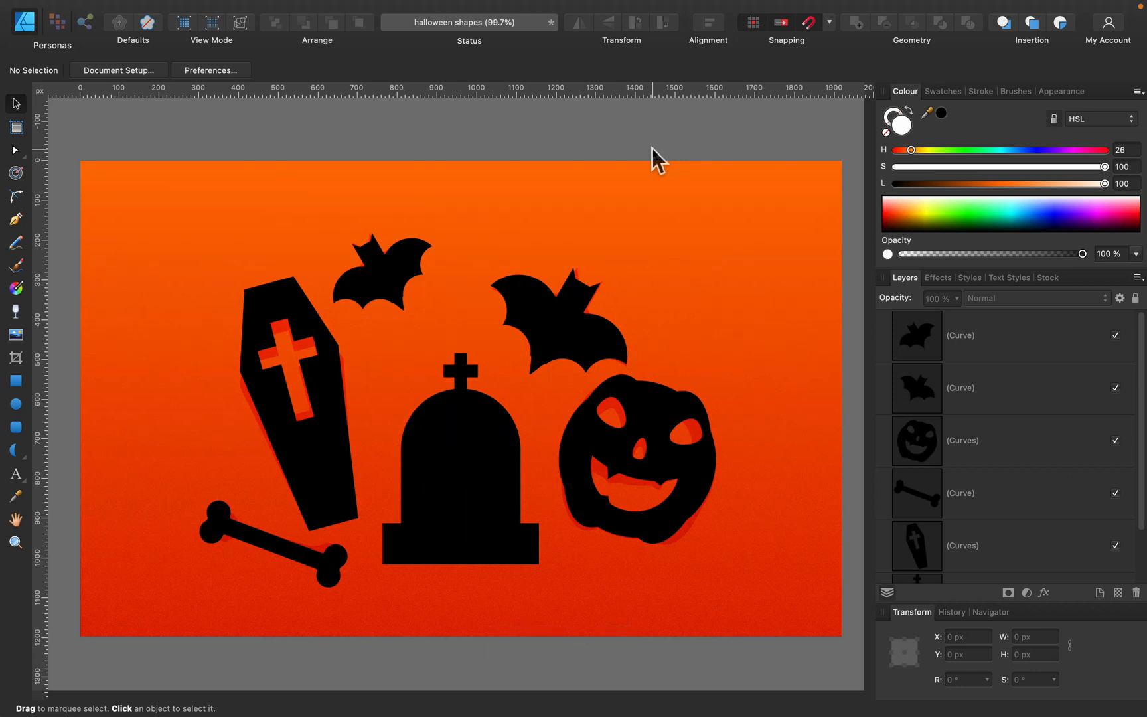
{"action": "mouse_move", "coordinate": [51, 142]}
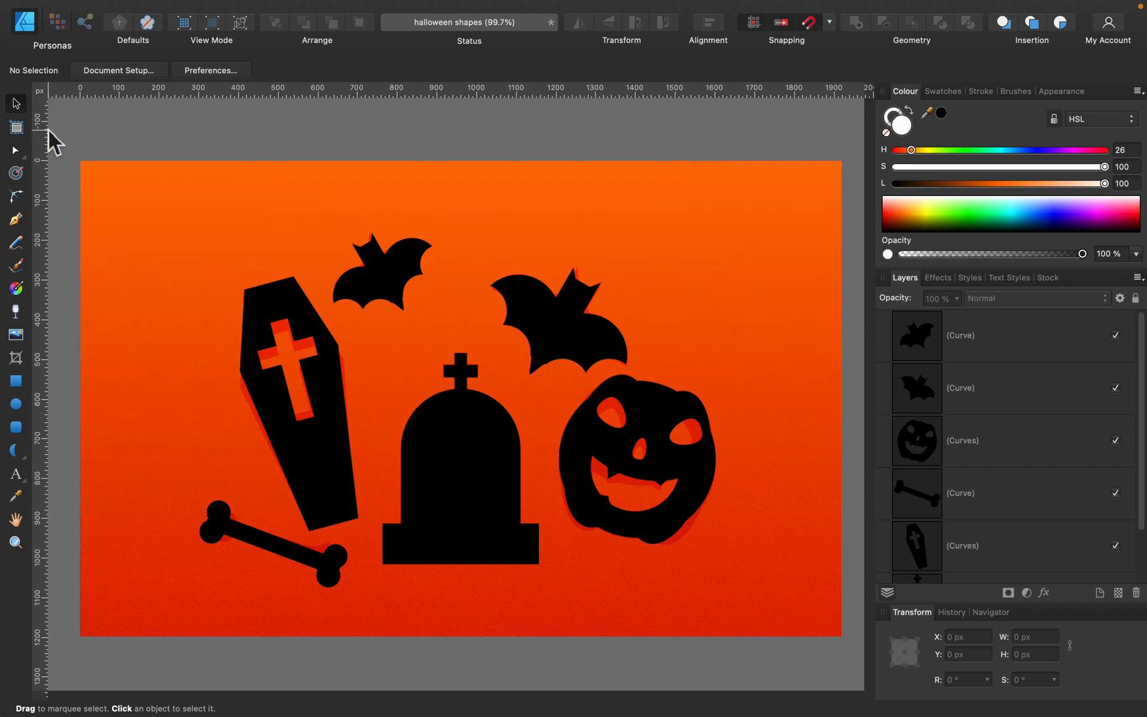
{"action": "left_click", "coordinate": [16, 126]}
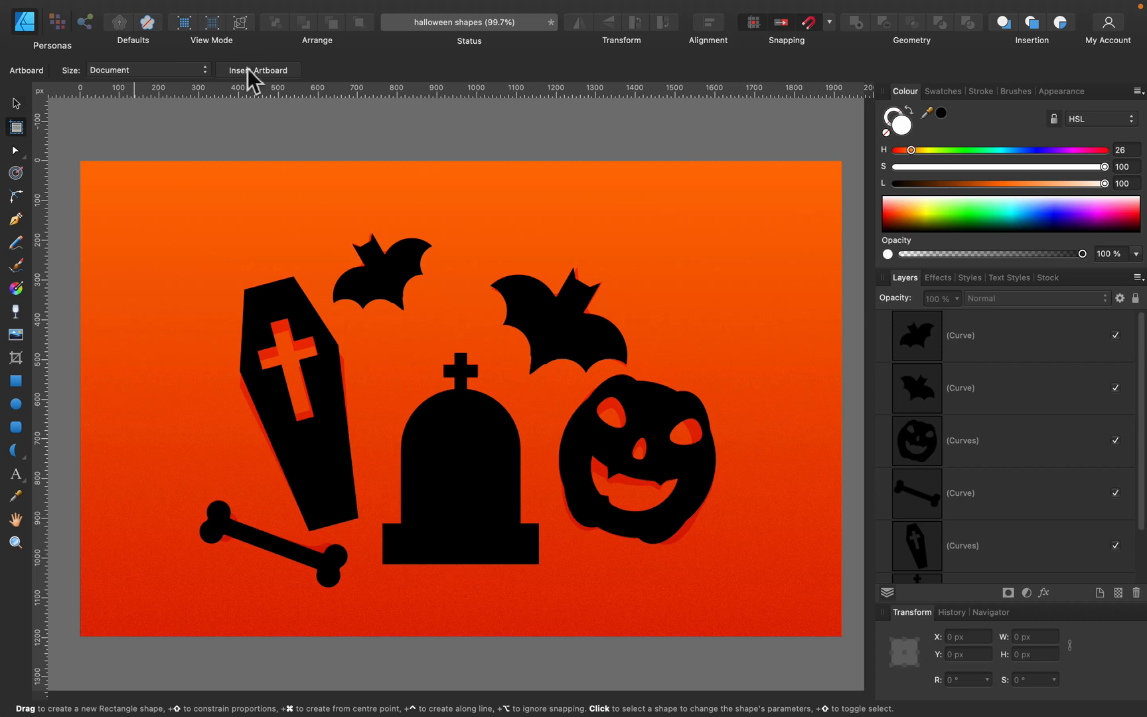
{"action": "left_click", "coordinate": [259, 71]}
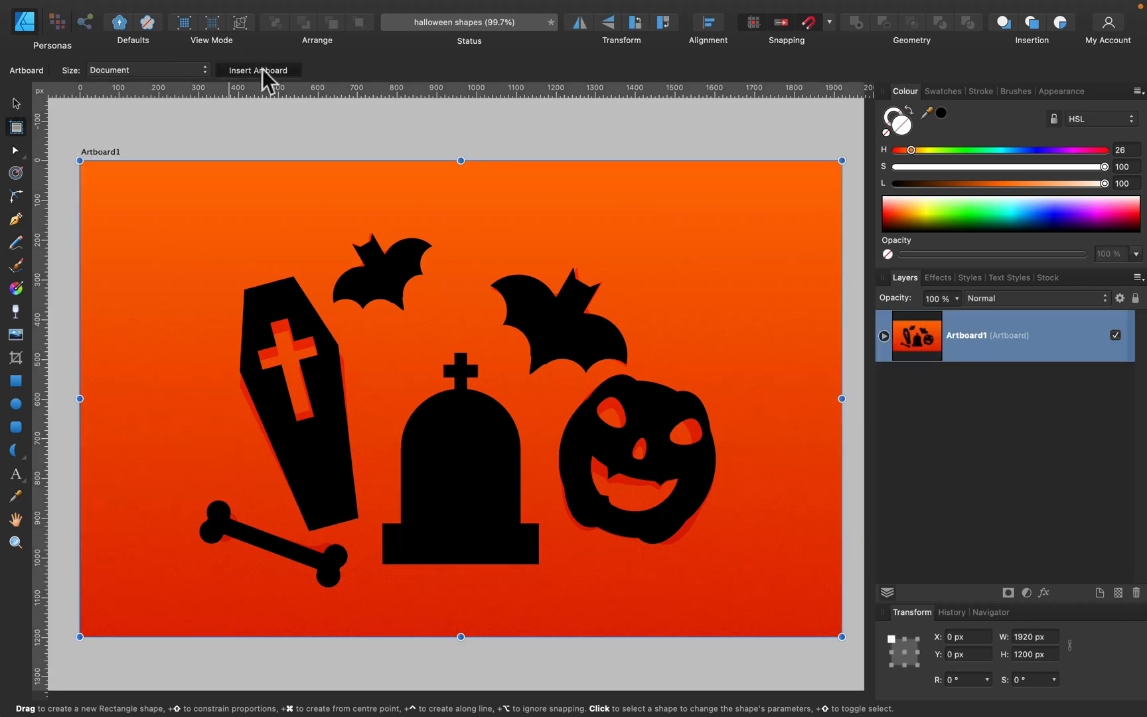
{"action": "left_click", "coordinate": [259, 70]}
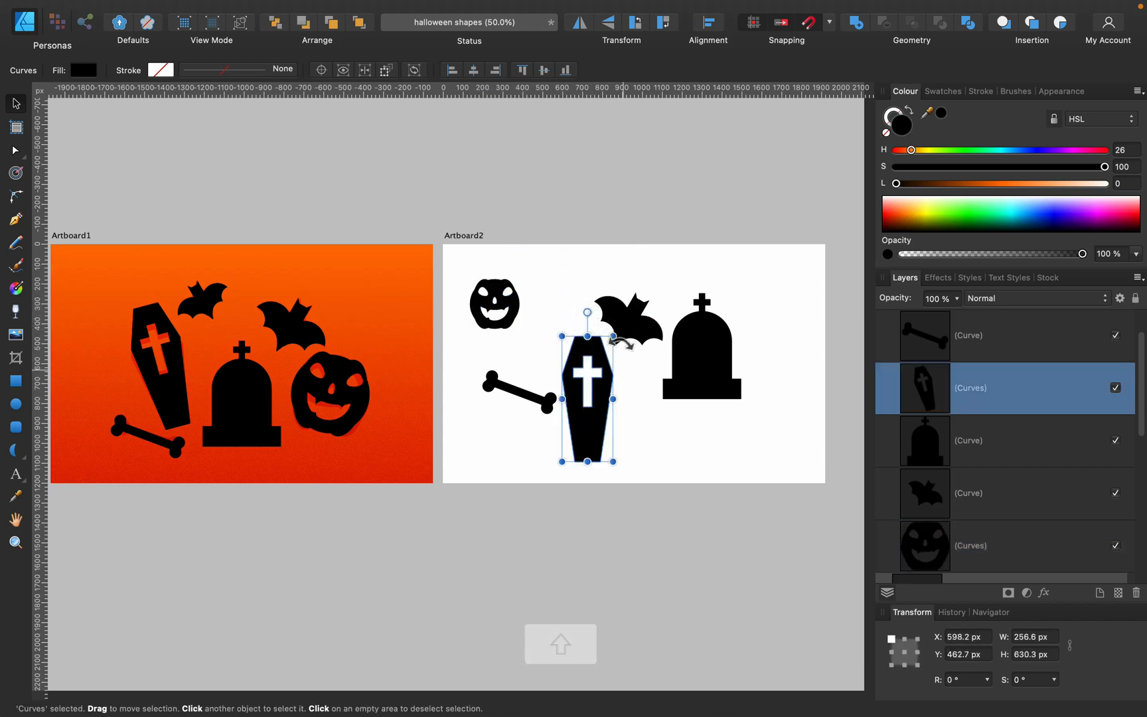
Line up the coffin, bat and shrunken gravestone in a row beside the pumpkin and enlarge the whole row.
{"action": "left_click_drag", "start_coordinate": [608, 461], "coordinate": [591, 410]}
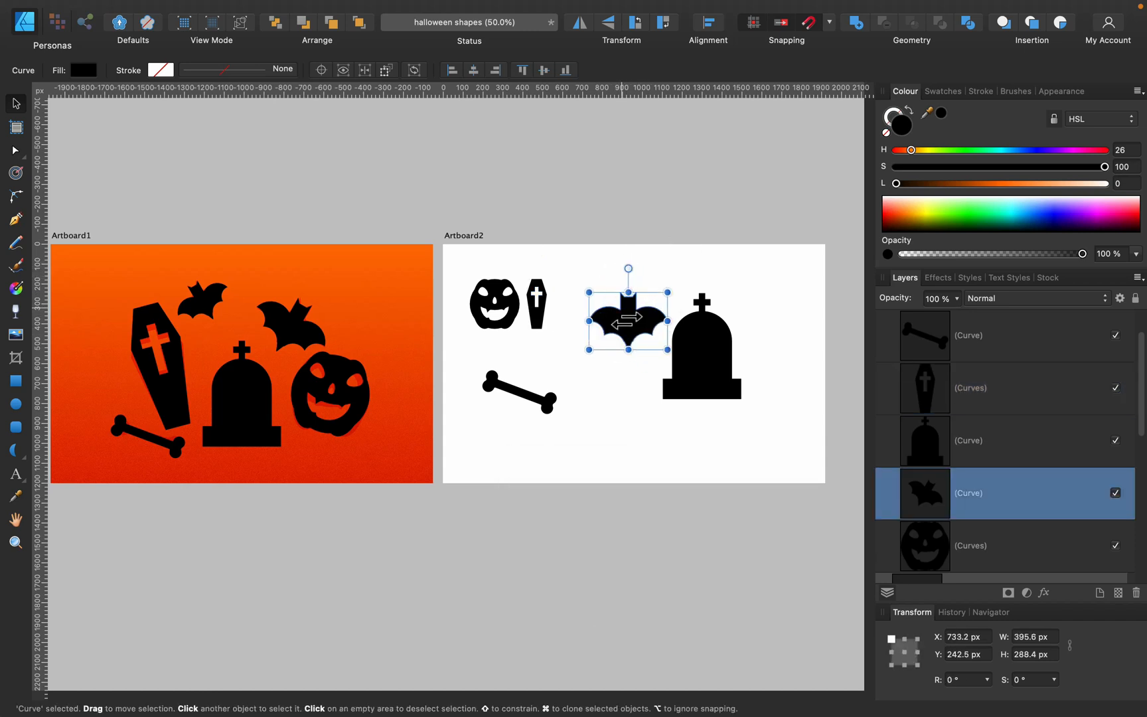
{"action": "left_click_drag", "start_coordinate": [626, 319], "coordinate": [599, 300]}
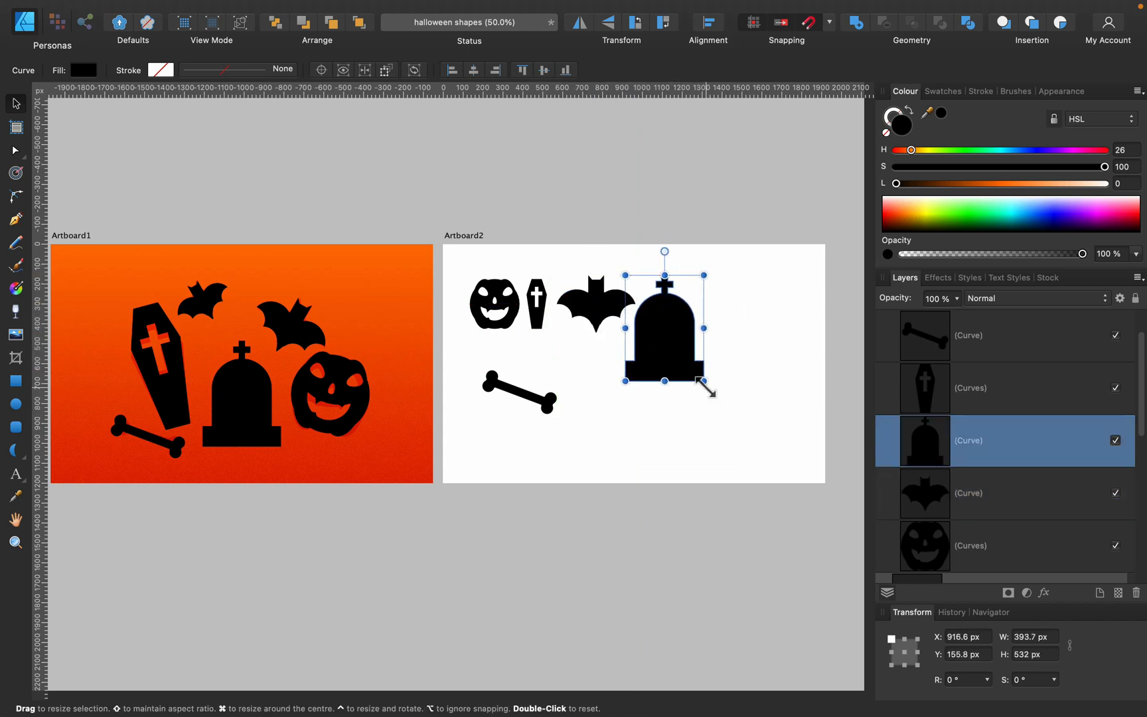
{"action": "left_click_drag", "start_coordinate": [705, 388], "coordinate": [673, 329]}
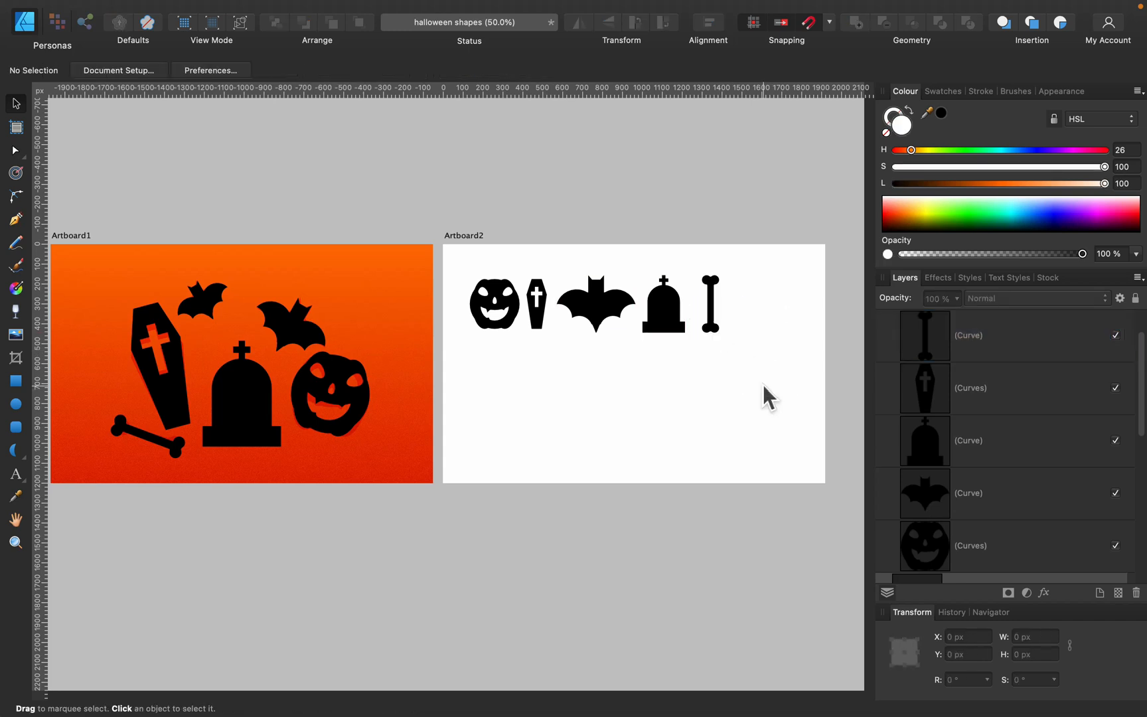
{"action": "mouse_move", "coordinate": [458, 263]}
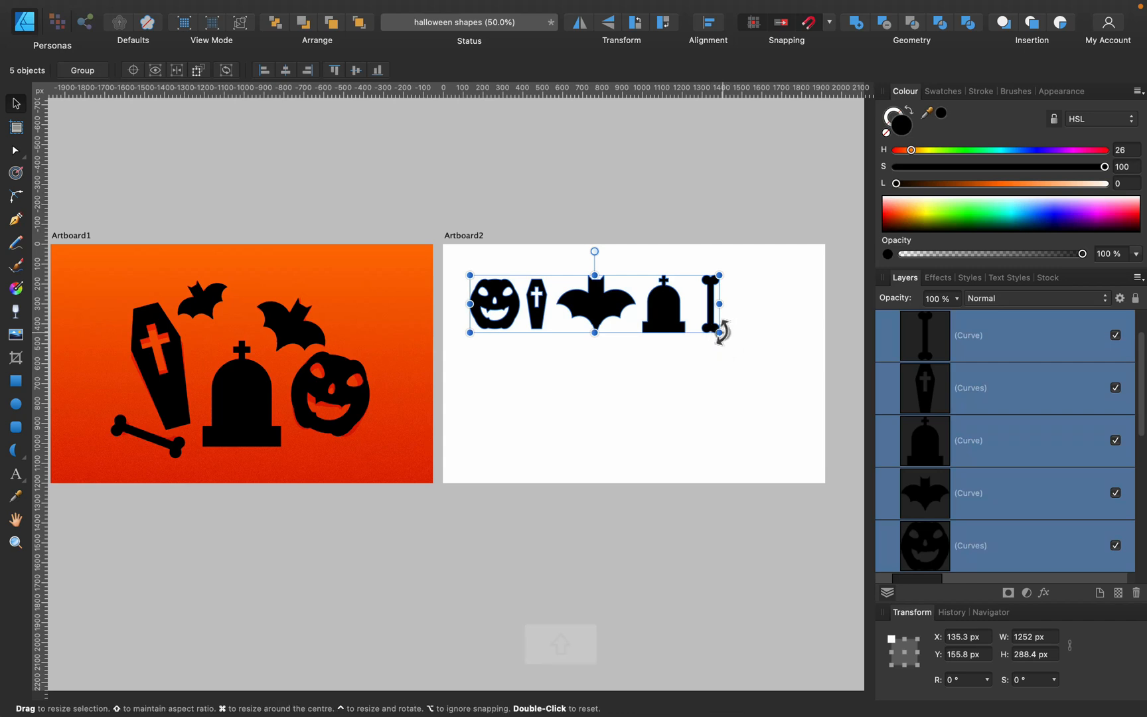
{"action": "left_click_drag", "start_coordinate": [719, 327], "coordinate": [811, 405]}
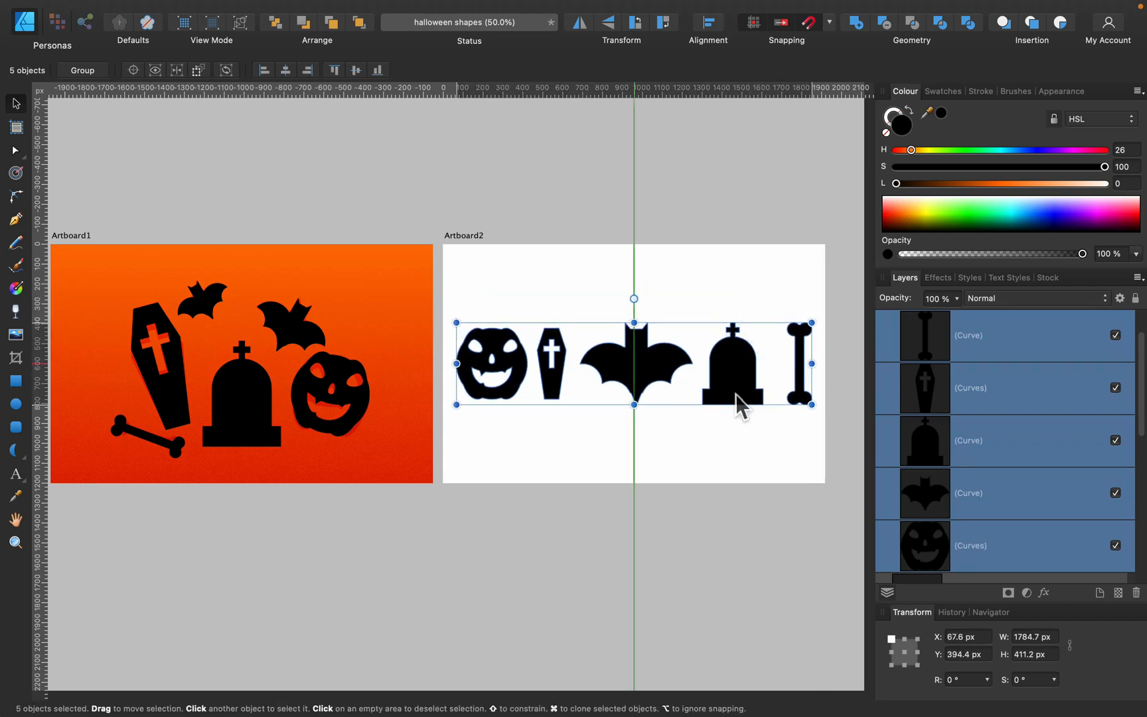
{"action": "key", "text": "cmd+="}
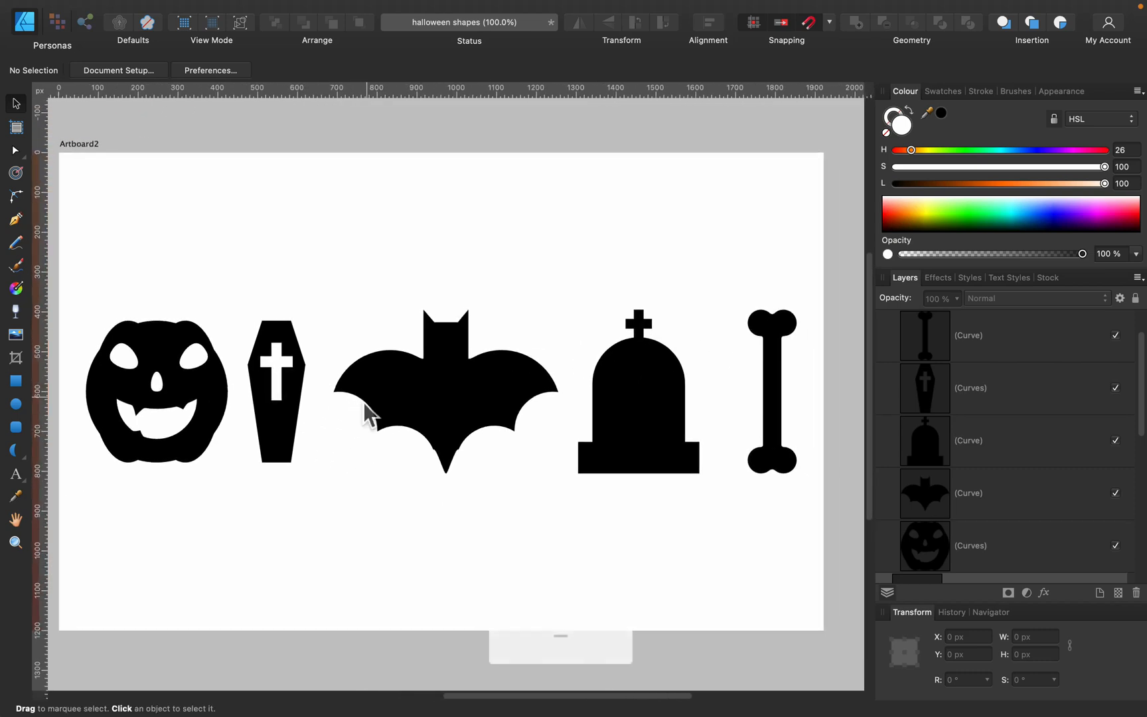
Show the Assets panel via View > Studio and create a new category named Assets.
{"action": "left_click", "coordinate": [353, 10]}
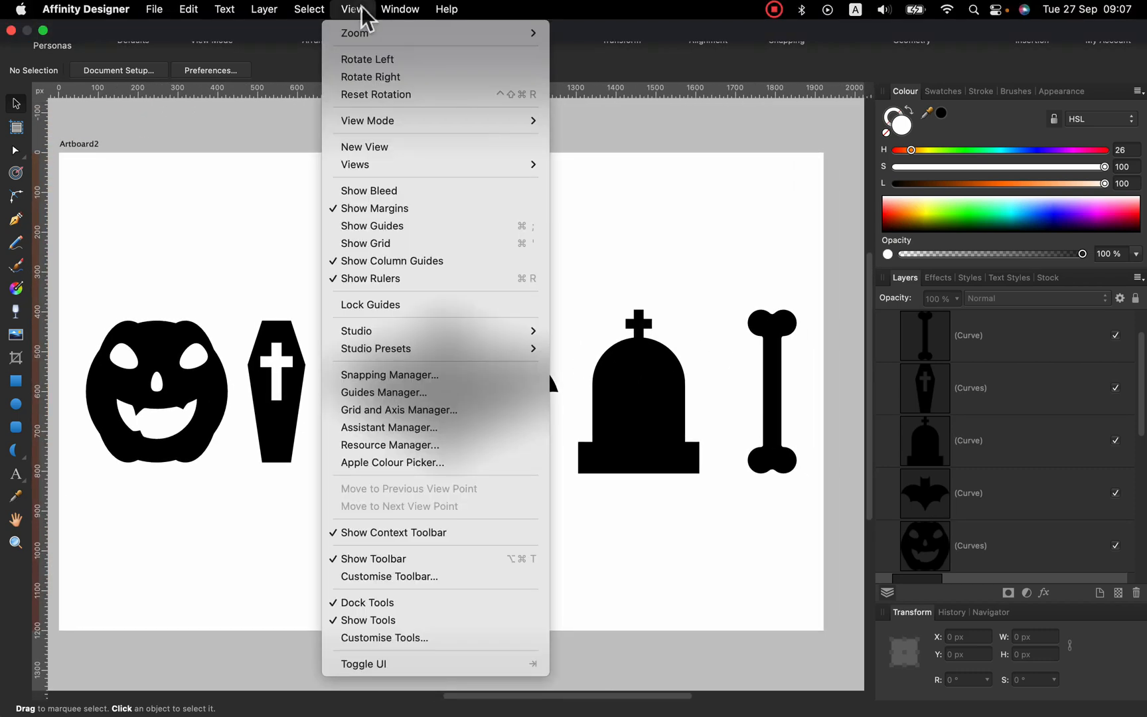
{"action": "mouse_move", "coordinate": [388, 336]}
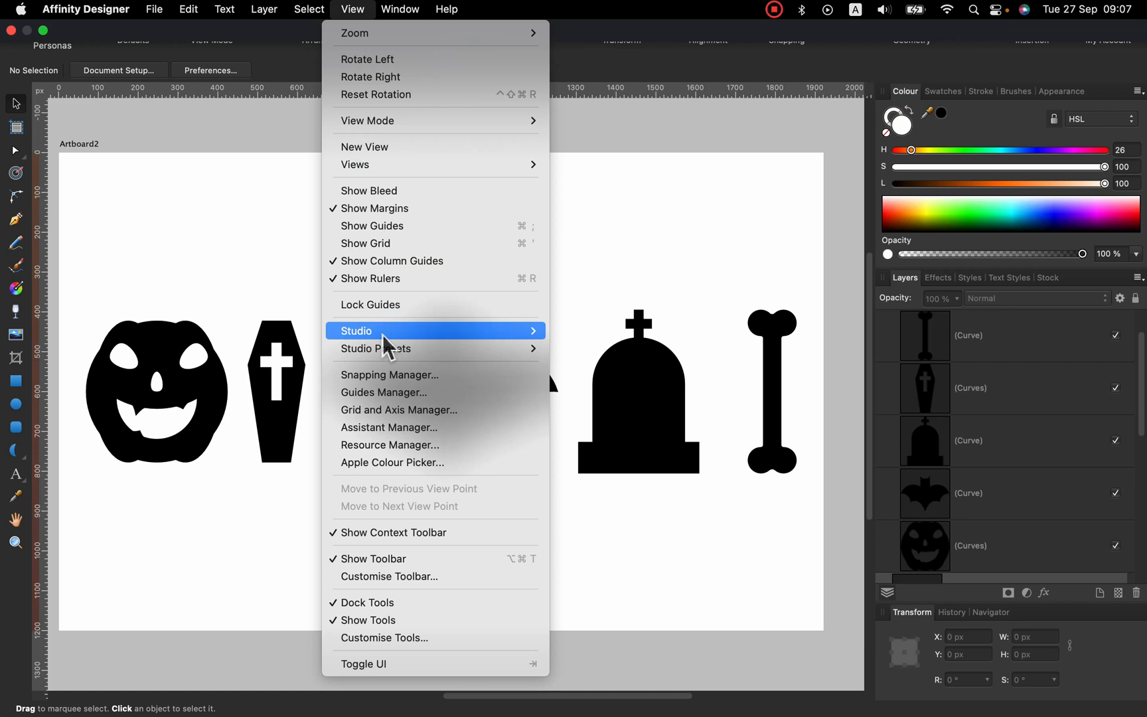
{"action": "mouse_move", "coordinate": [356, 330]}
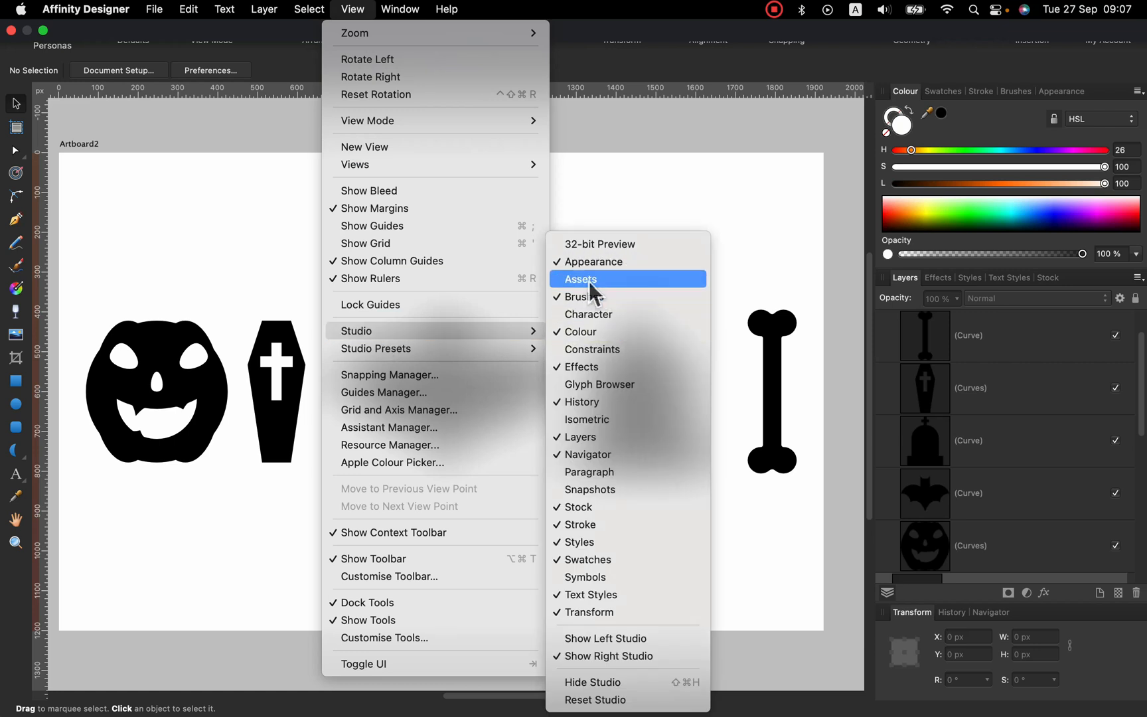
{"action": "left_click", "coordinate": [580, 278]}
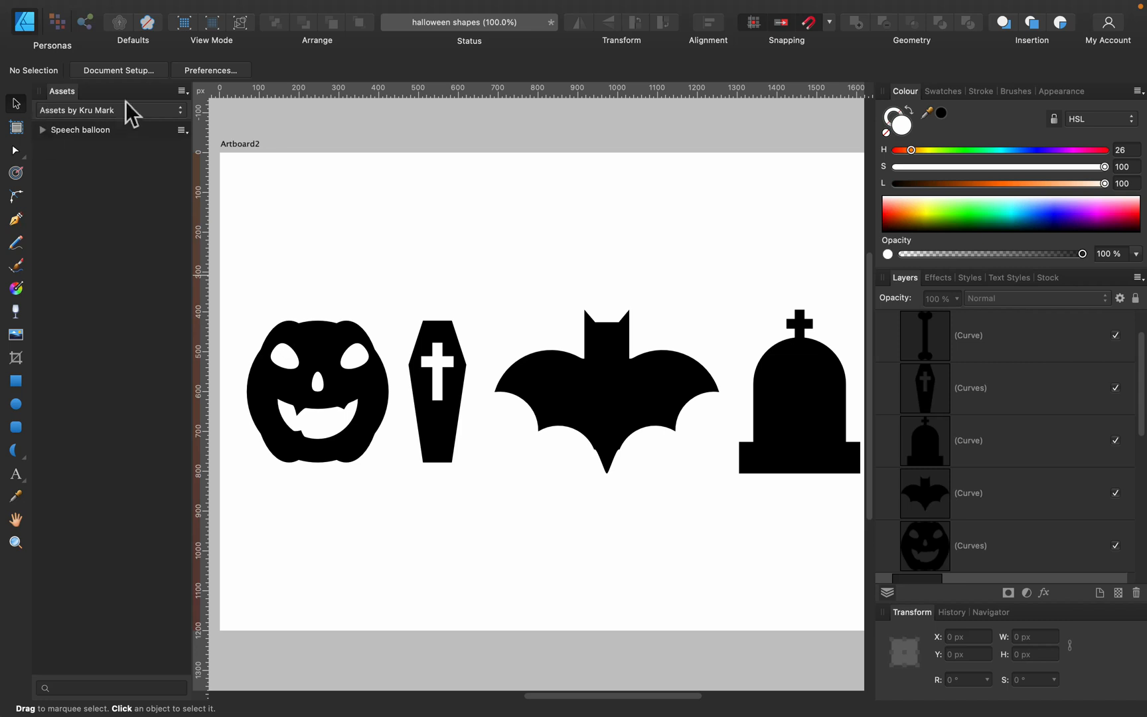
{"action": "left_click", "coordinate": [182, 90]}
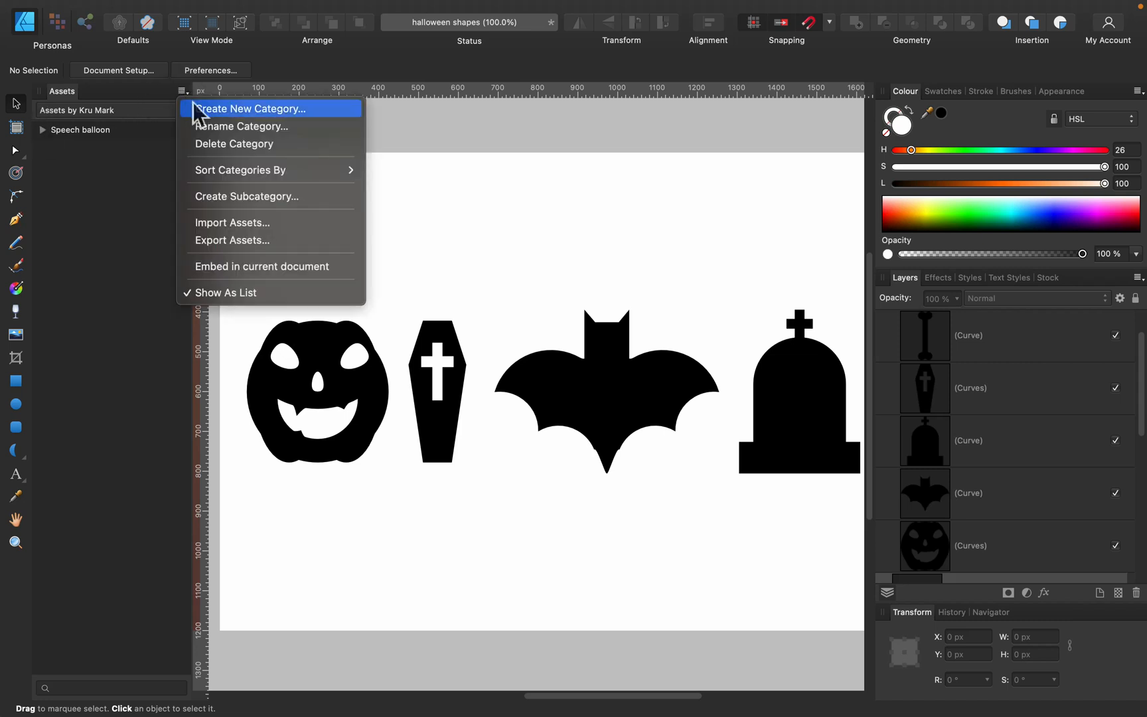
{"action": "mouse_move", "coordinate": [199, 117]}
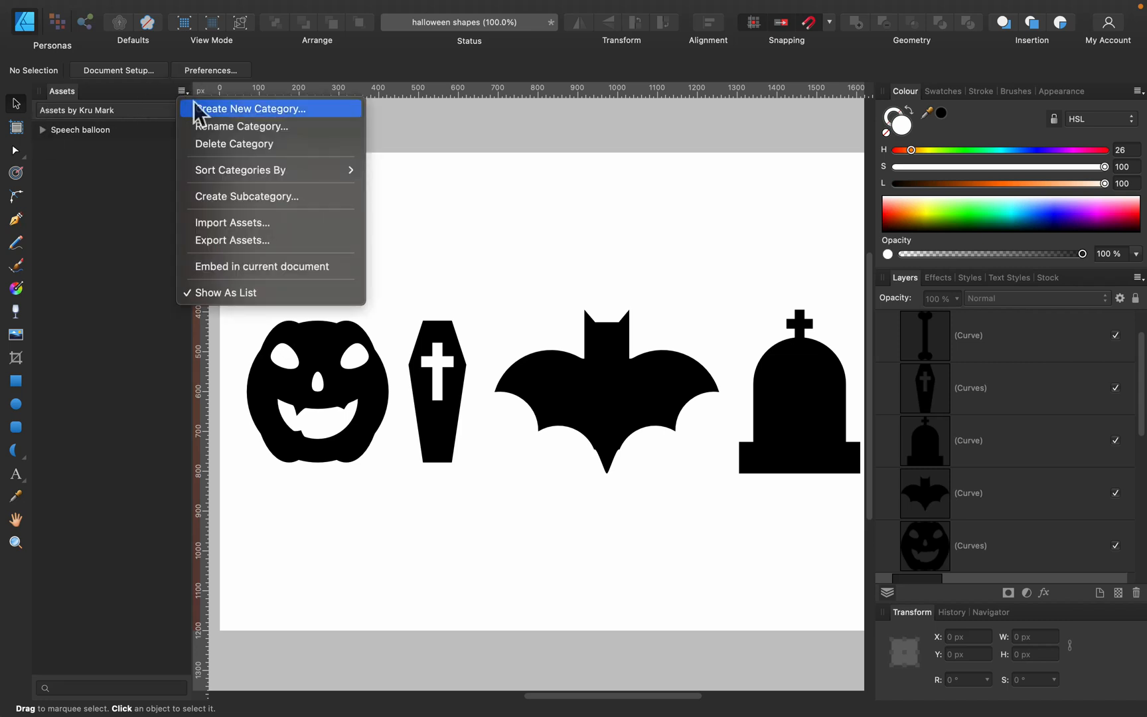
{"action": "left_click", "coordinate": [247, 202]}
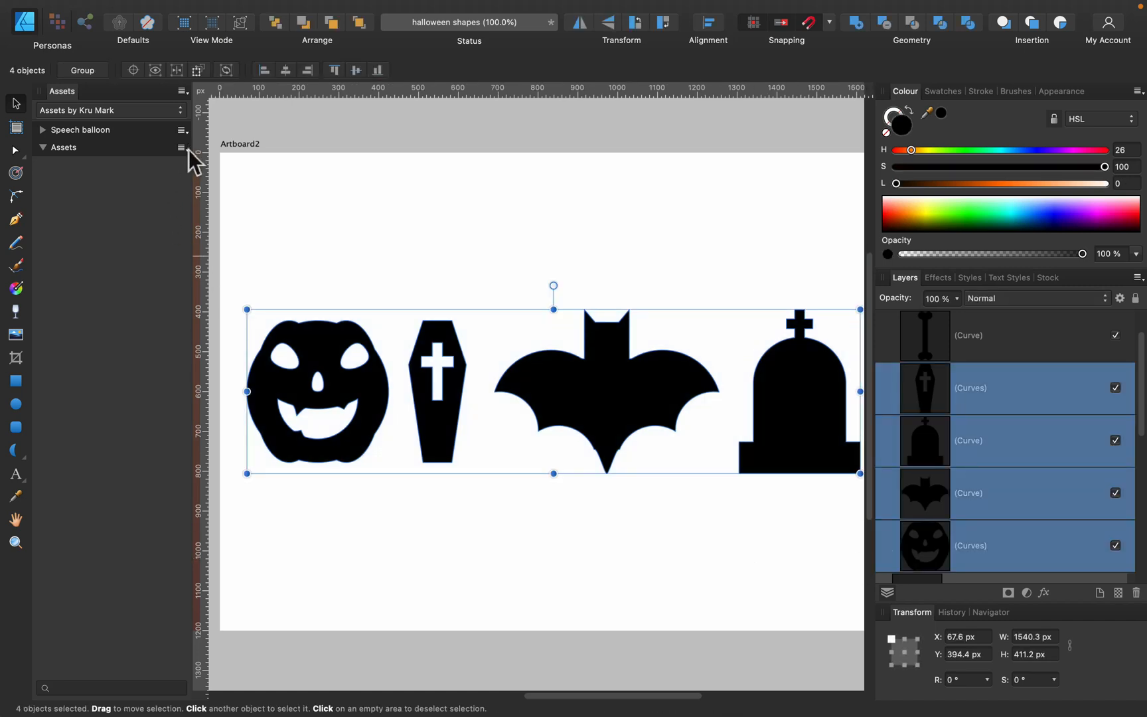
Add the selected pumpkin, bat, gravestone and coffin to the Assets category, then clear the selection.
{"action": "left_click", "coordinate": [181, 148]}
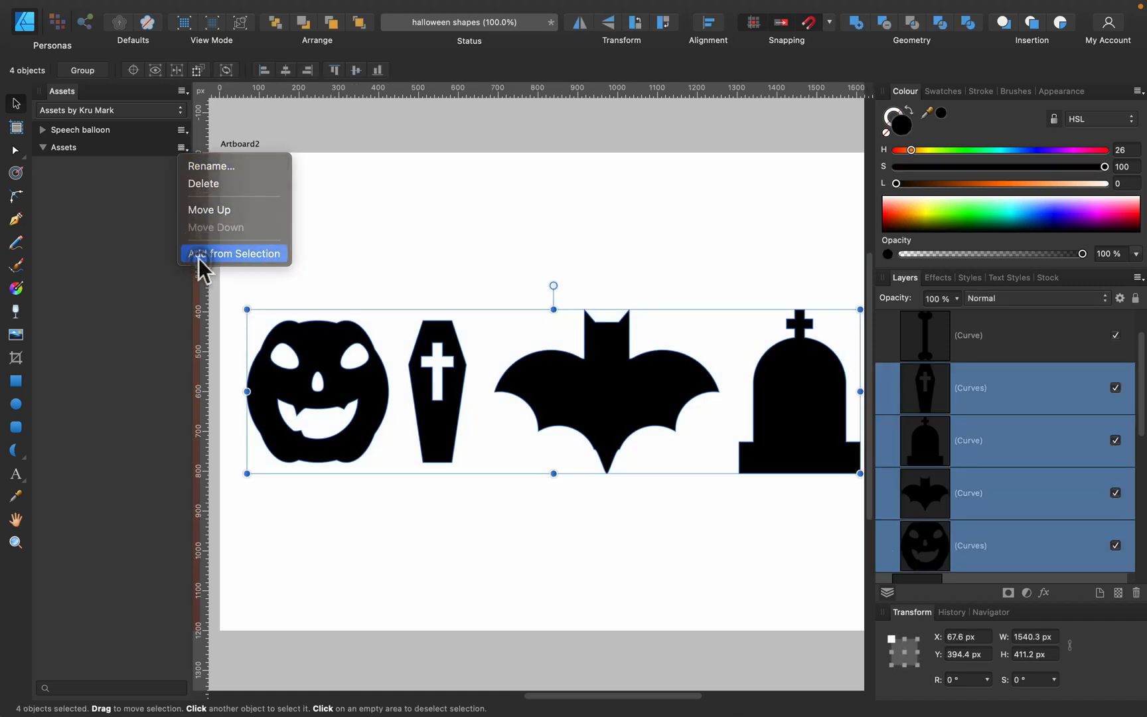
{"action": "left_click", "coordinate": [234, 253]}
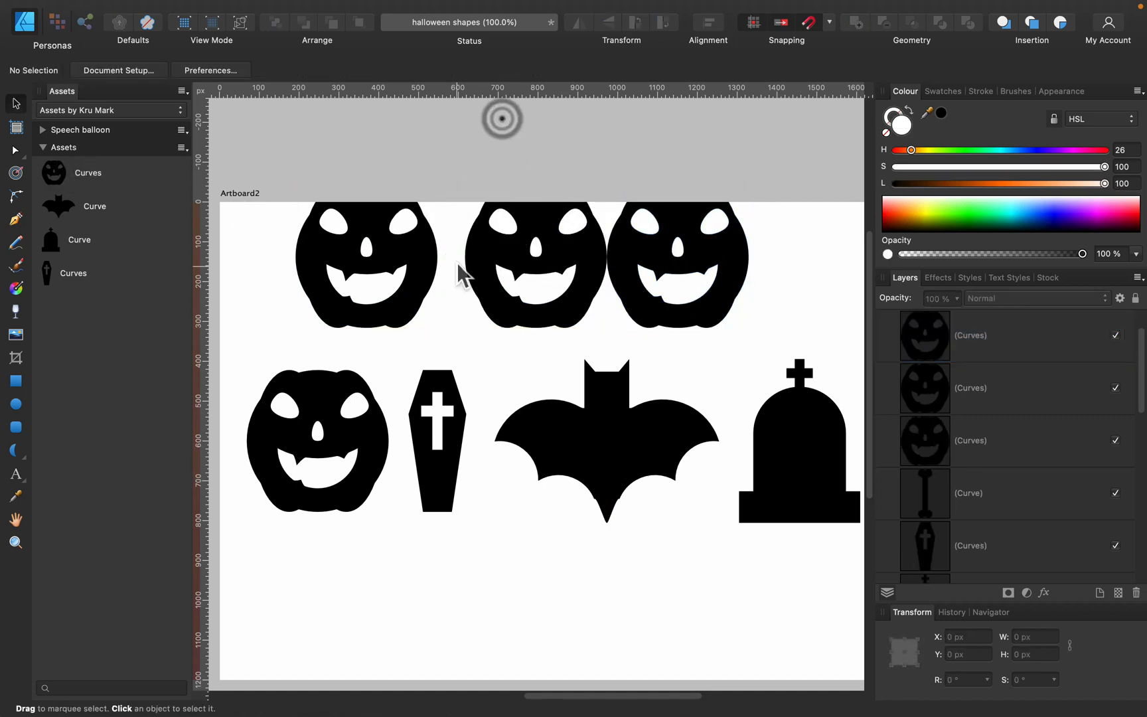
{"action": "left_click", "coordinate": [366, 263]}
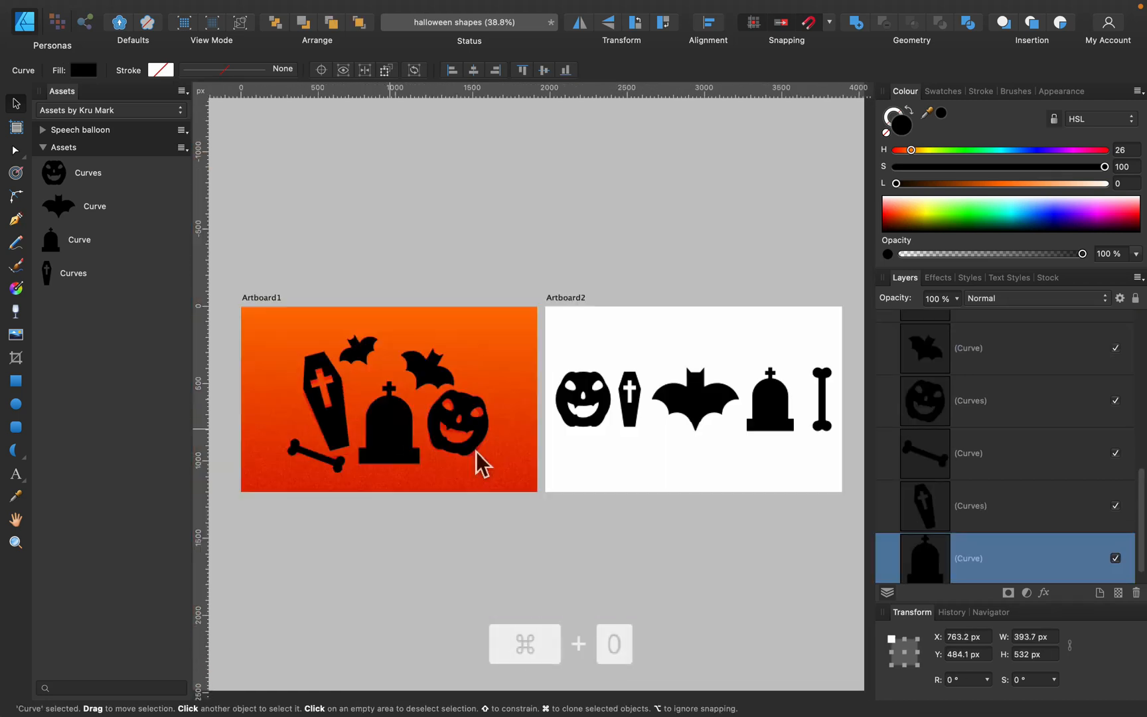
{"action": "left_click", "coordinate": [507, 139]}
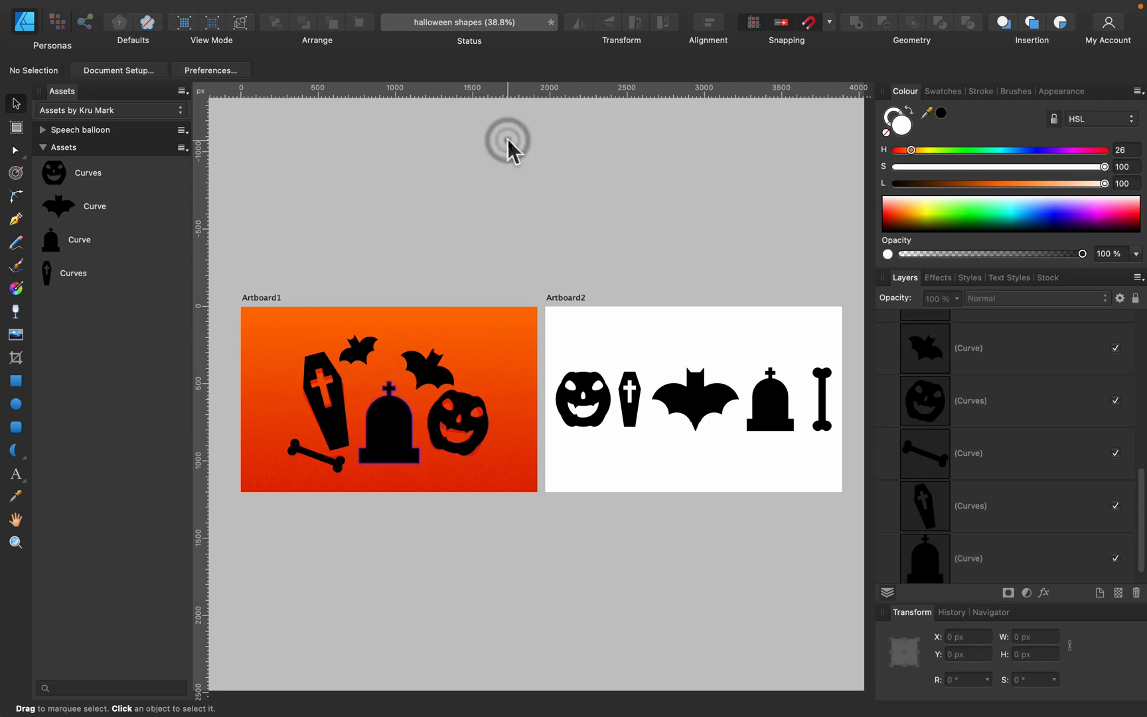